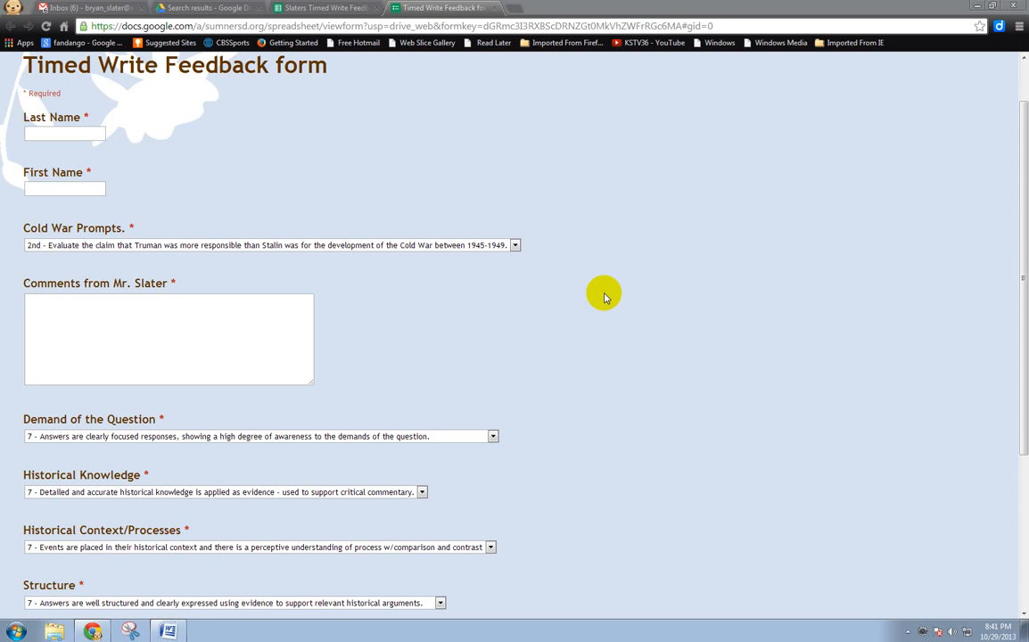
mouse_move(600, 304)
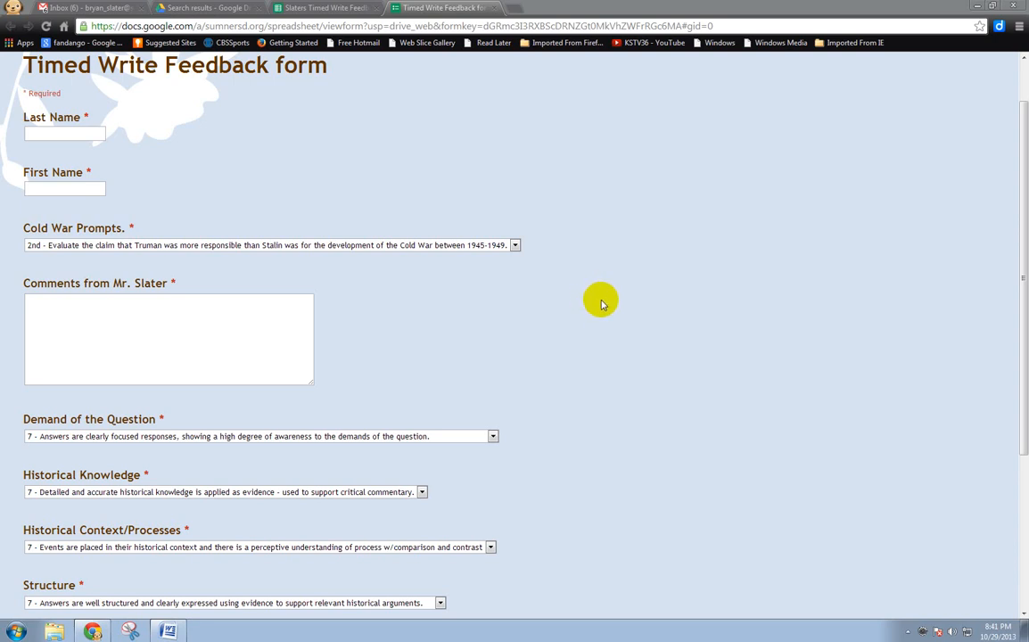
mouse_move(599, 296)
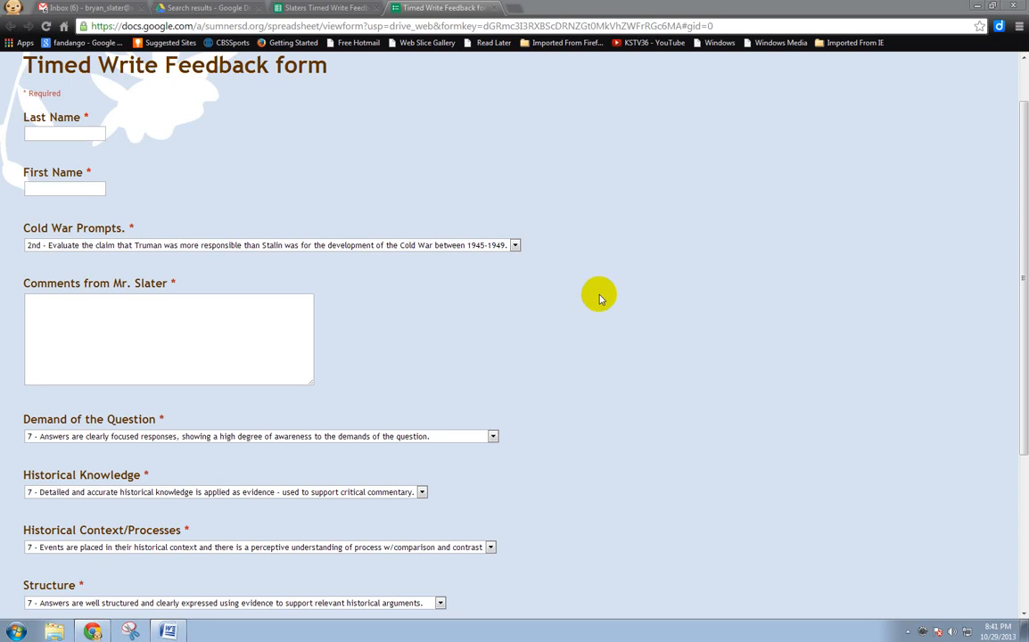
mouse_move(578, 294)
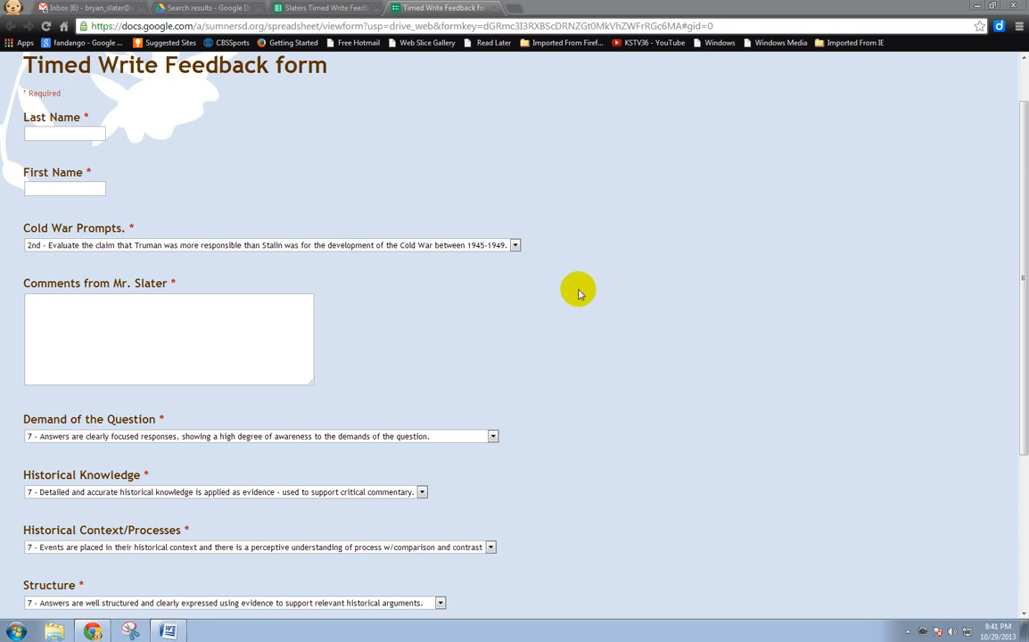
mouse_move(546, 272)
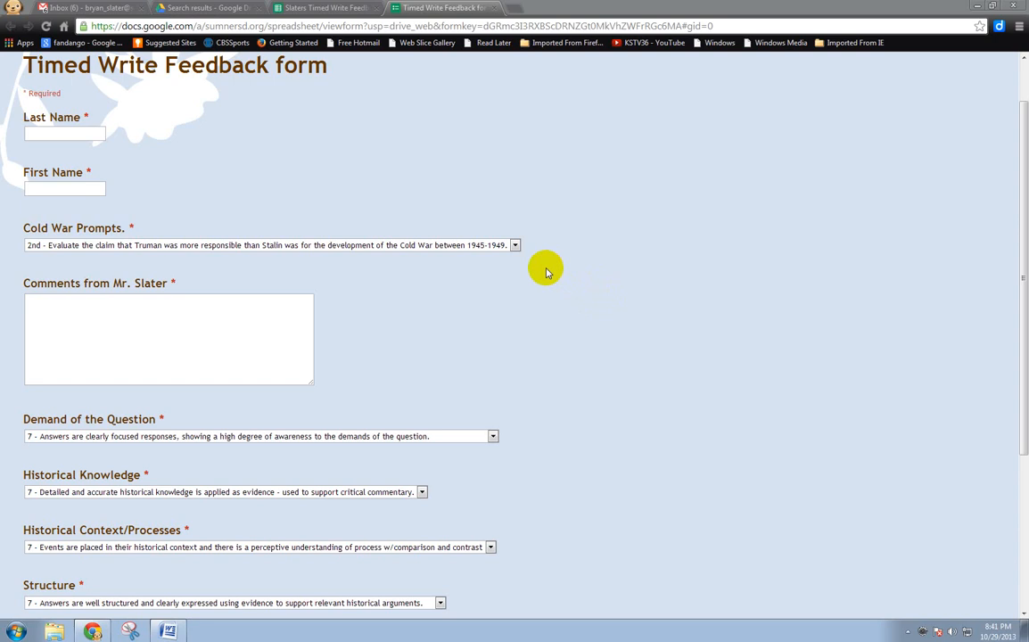
mouse_move(574, 278)
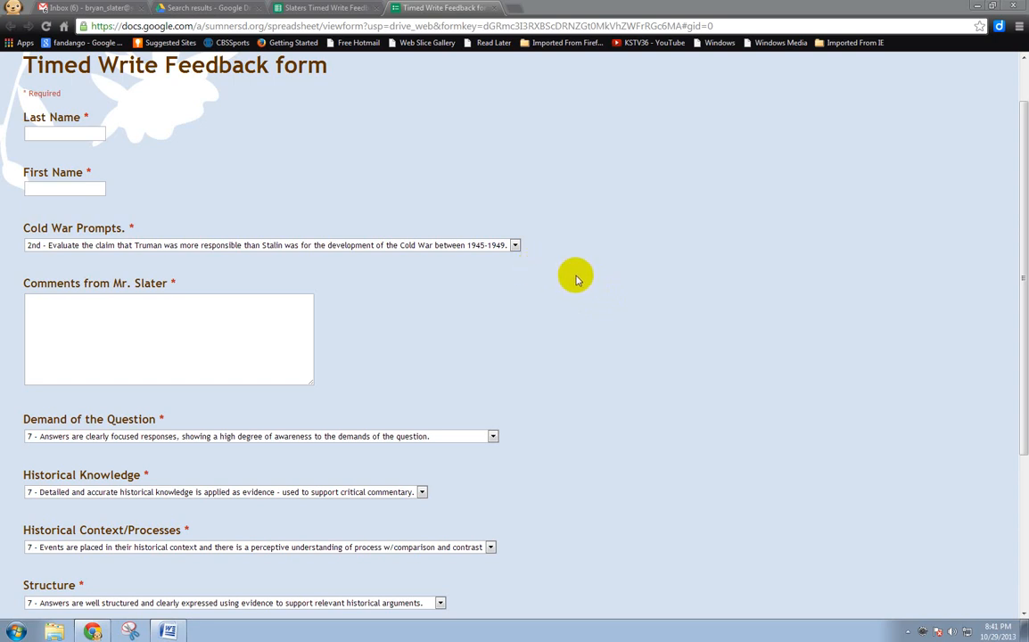
mouse_move(567, 289)
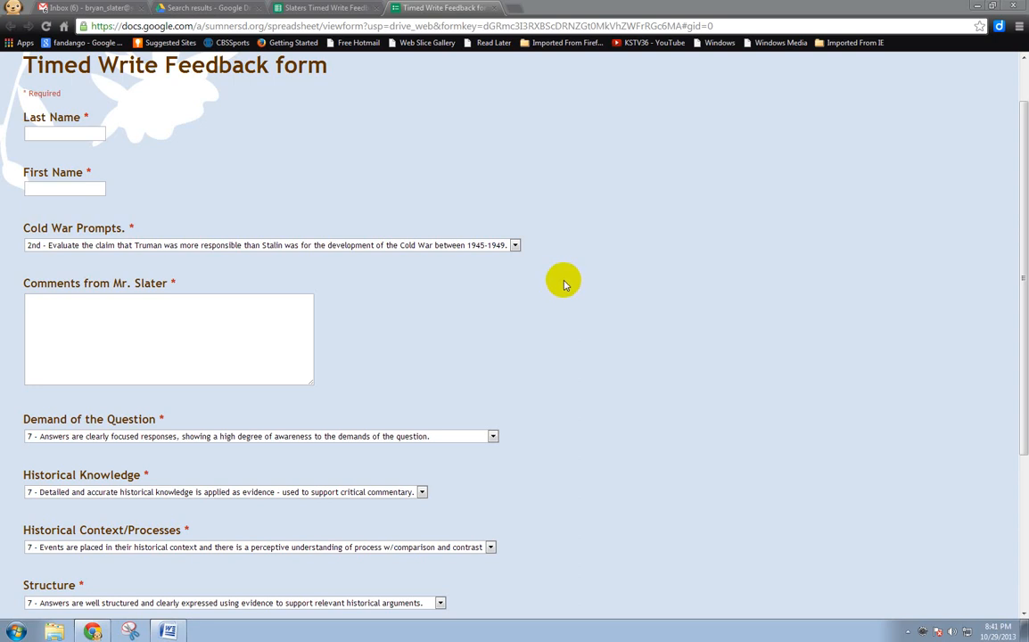
mouse_move(249, 299)
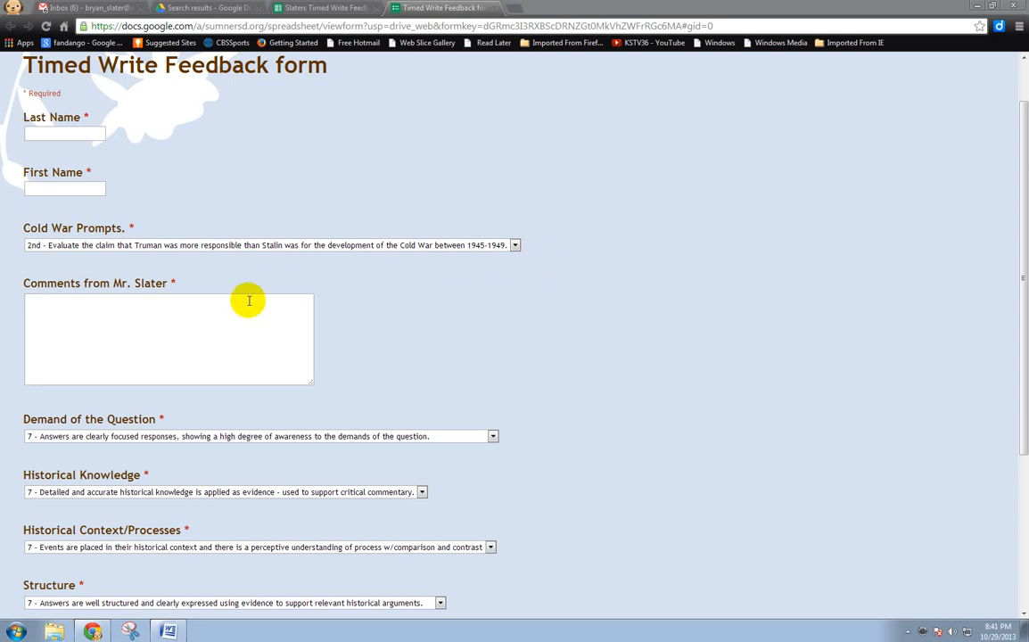
mouse_move(250, 323)
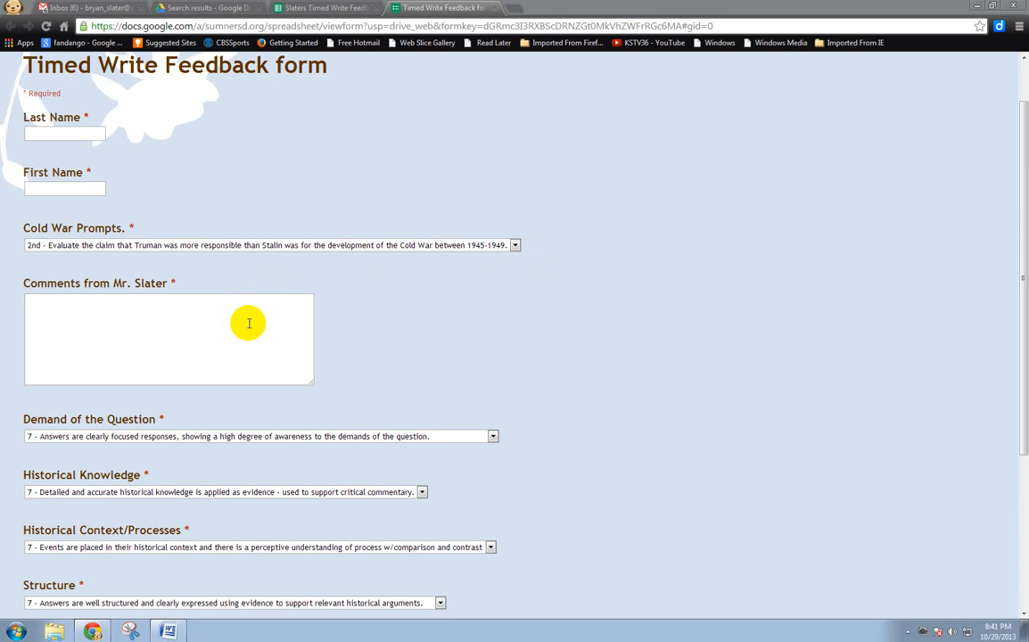
mouse_move(248, 424)
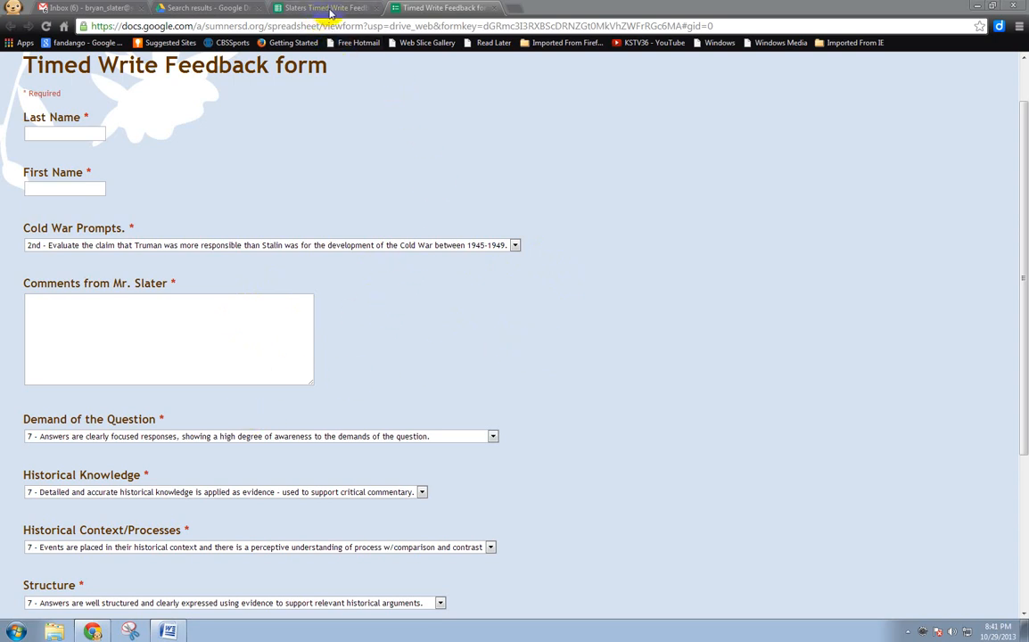
mouse_move(346, 120)
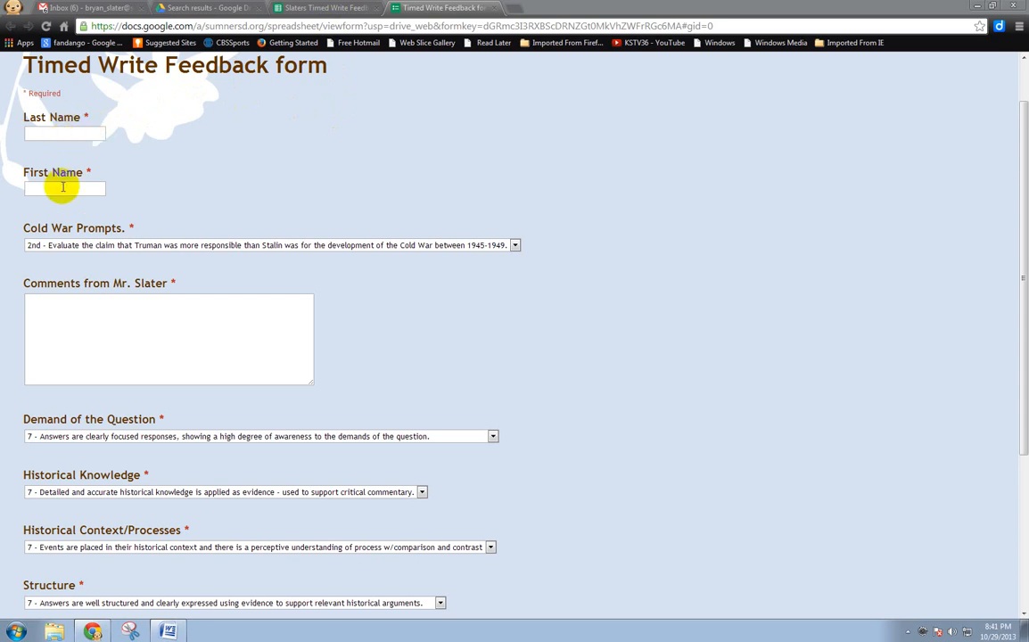
Choose the 1st Truman and Stalin prompt from the Cold War Prompts list.
left_click(514, 246)
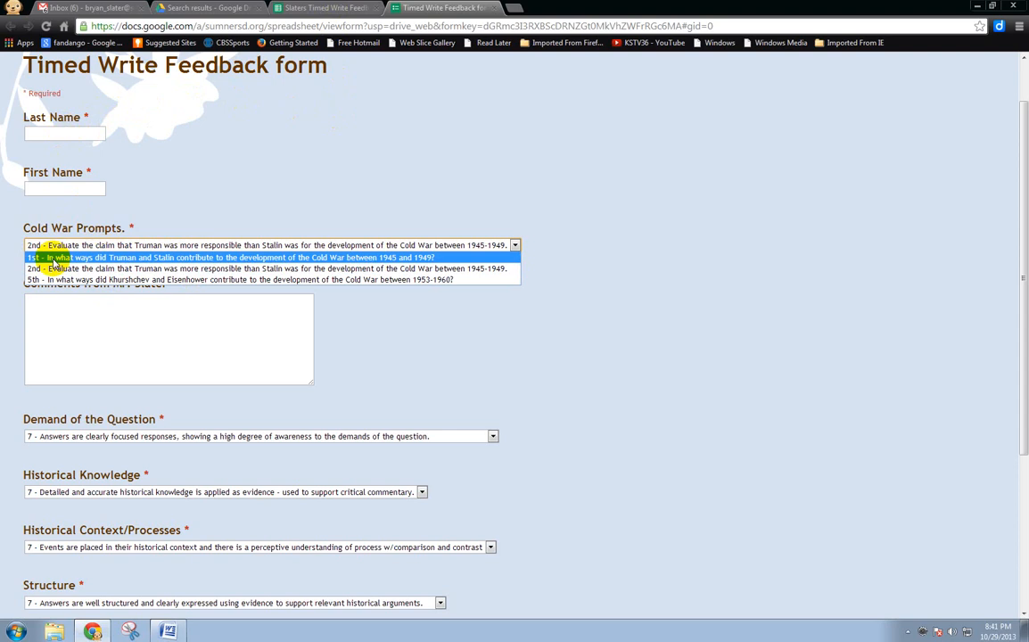
left_click(228, 257)
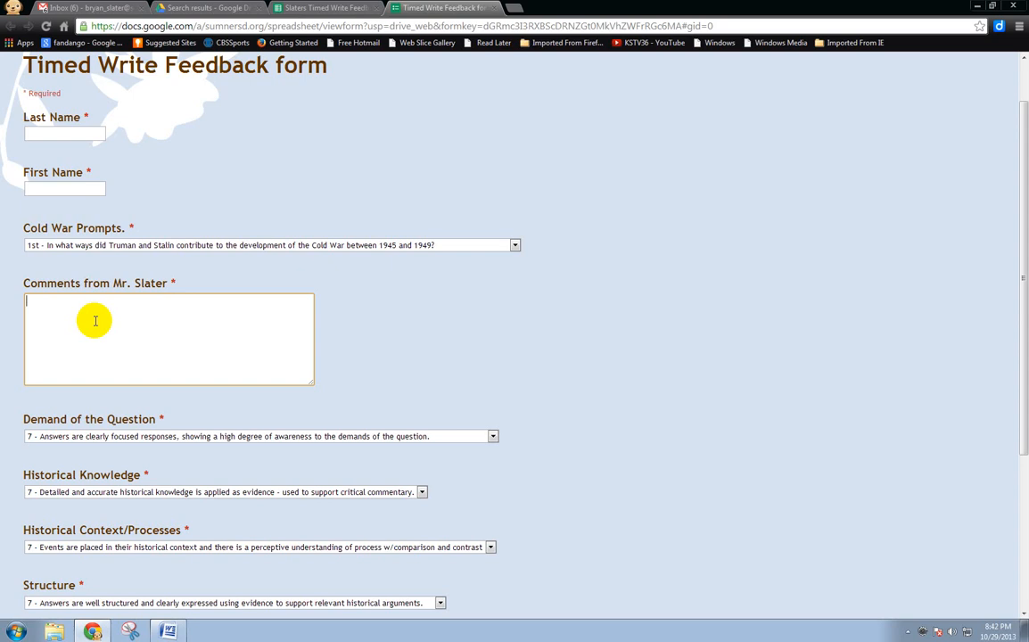
mouse_move(57, 300)
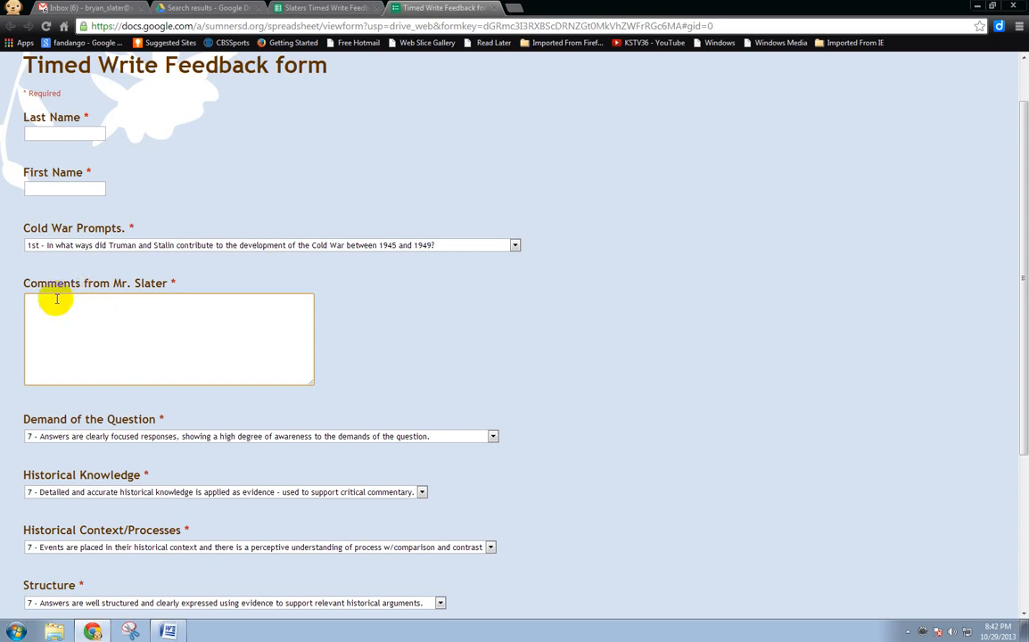
mouse_move(389, 336)
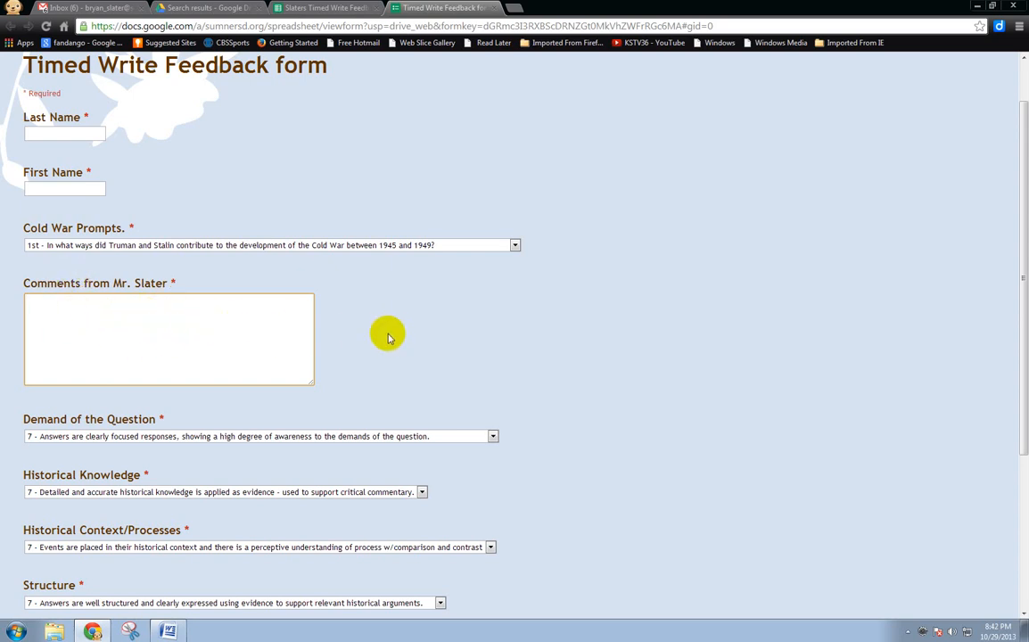
scroll("down", 3)
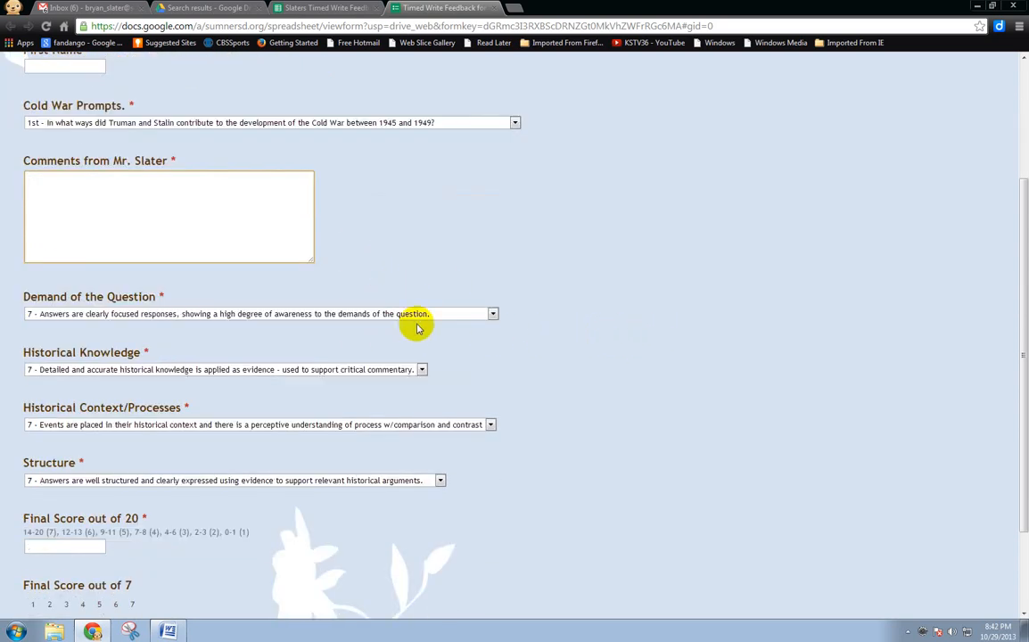
mouse_move(34, 304)
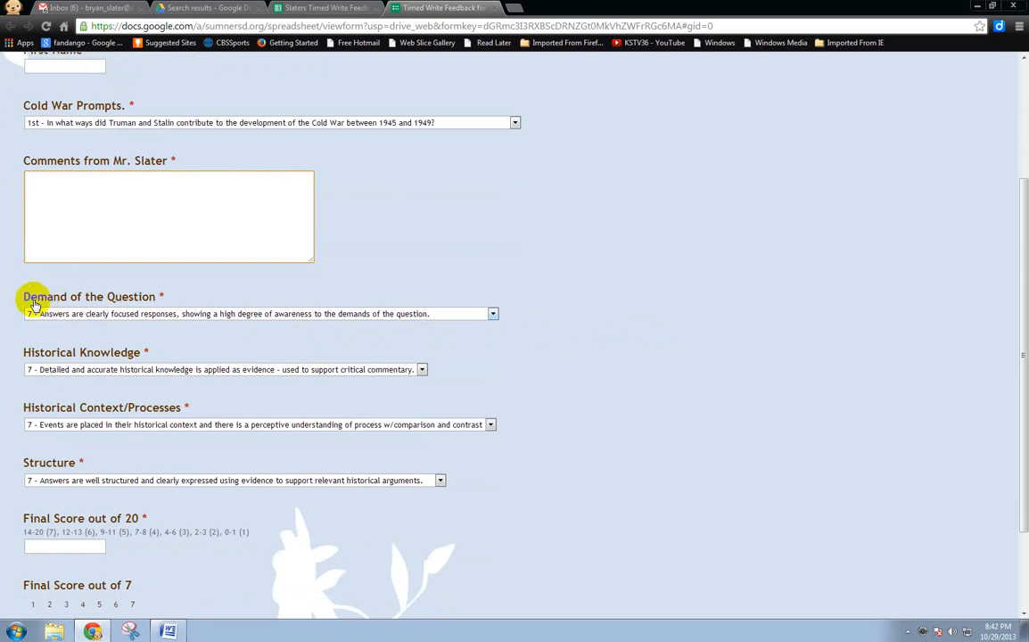
Rate Demand of the Question at 5.
left_click(493, 314)
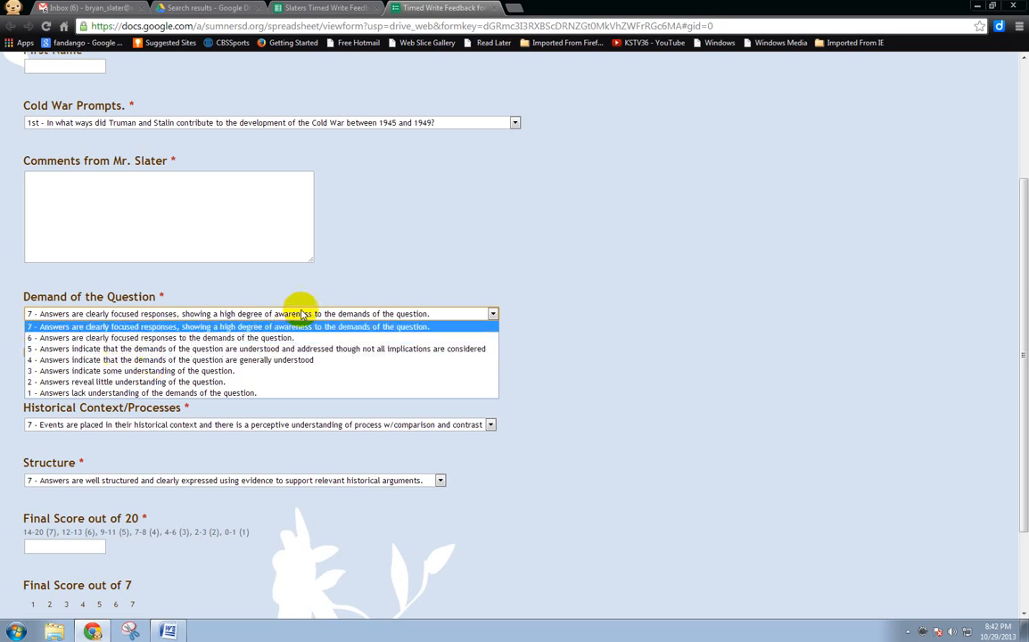
left_click(259, 348)
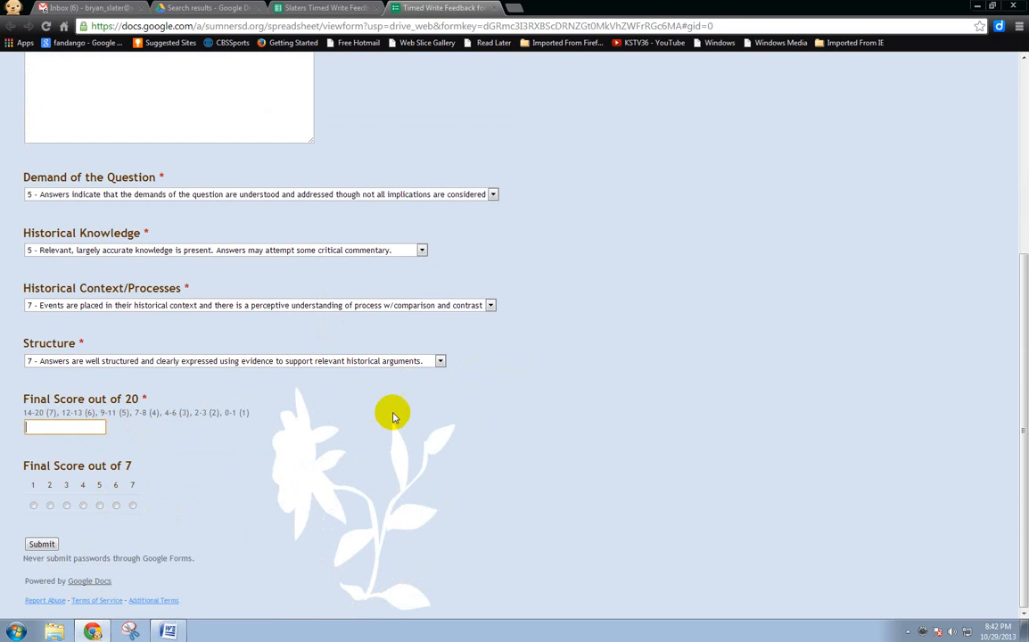
scroll("up", 3)
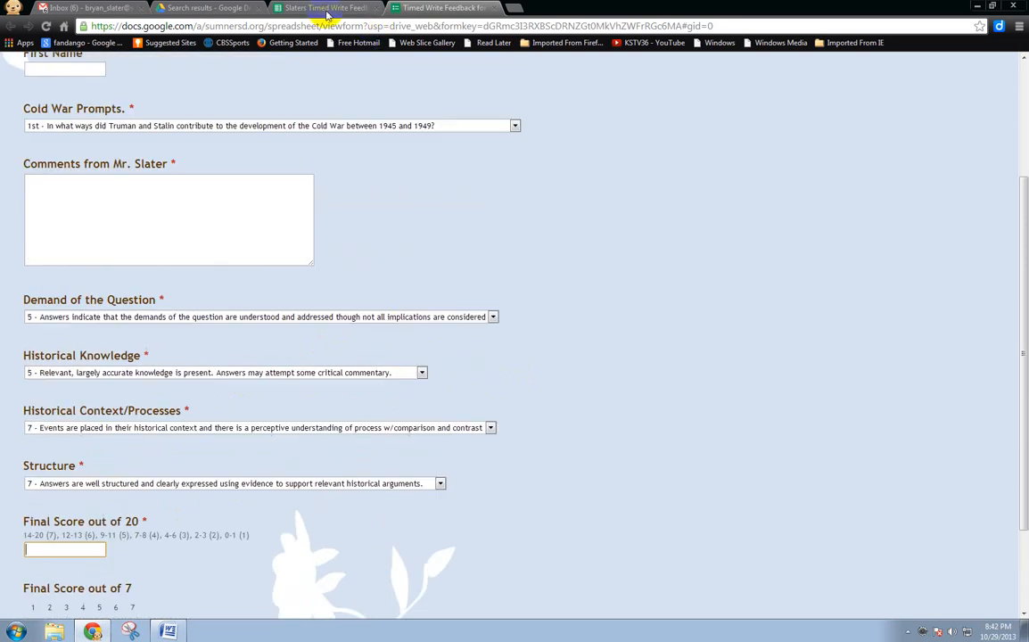
Switch to the form responses spreadsheet and scroll through the student feedback rows.
left_click(325, 7)
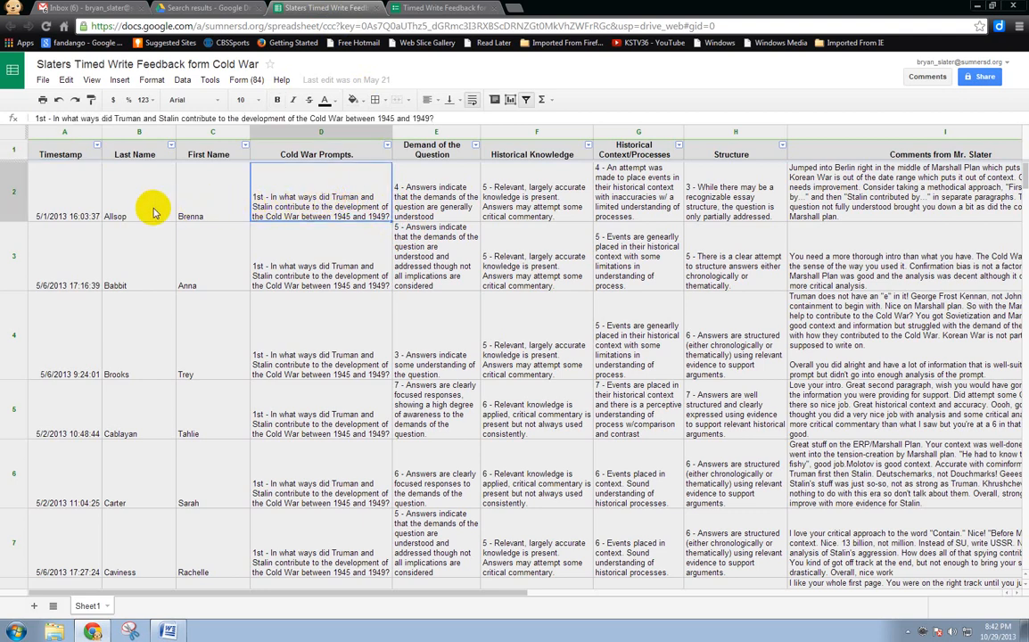
scroll("down", 3)
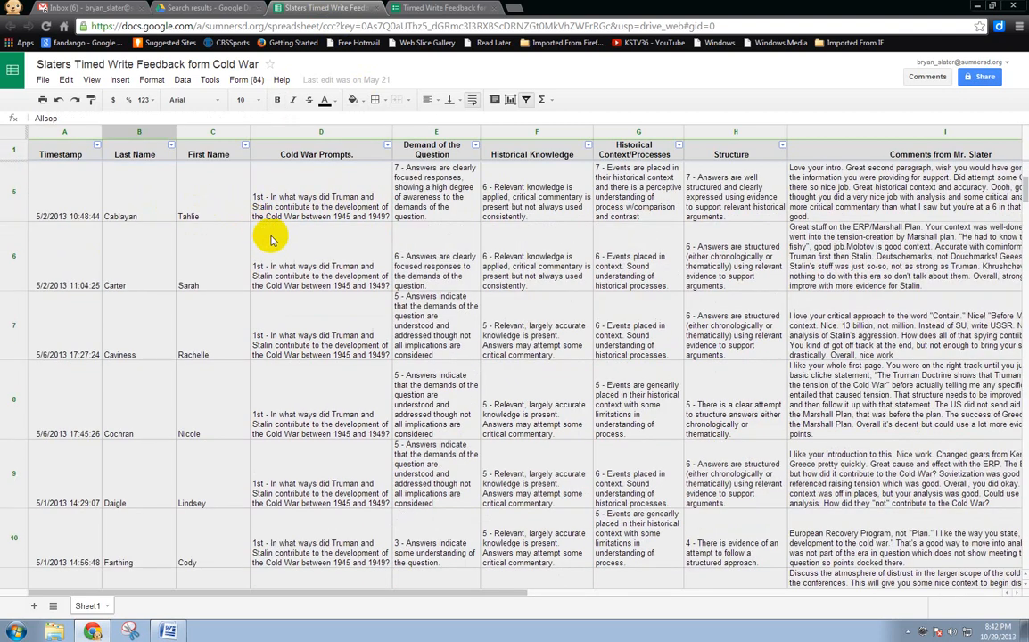
scroll("up", 3)
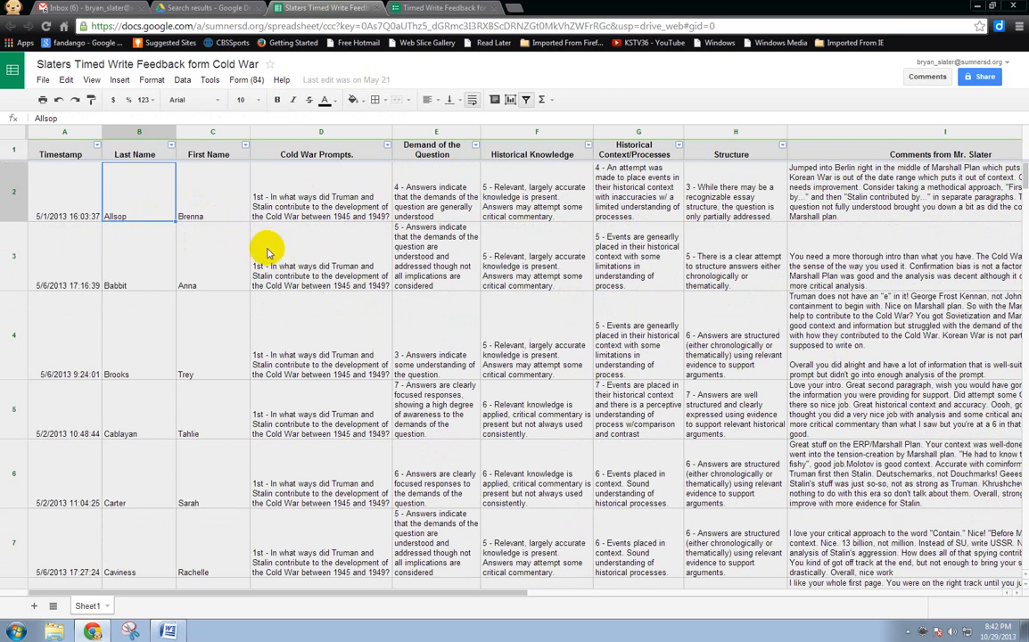
scroll("down", 3)
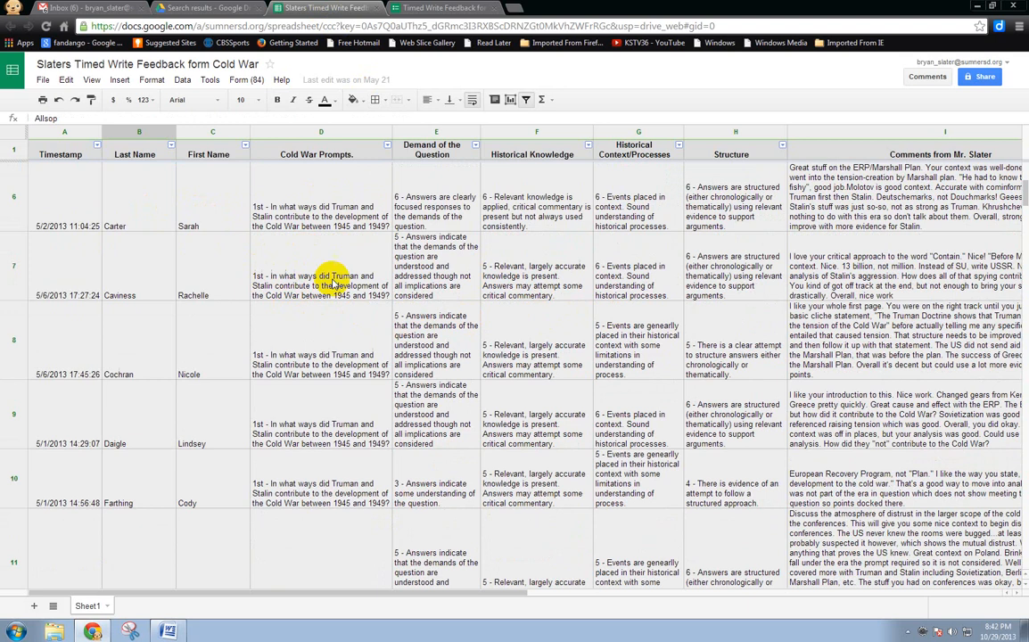
scroll("up", 3)
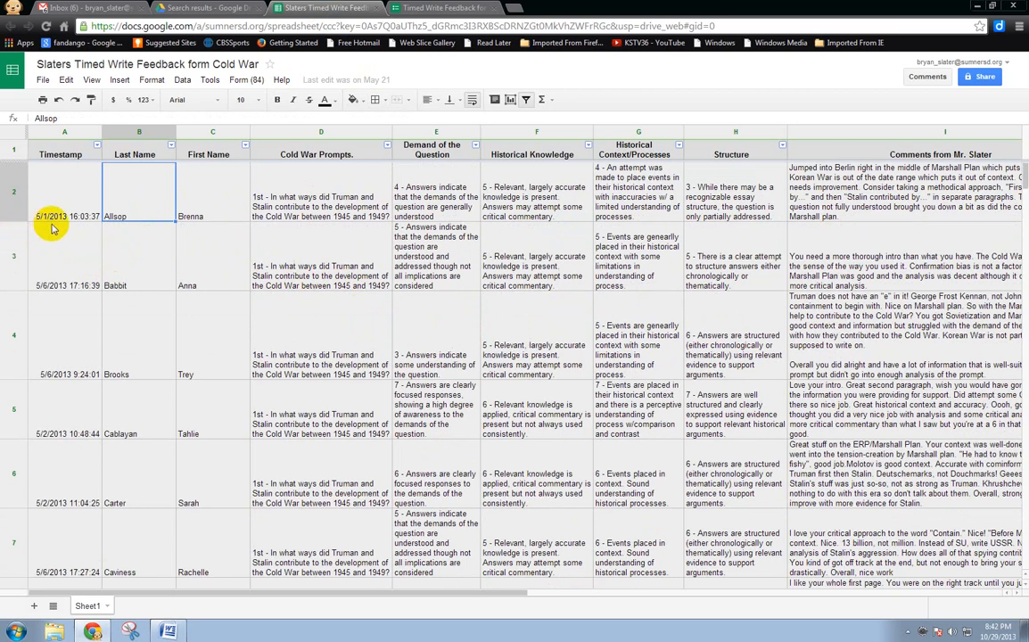
mouse_move(130, 236)
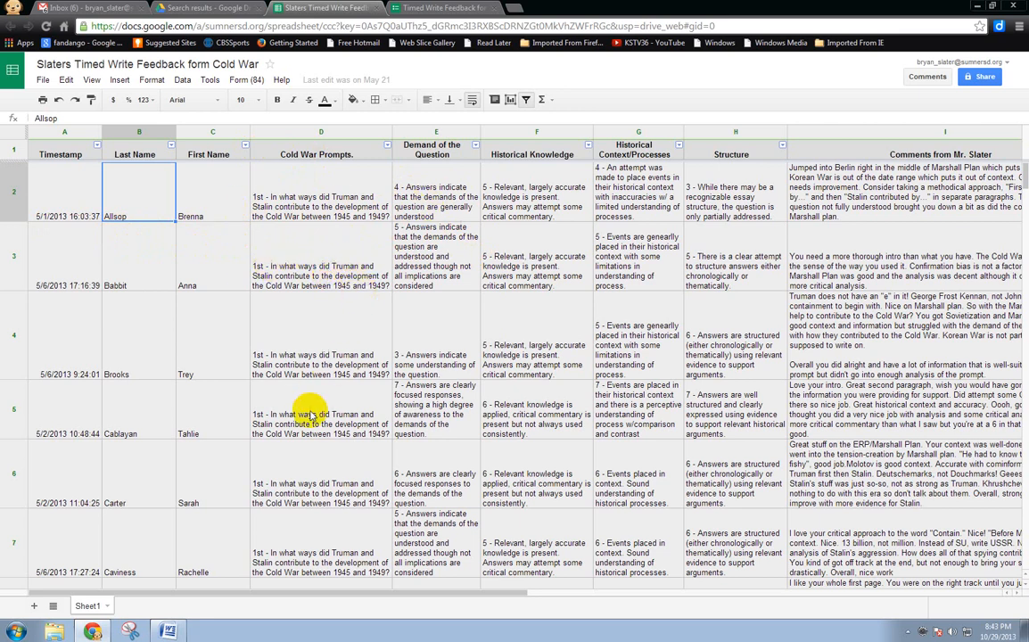
mouse_move(341, 378)
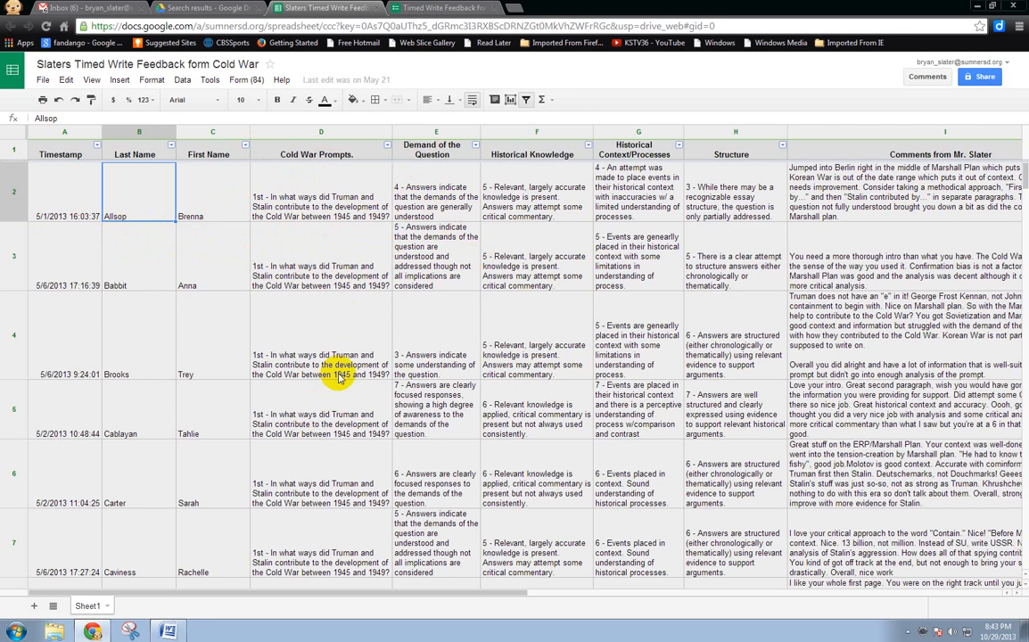
mouse_move(325, 294)
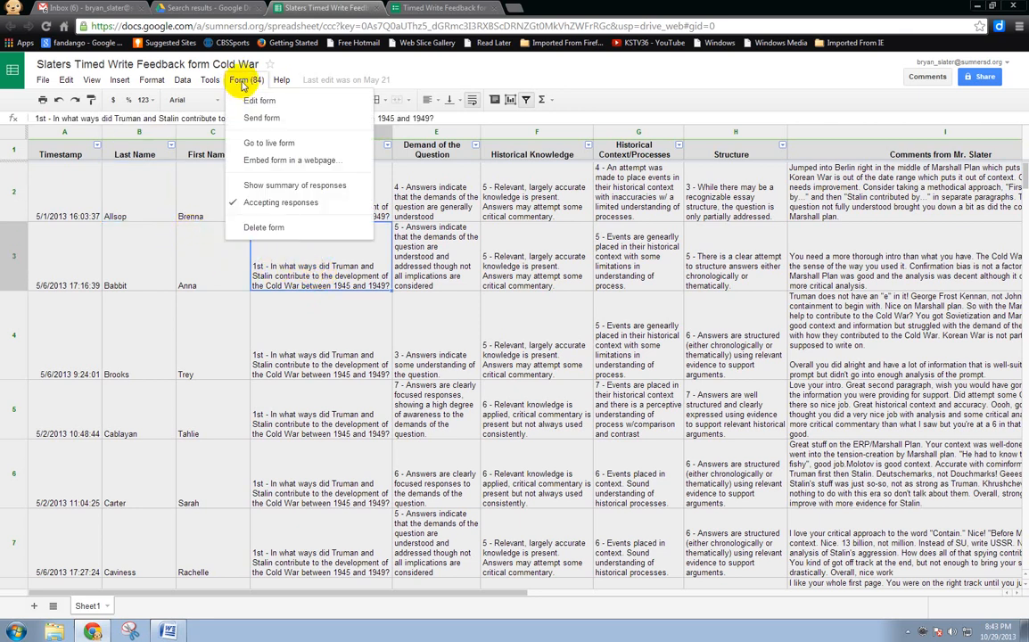
mouse_move(268, 143)
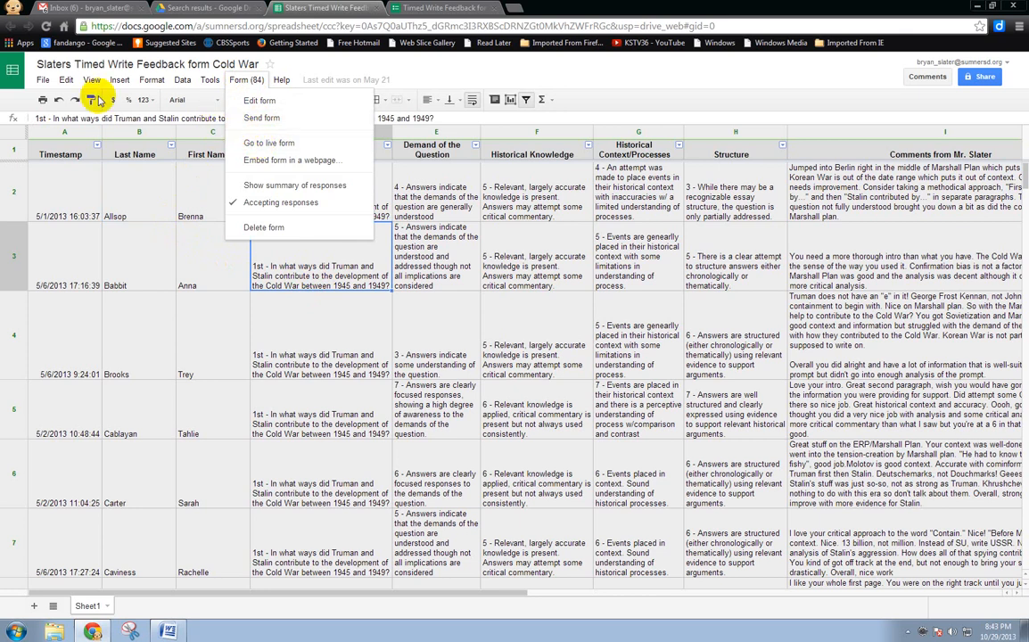
Download the responses sheet as a Microsoft Excel (.xlsx) file.
left_click(43, 78)
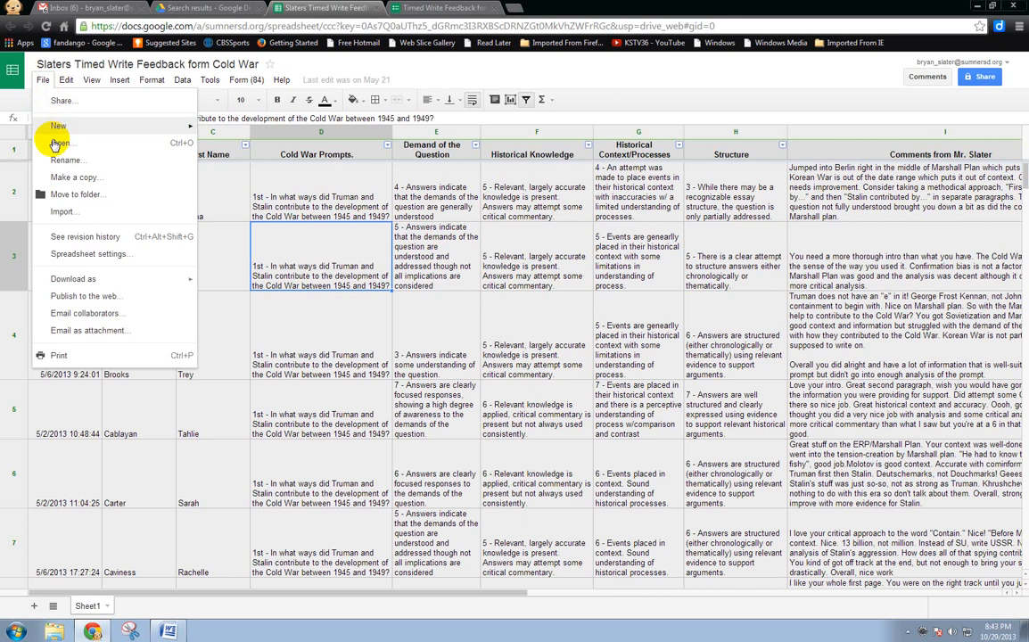
mouse_move(61, 264)
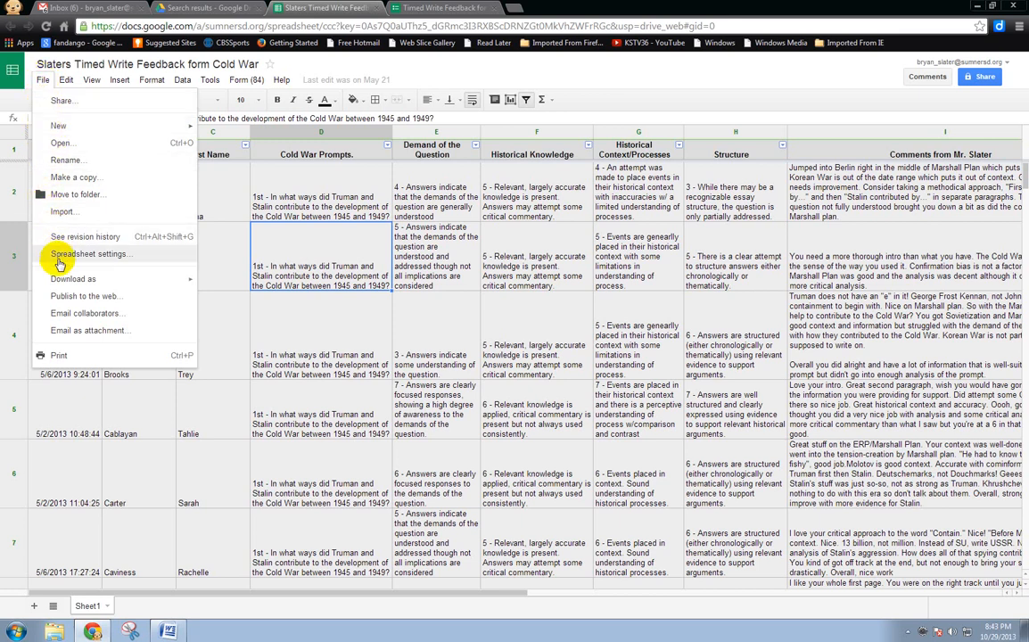
left_click(73, 278)
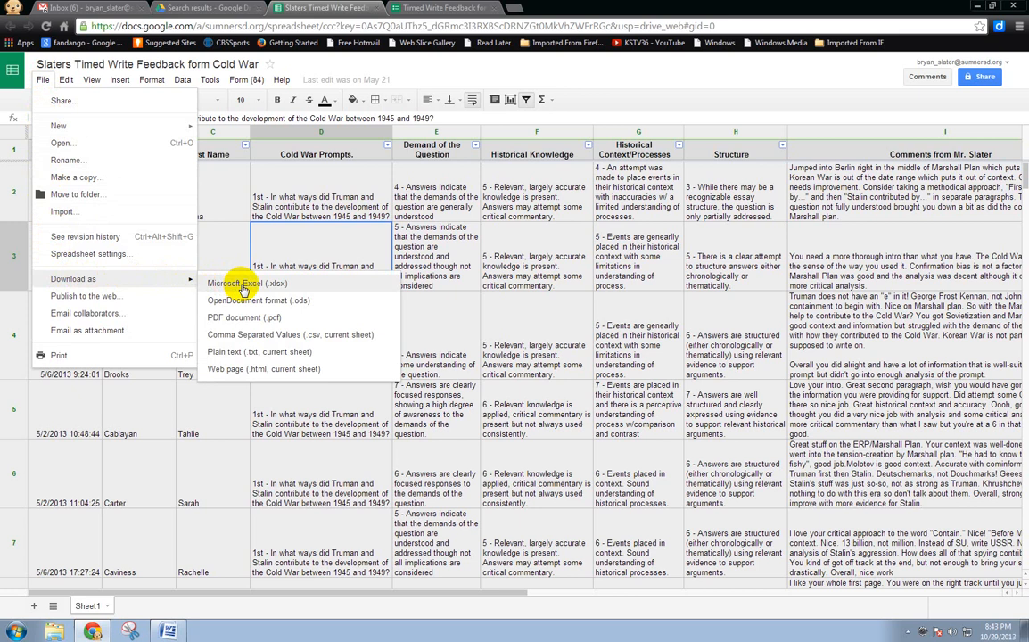
left_click(246, 281)
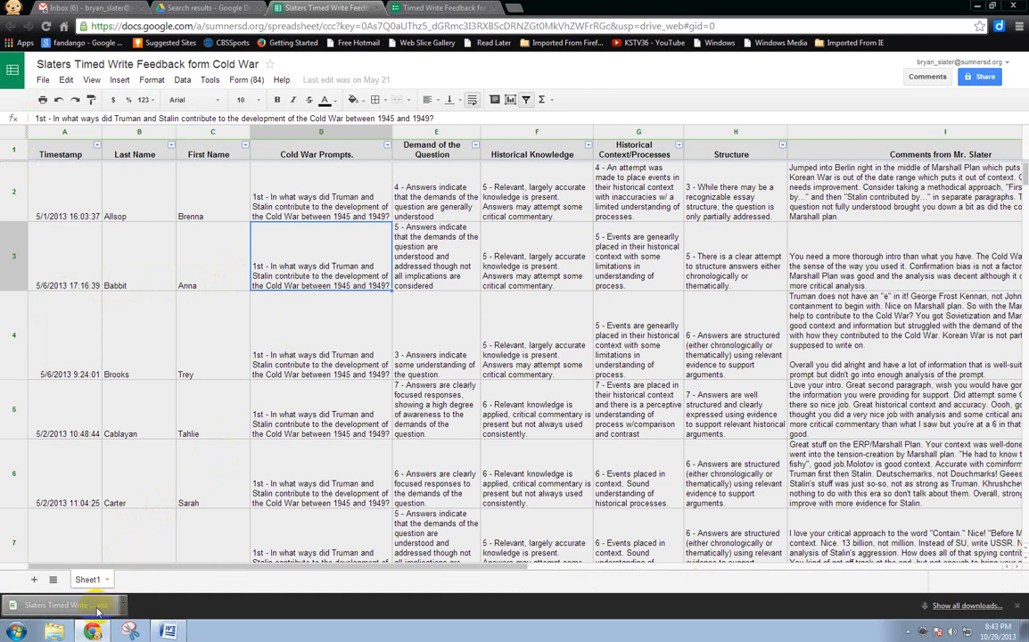
Open the downloaded feedback file in Excel, accept the warning and save it as a workbook.
left_click(68, 605)
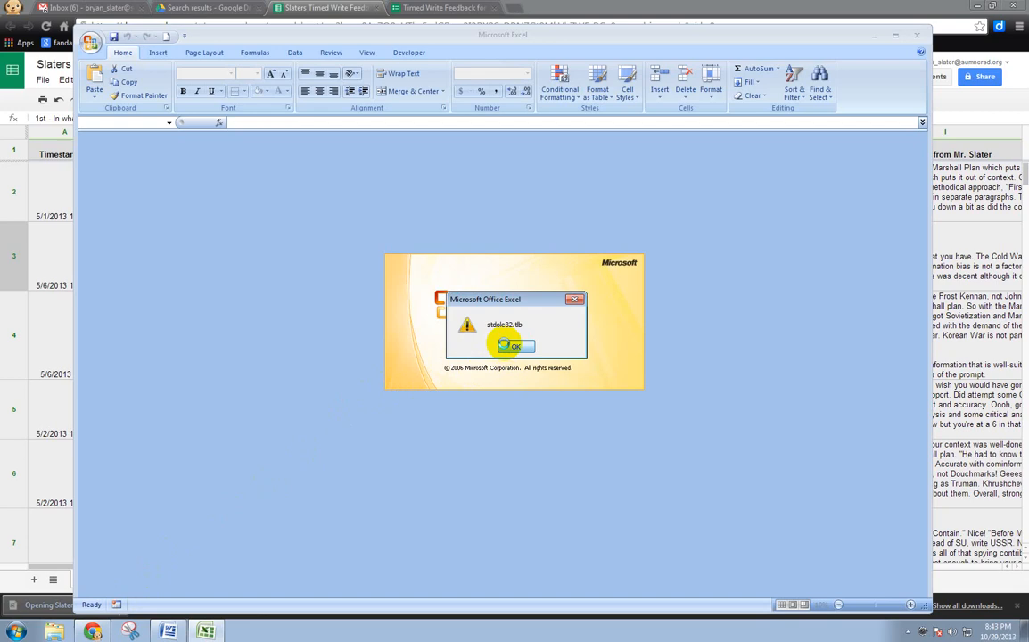
left_click(514, 346)
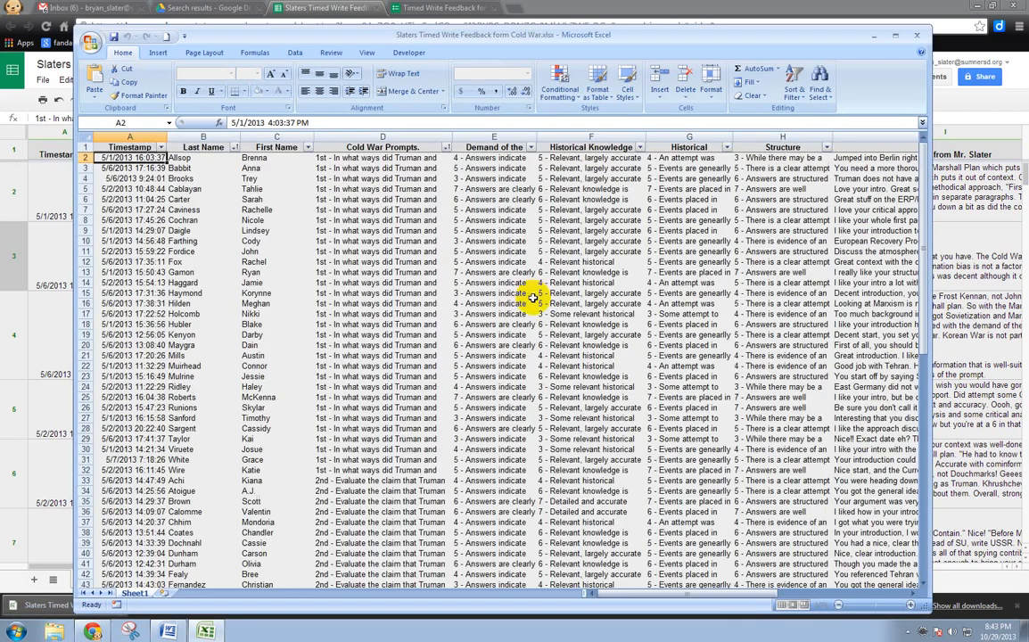
scroll("down", 3)
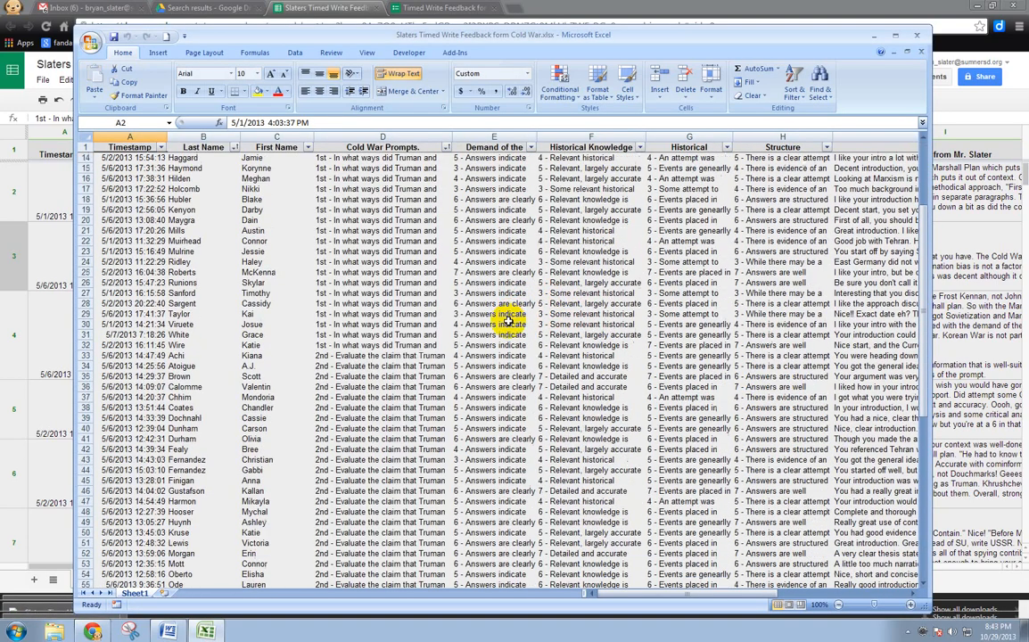
scroll("down", 3)
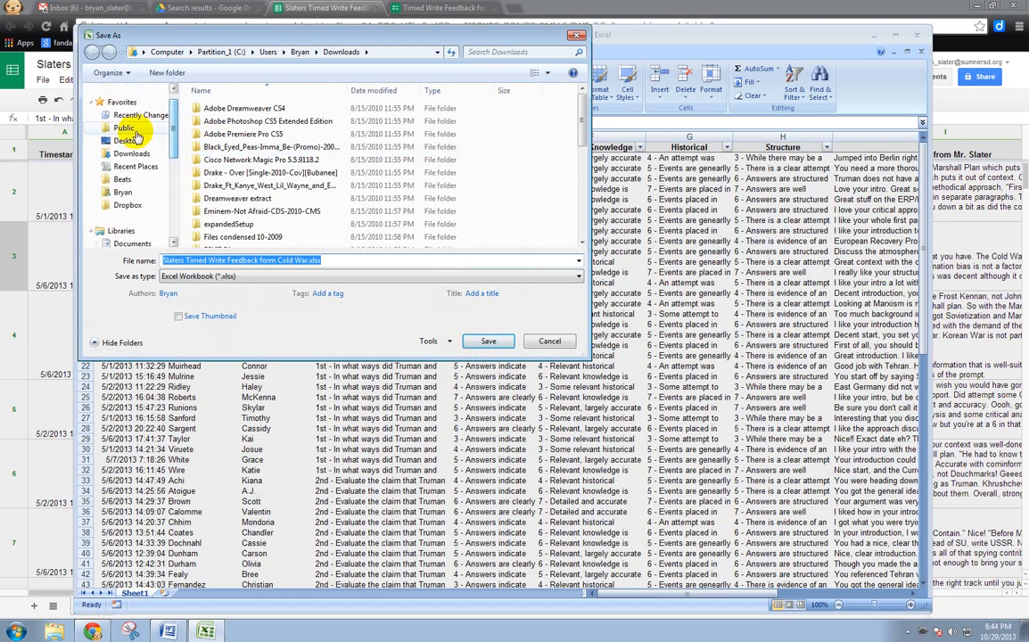
left_click(127, 141)
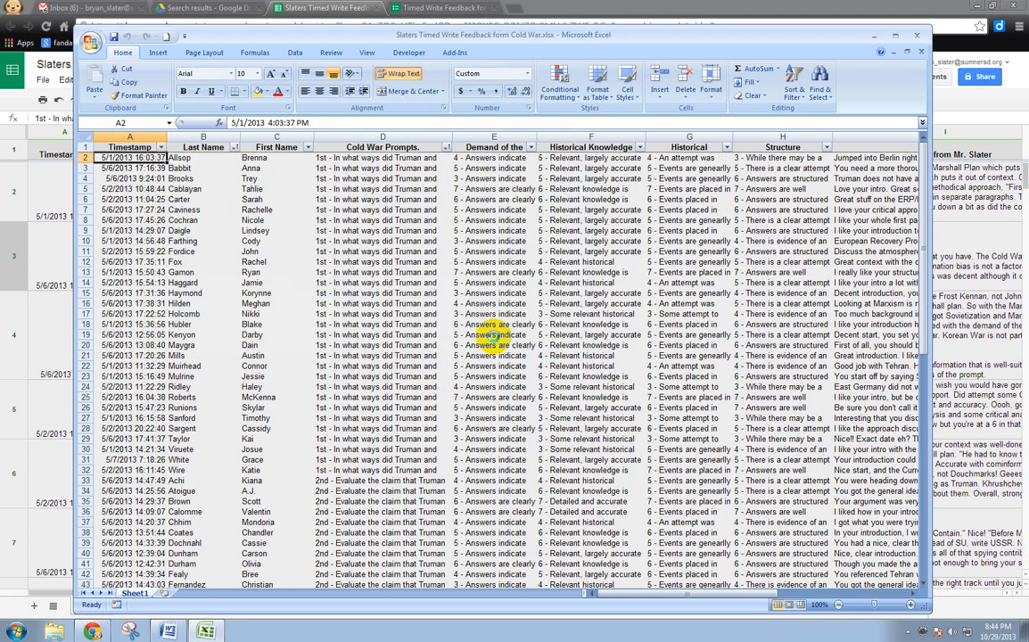
mouse_move(842, 46)
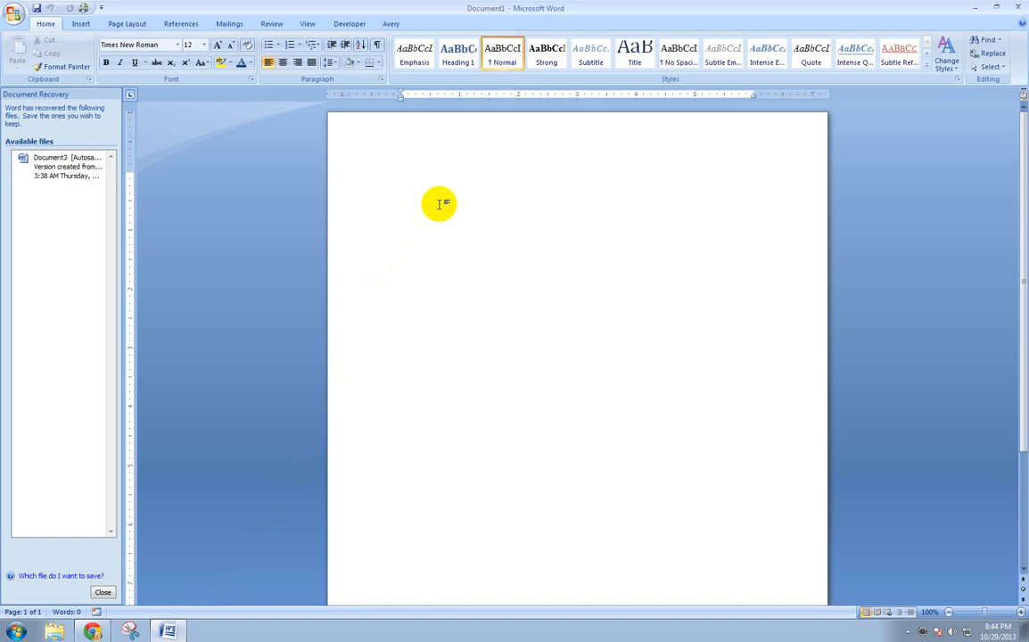
Write the template lines 'Student Name:', 'Score out of 7:', 'out of 20:' and 'Comments from the Teacher:'.
left_click(400, 177)
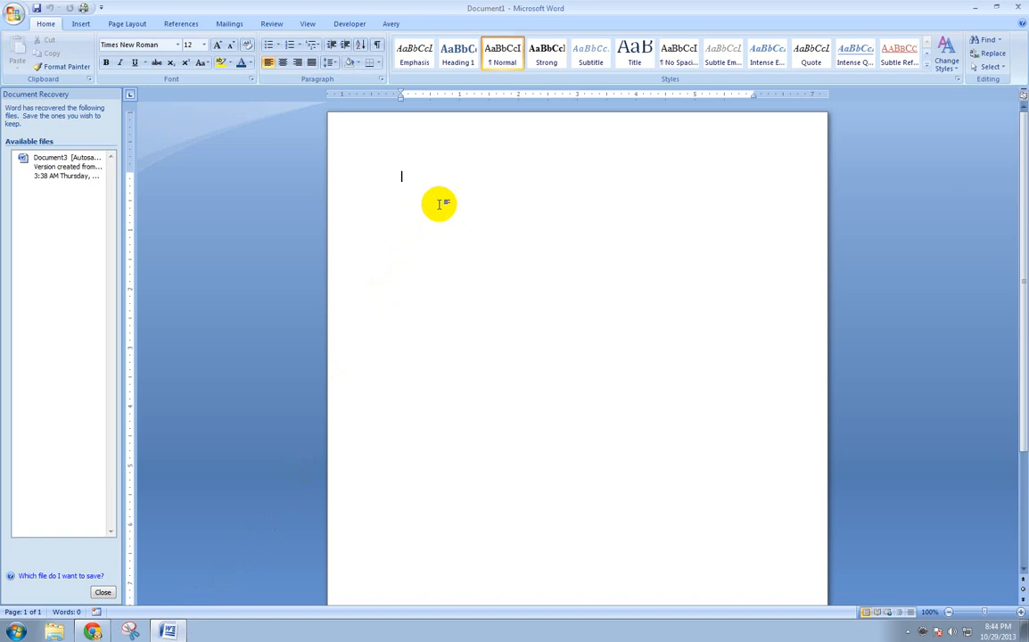
type("s")
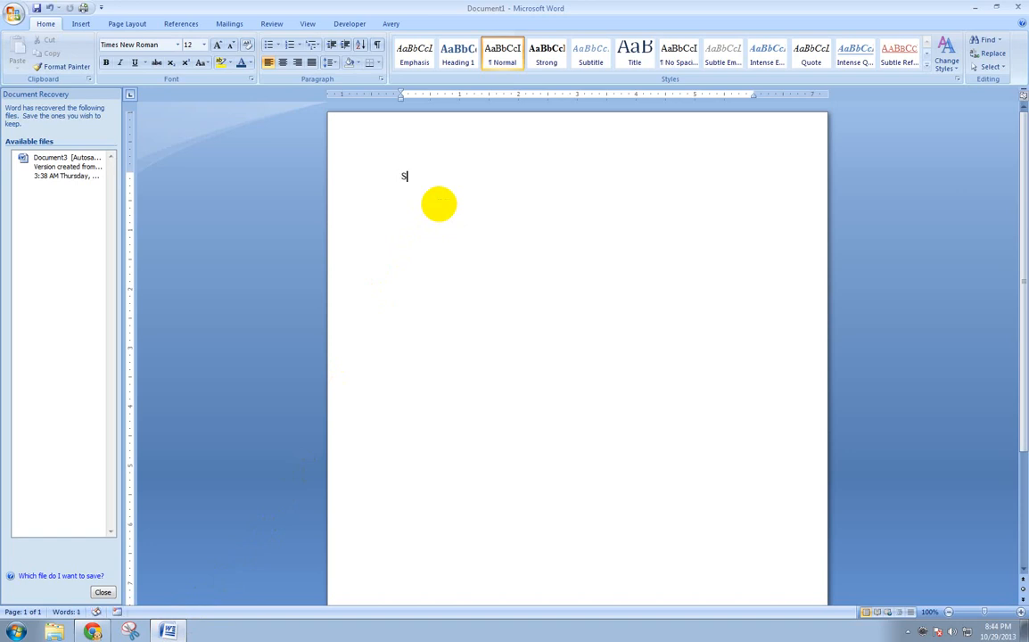
type("tudent R")
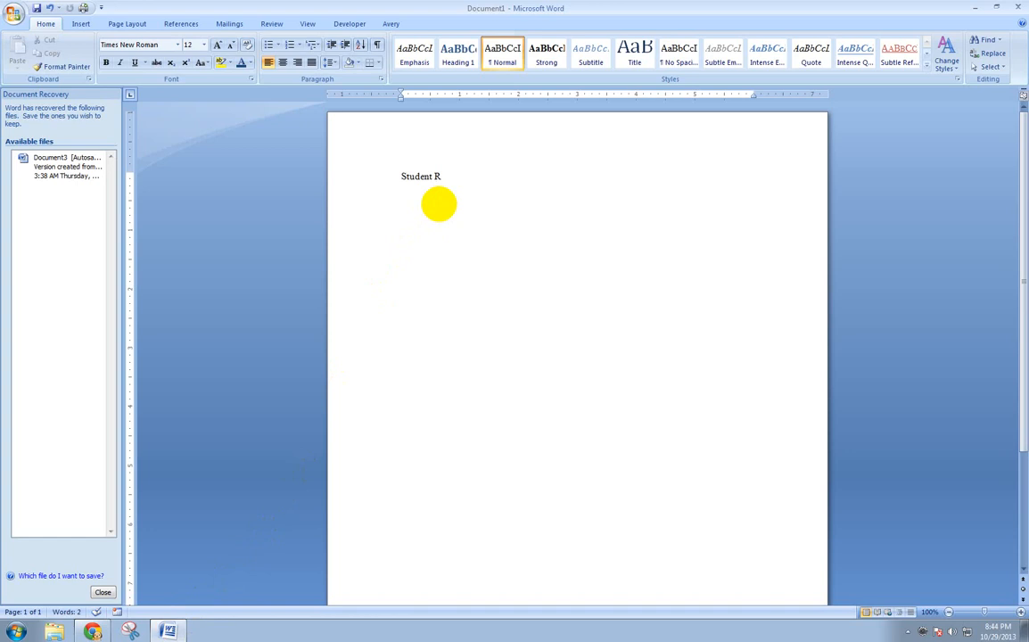
type("Name:")
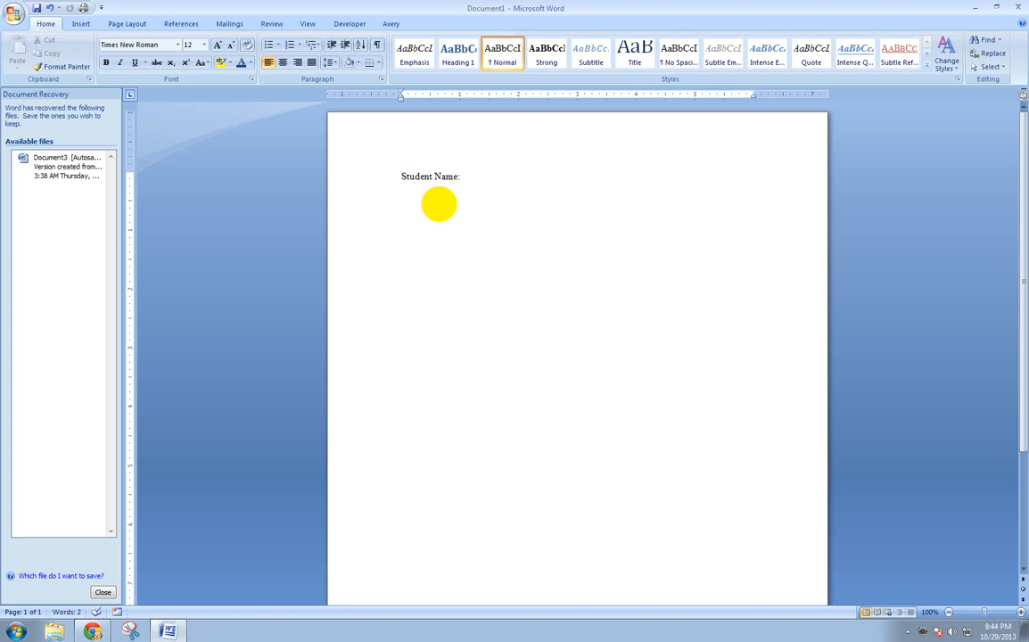
type("S")
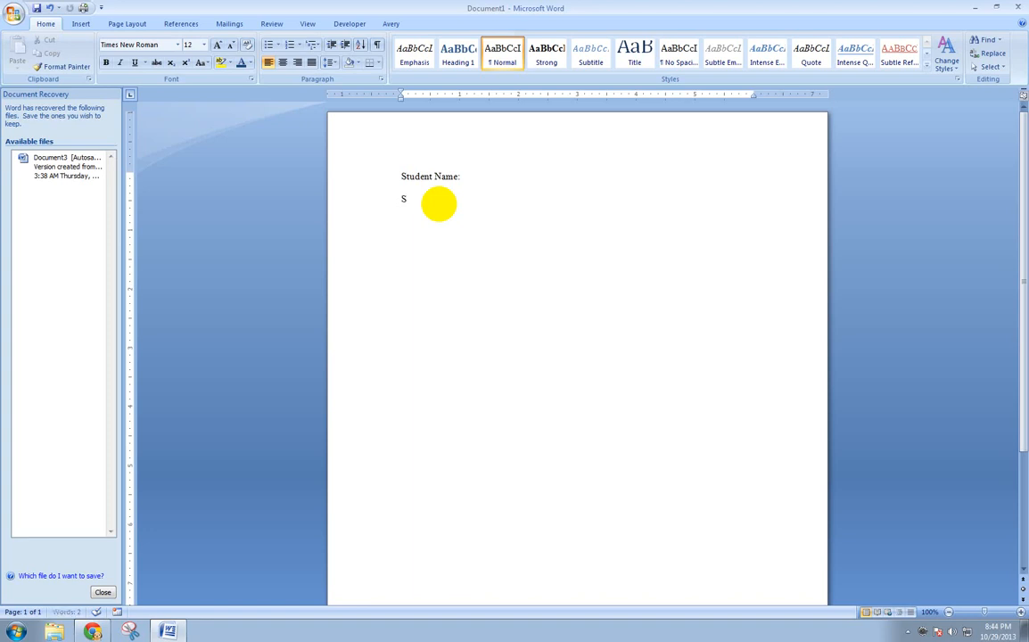
type("core out of")
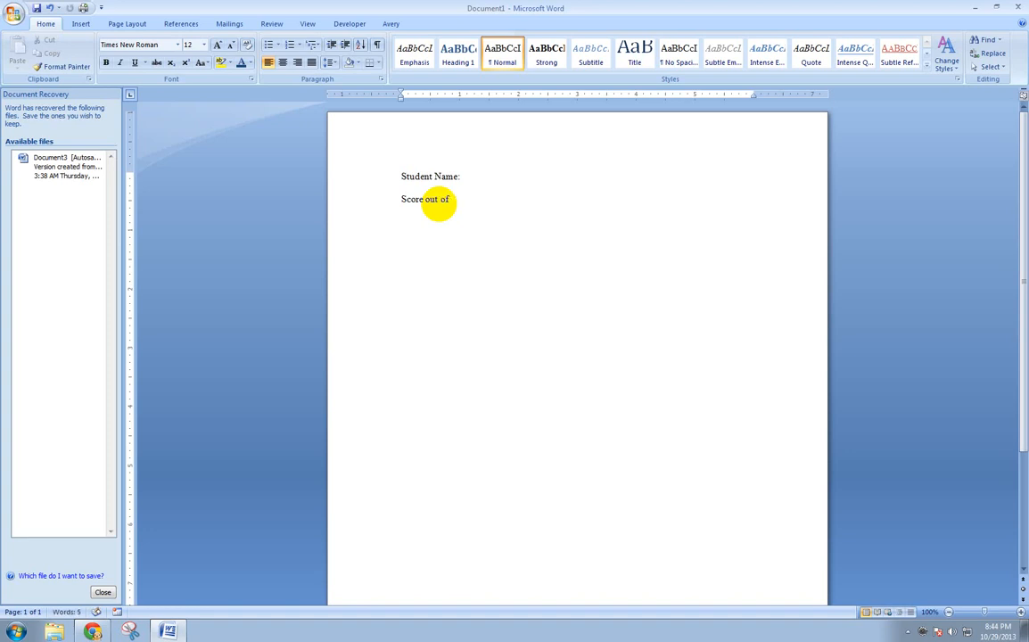
type("7:")
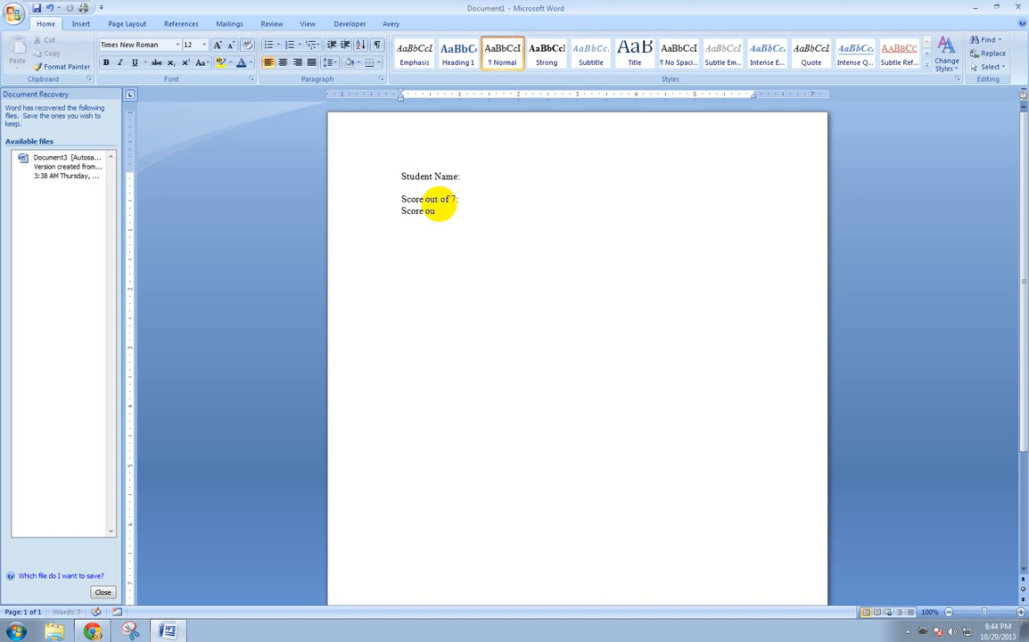
type("t of 20:")
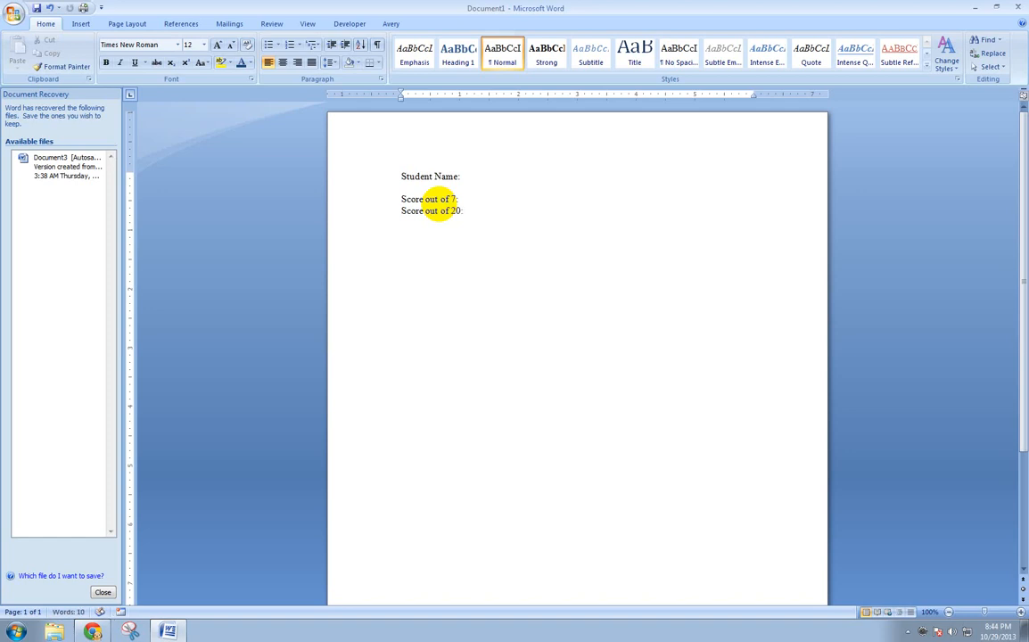
type("Comment")
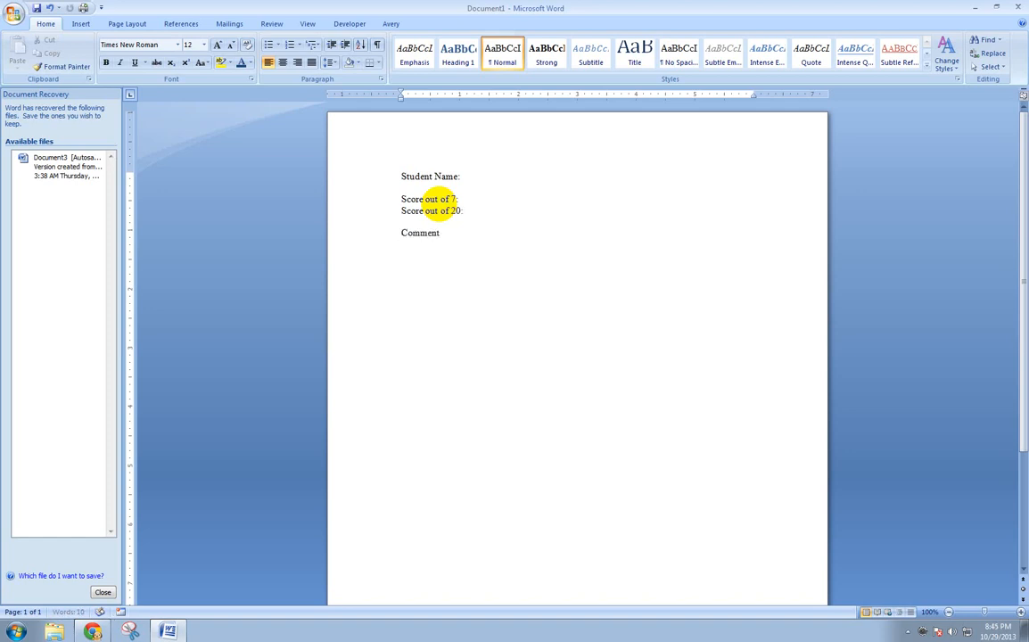
type("s fr")
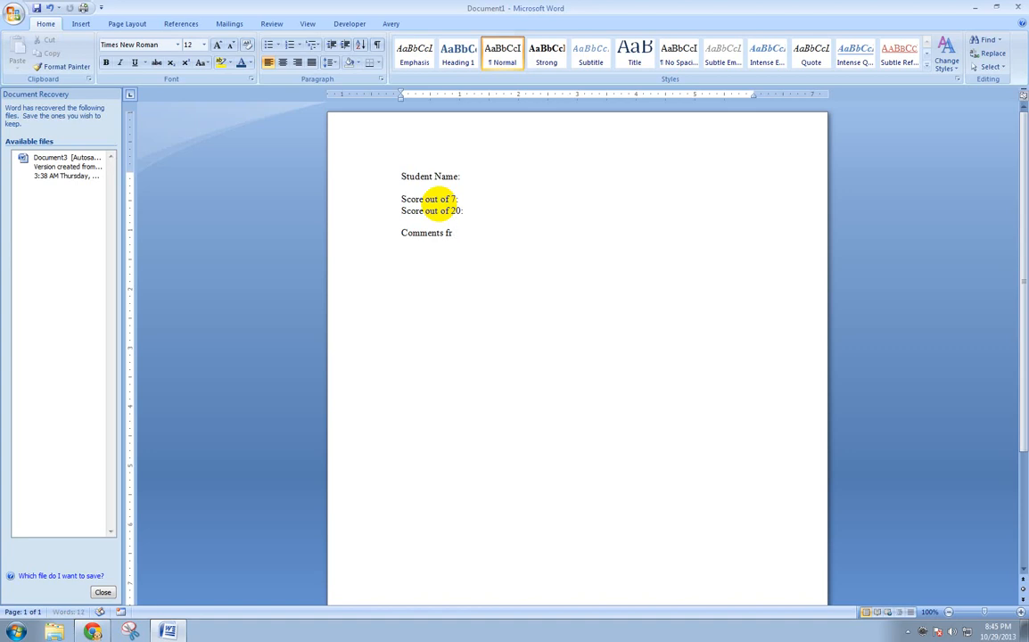
type("om the Teacher:")
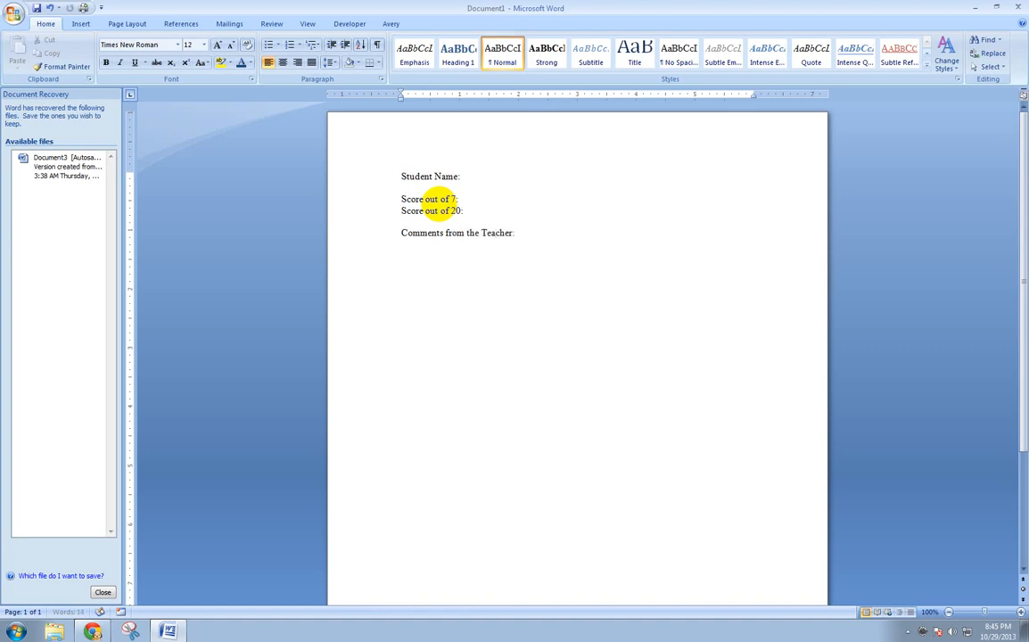
Add 'Assessed content/Rubric information' with Demands of the Prompt, Historical Context, Structure and Historical Content/Accuracy headings.
left_click(401, 257)
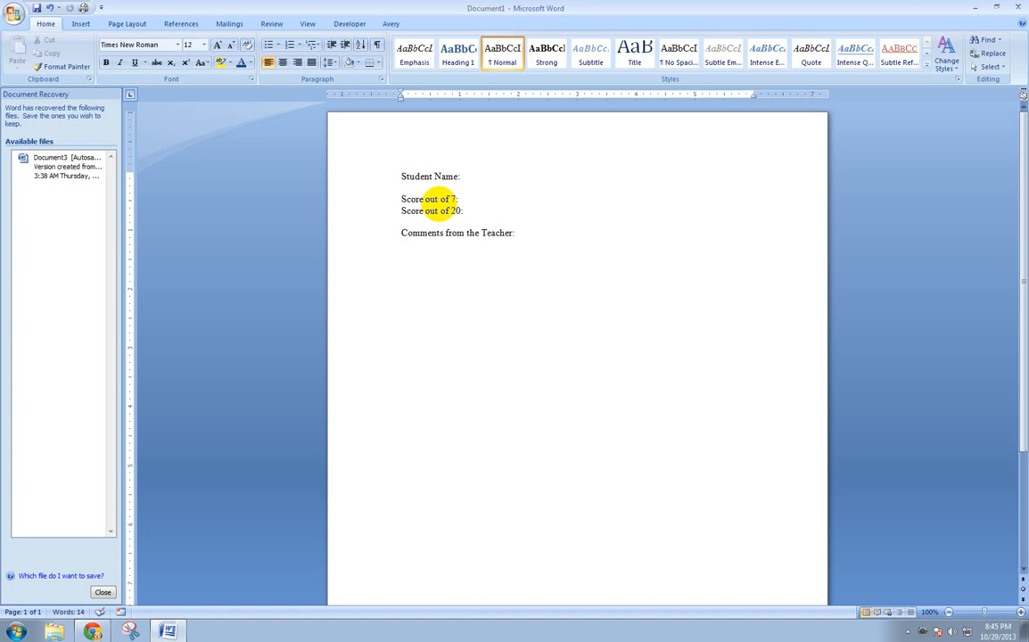
type("A")
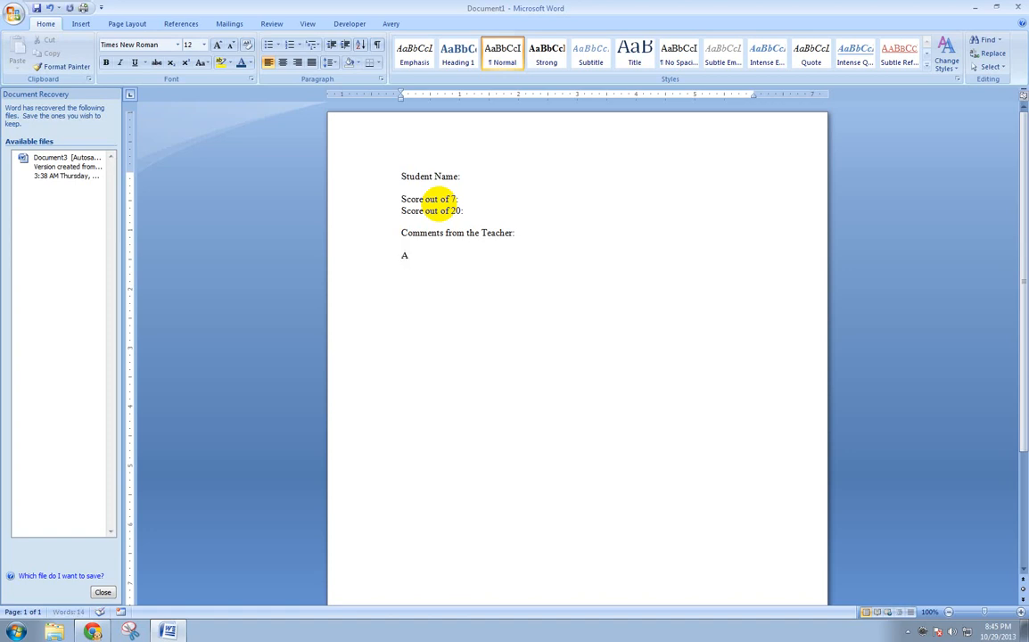
type("ssessed")
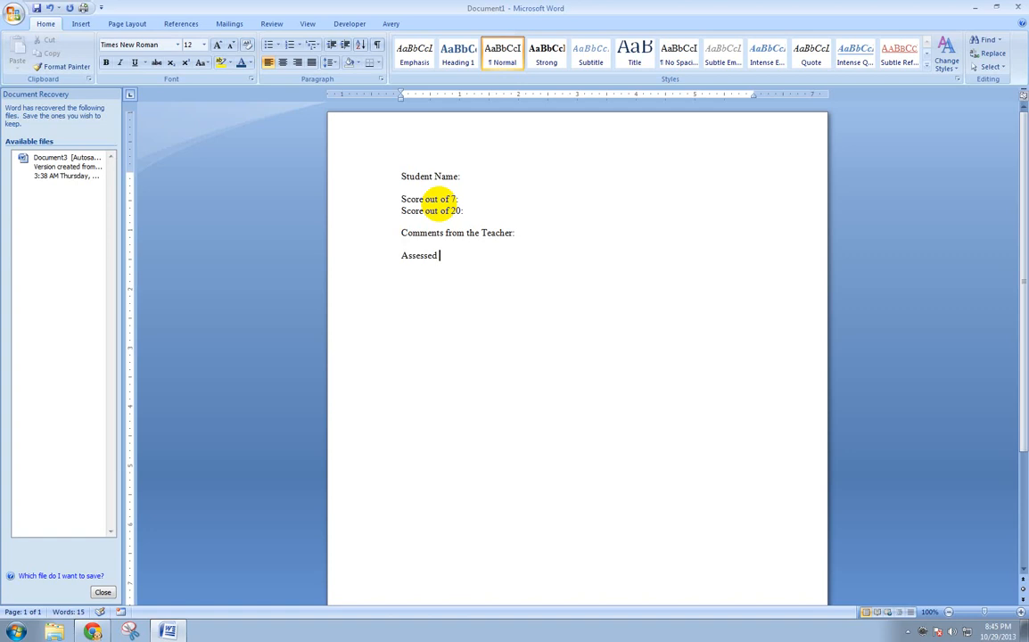
type("conte")
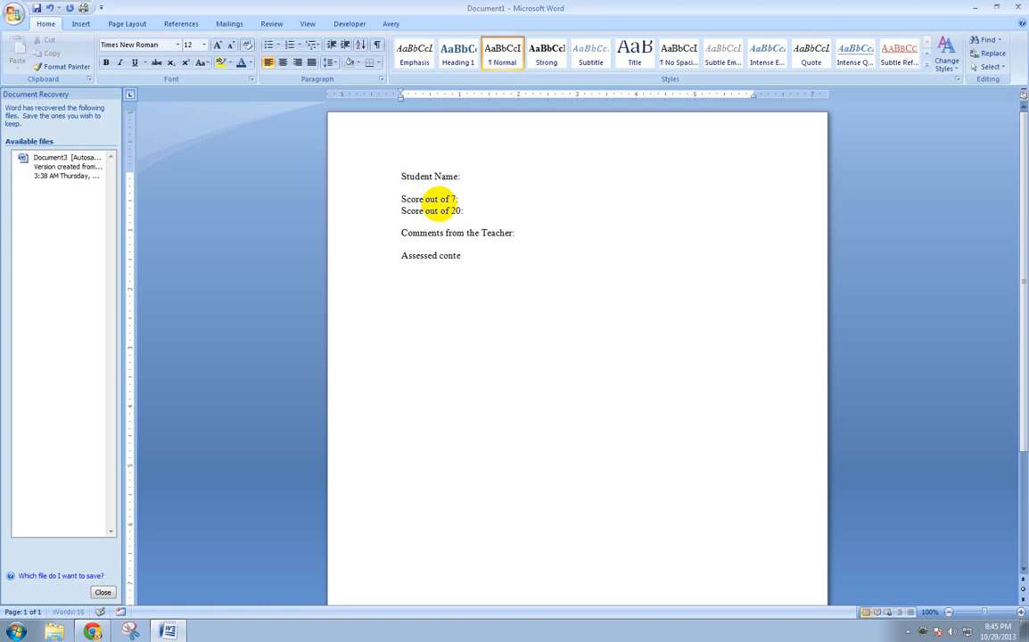
type("/Rub")
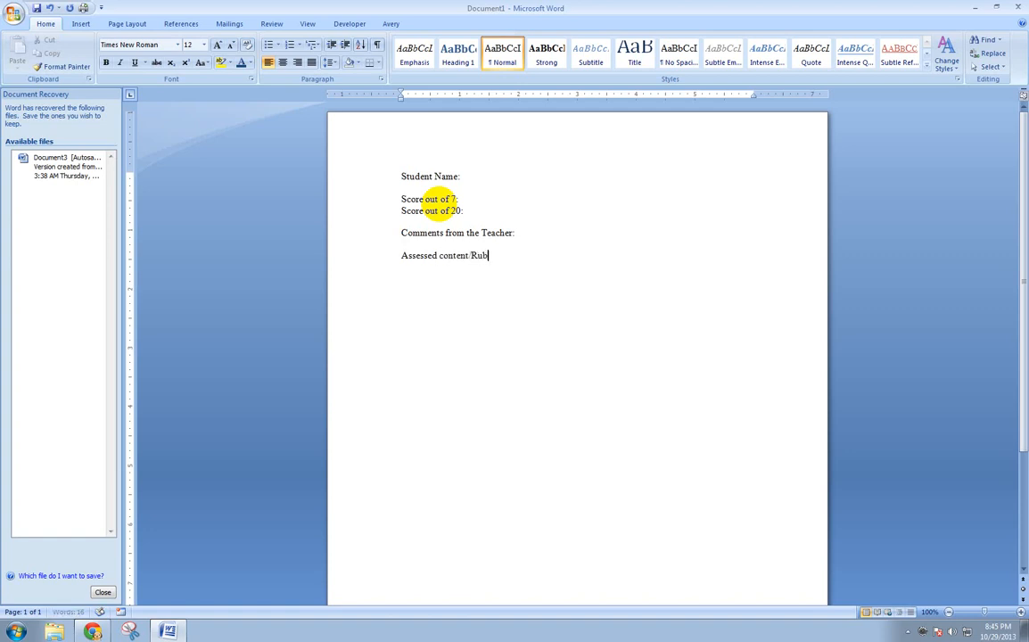
type("ric information:")
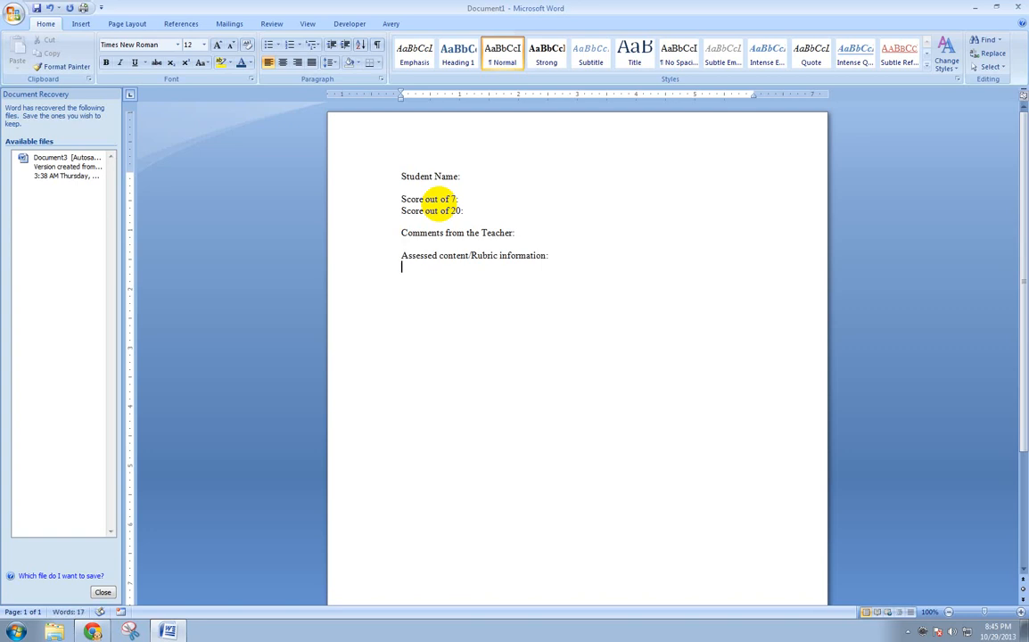
type("Demands of the")
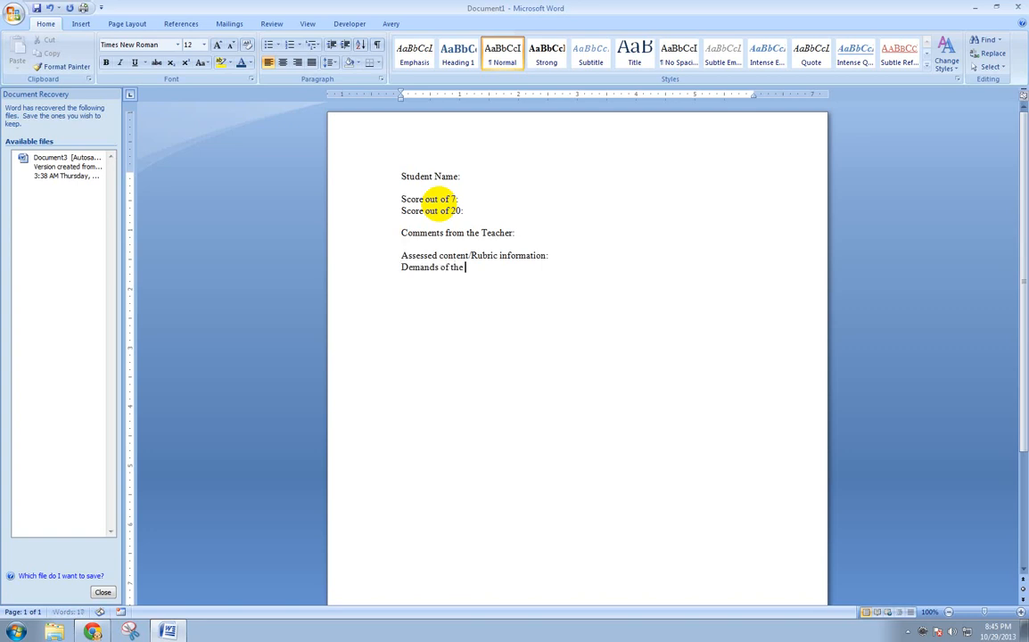
type("Prompt:")
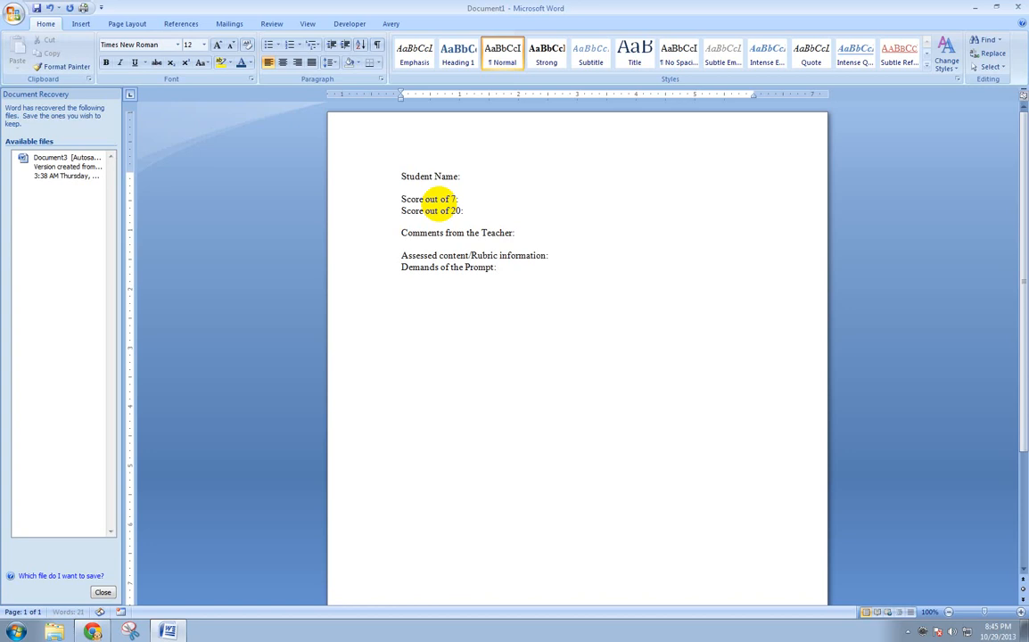
type("H")
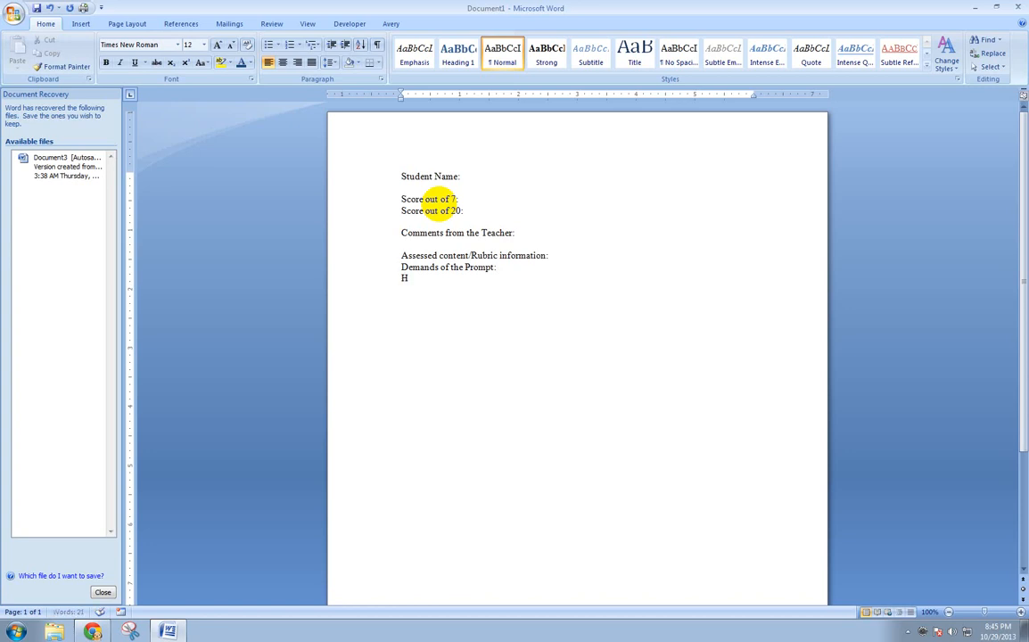
type("istorical Conte")
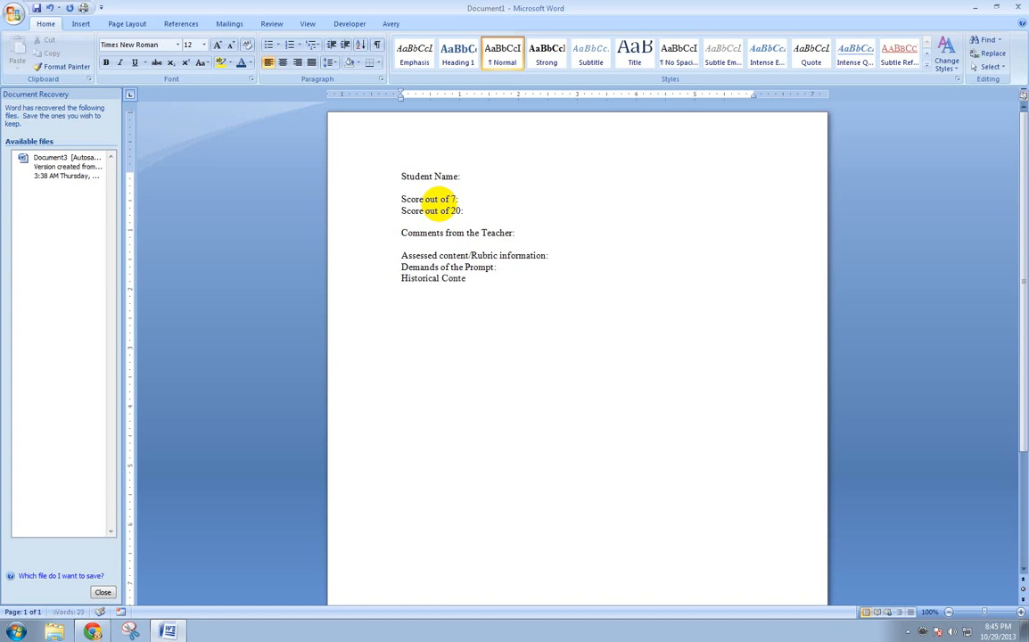
type("xt:")
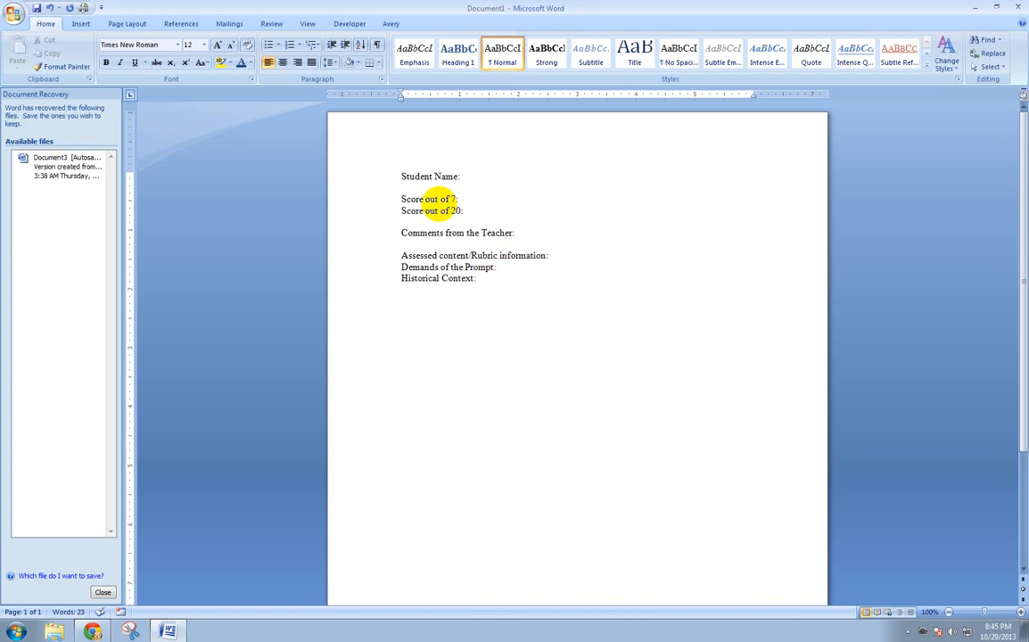
type("Stru")
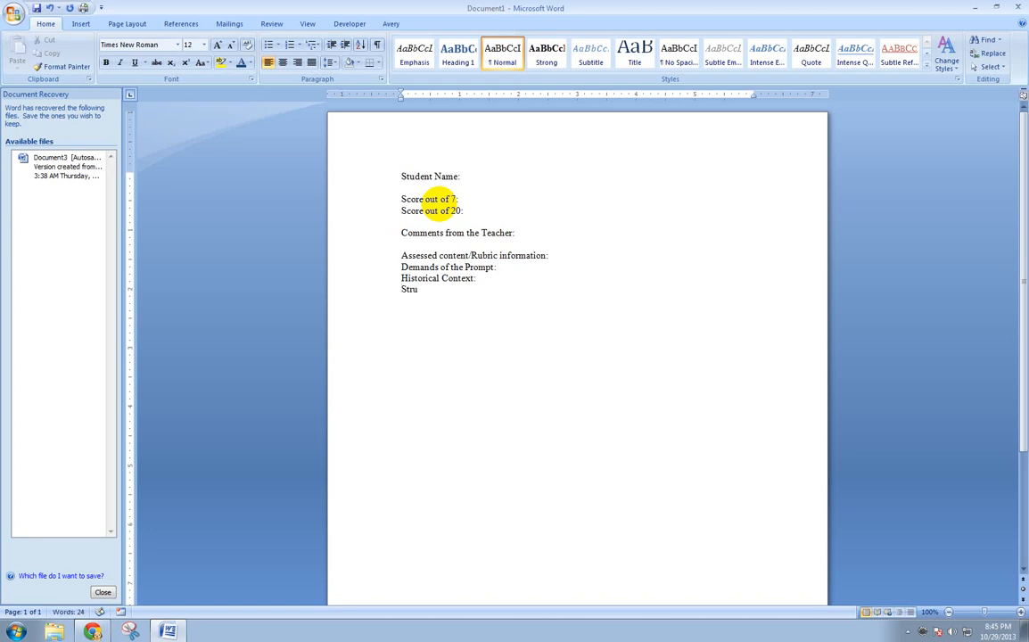
type("cture of the Essay:")
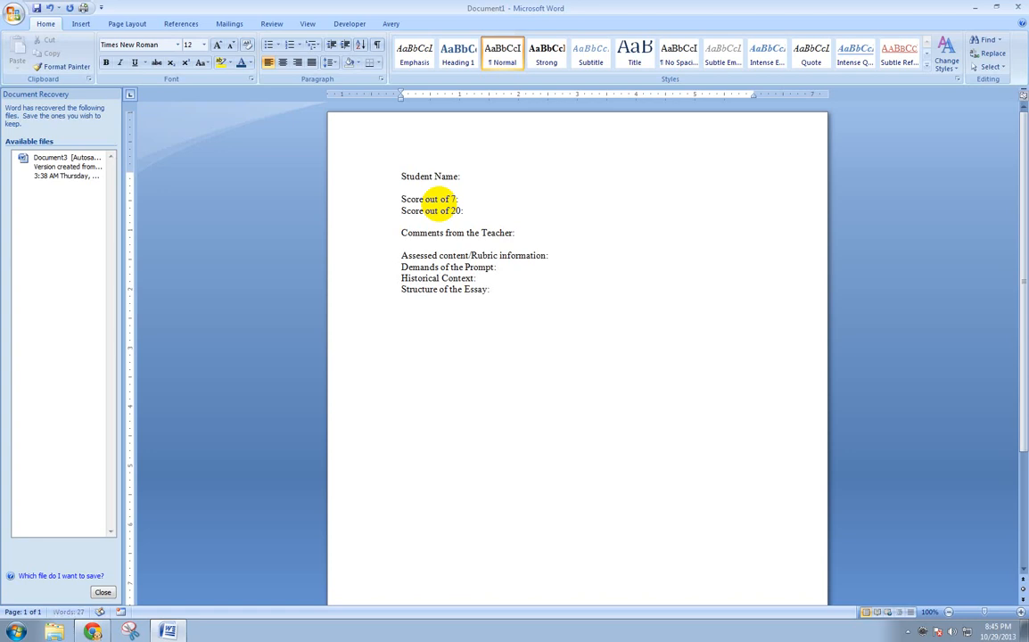
type("Historical Content")
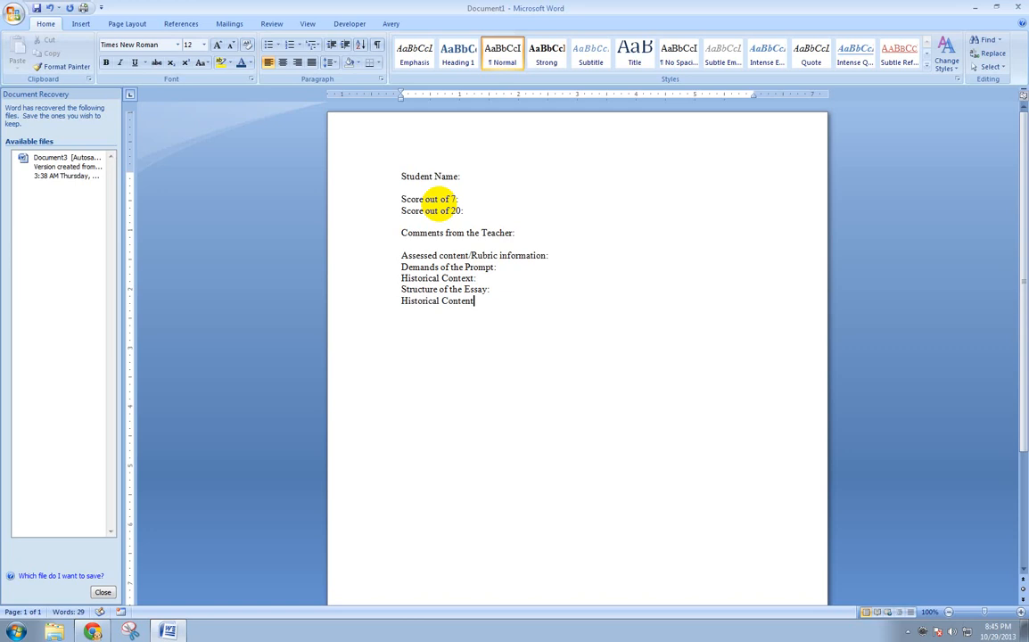
type("/Accuracy:")
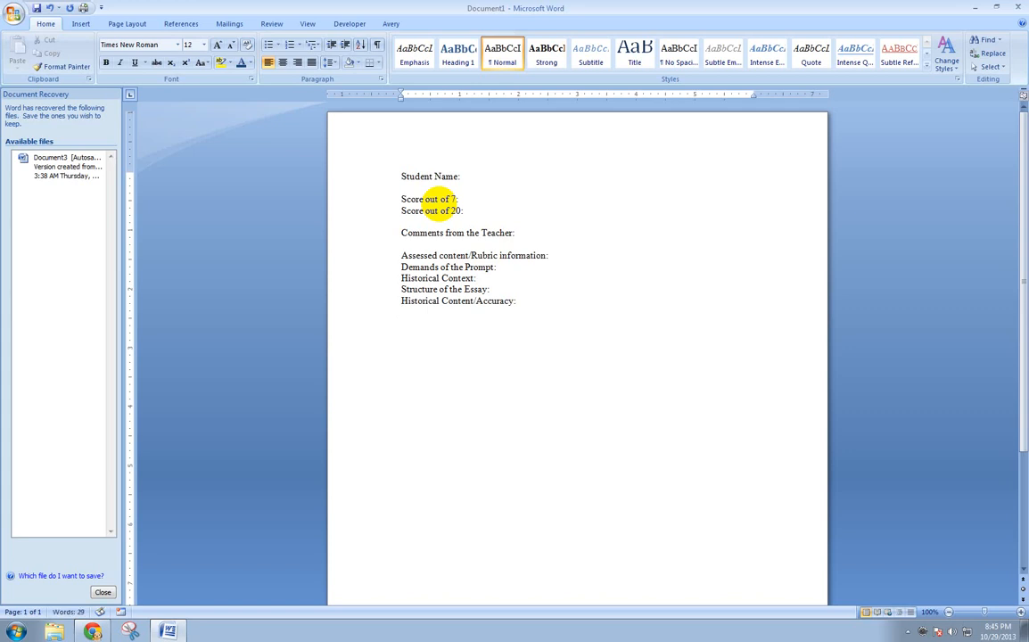
left_click(402, 310)
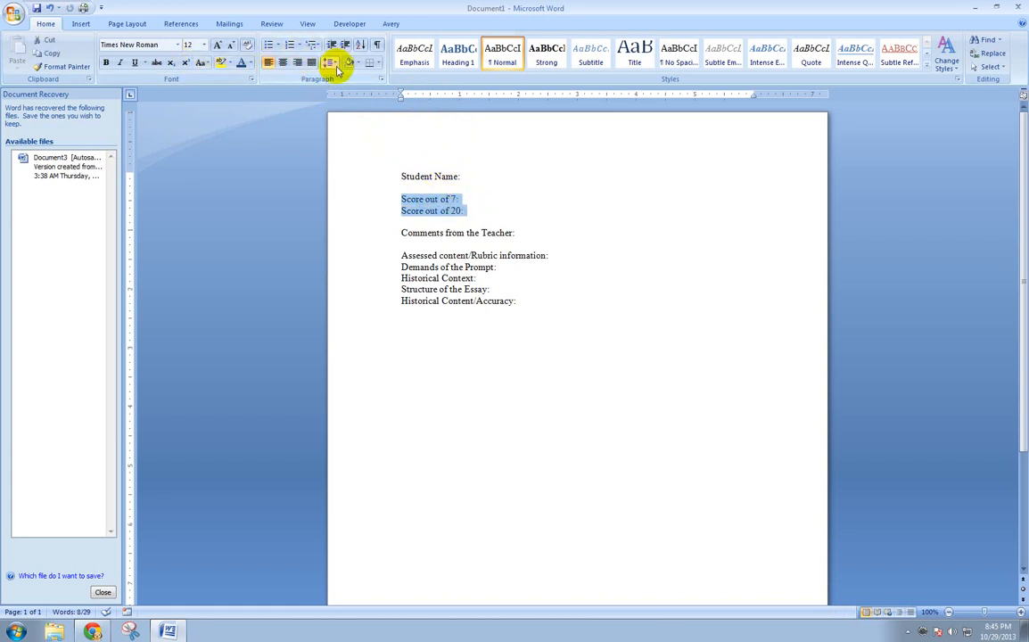
Apply Outside Borders boxes around the score lines and the rubric information block.
left_click(379, 63)
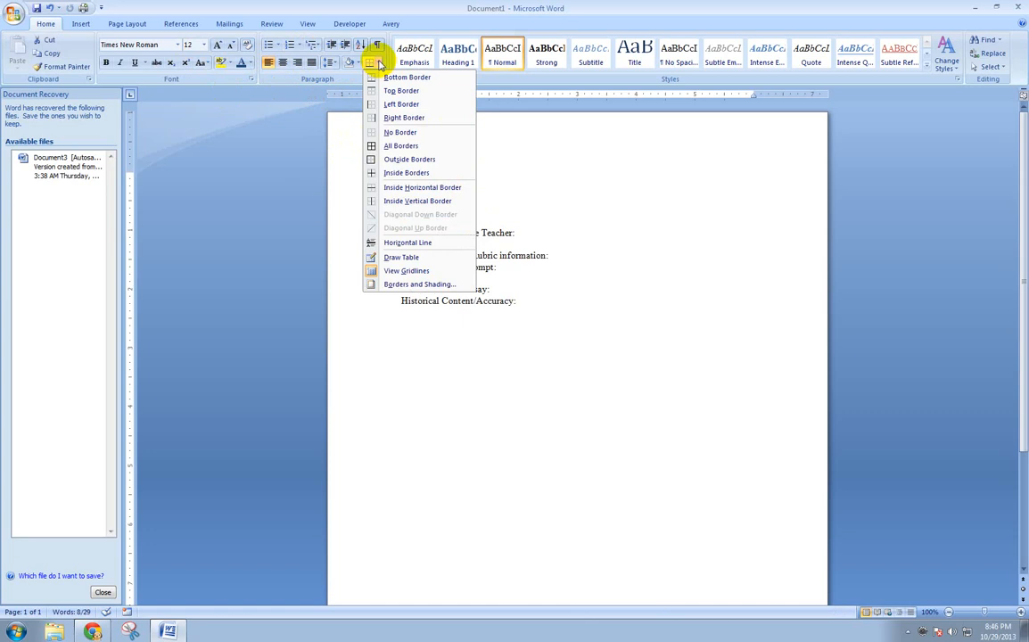
left_click(408, 159)
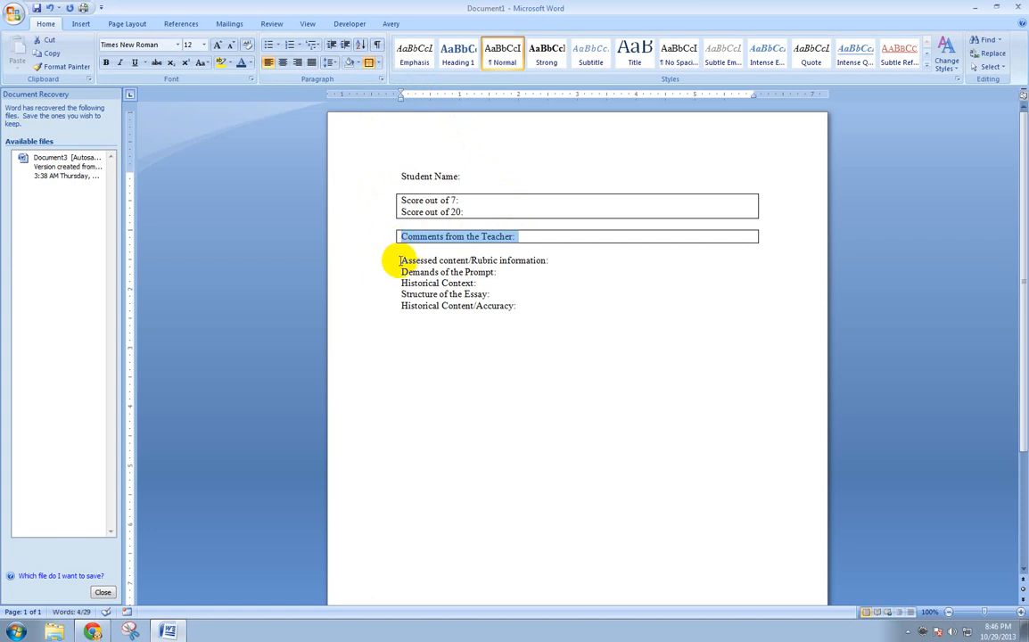
left_click(369, 60)
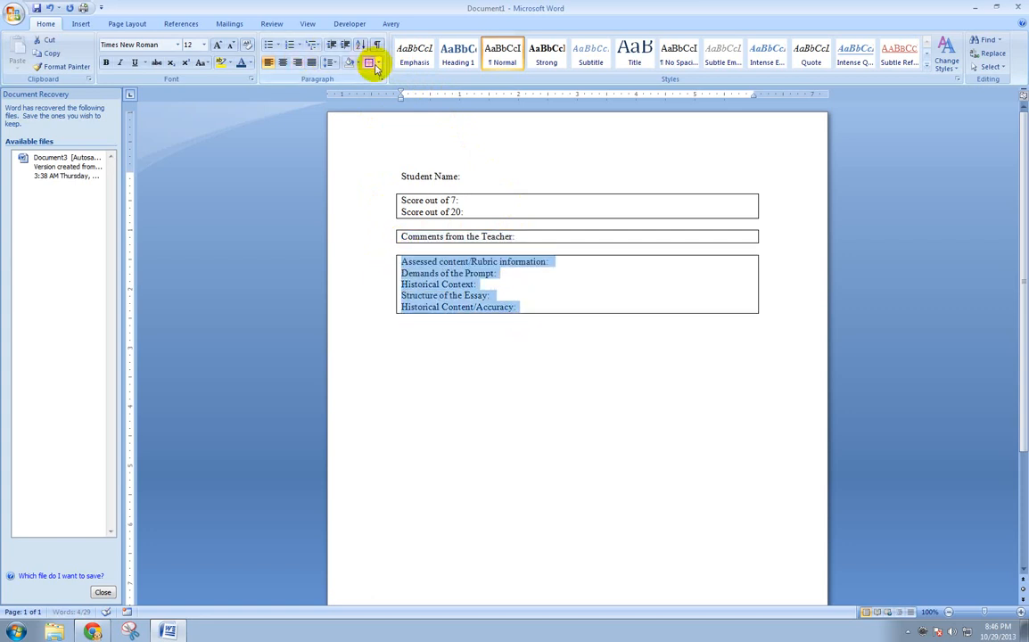
left_click(511, 273)
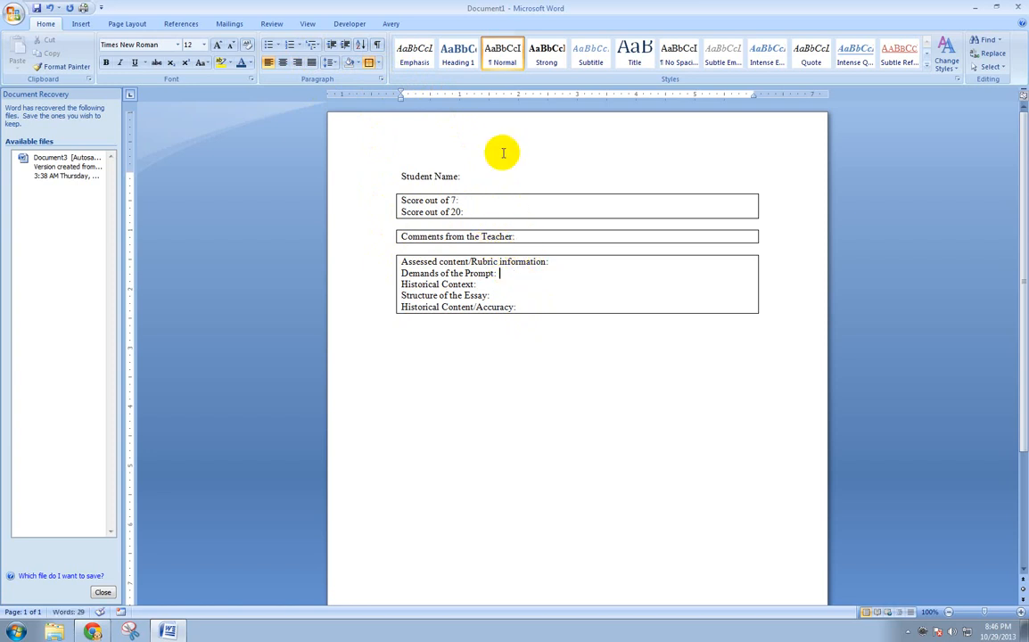
scroll("down", 3)
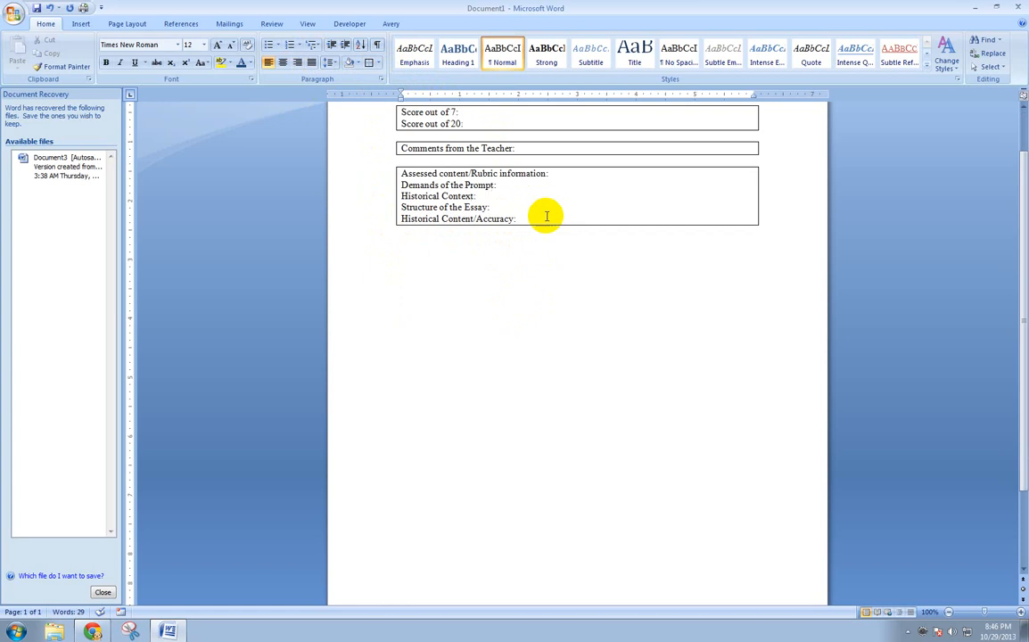
scroll("up", 3)
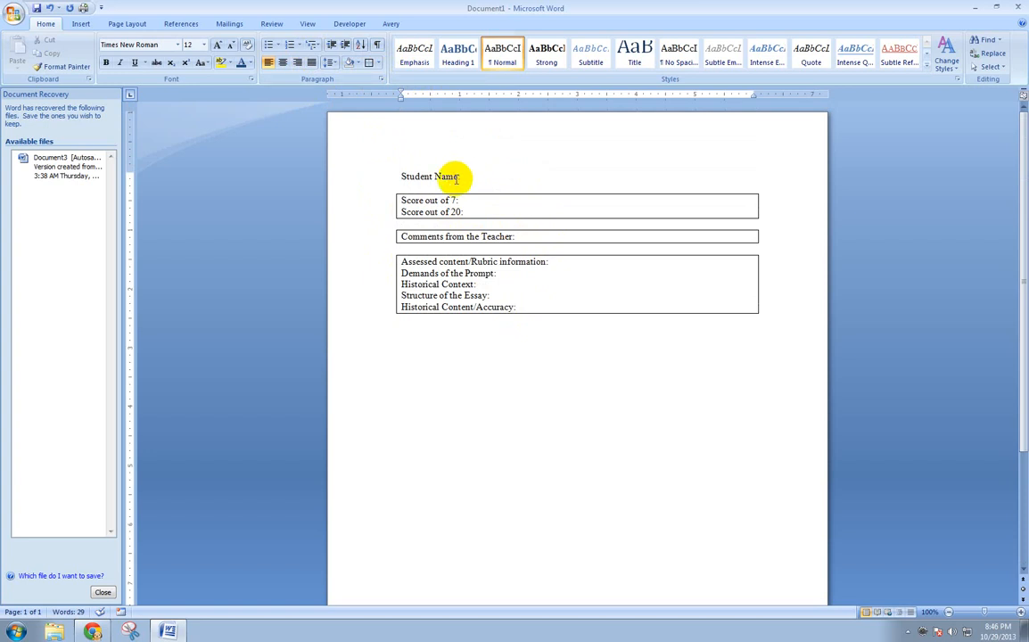
left_click(464, 177)
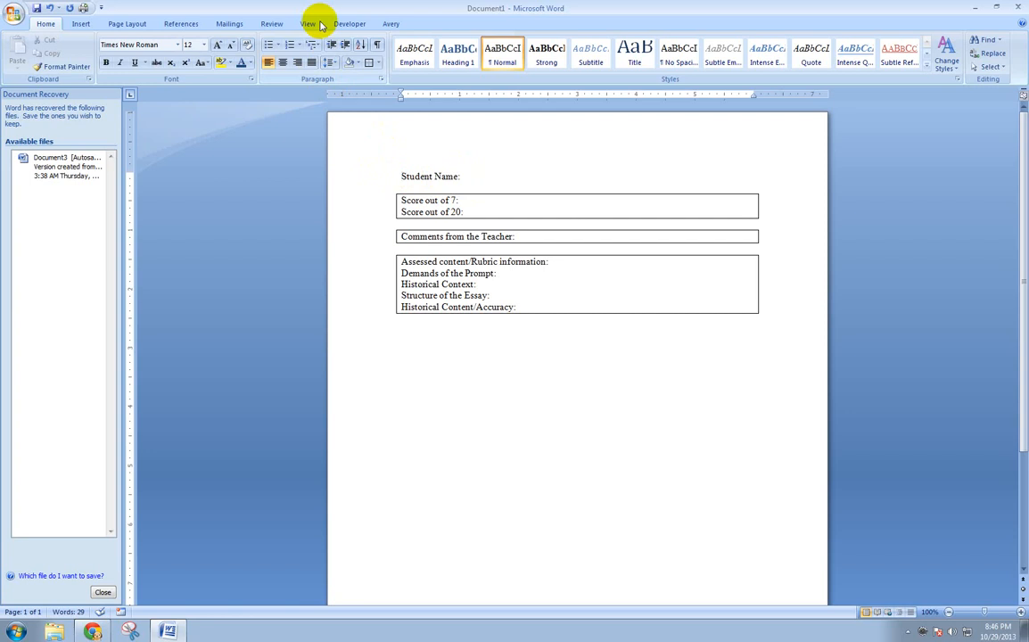
Launch the Step by Step Mail Merge Wizard for letters and advance past the starting document.
left_click(228, 23)
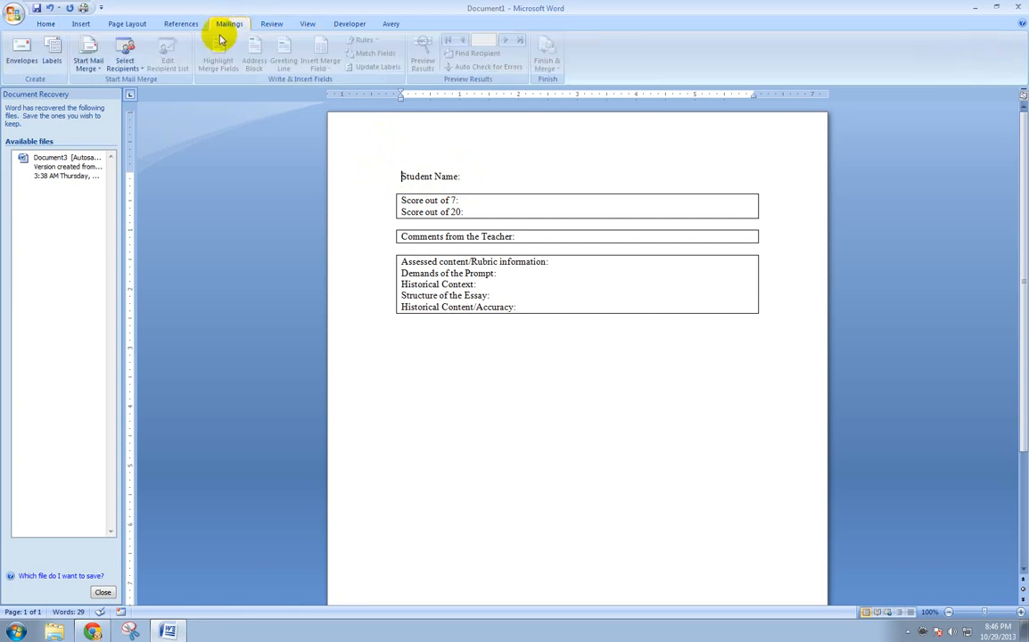
mouse_move(90, 57)
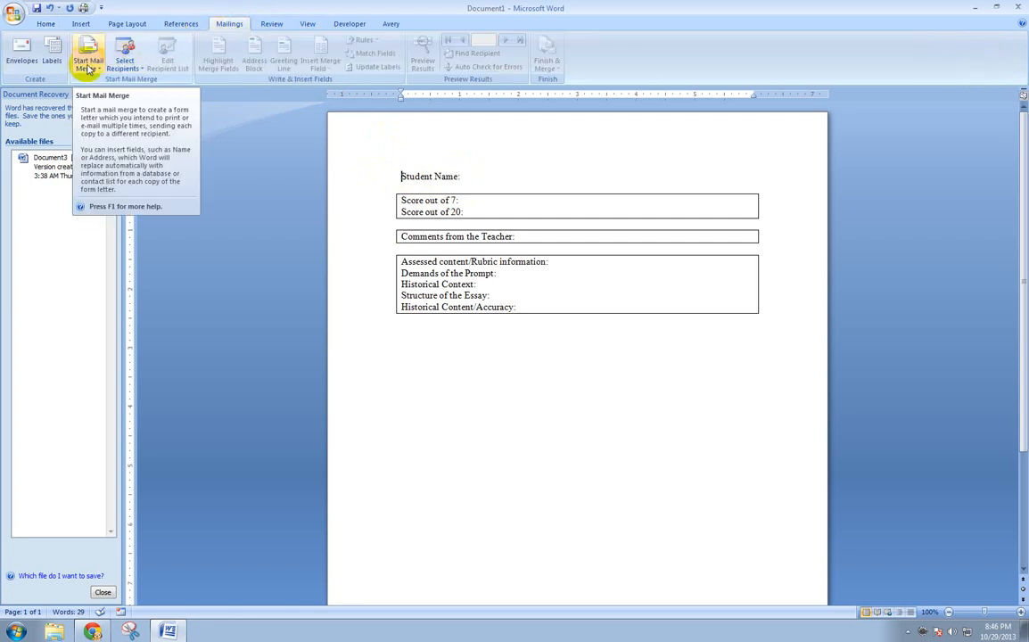
left_click(87, 53)
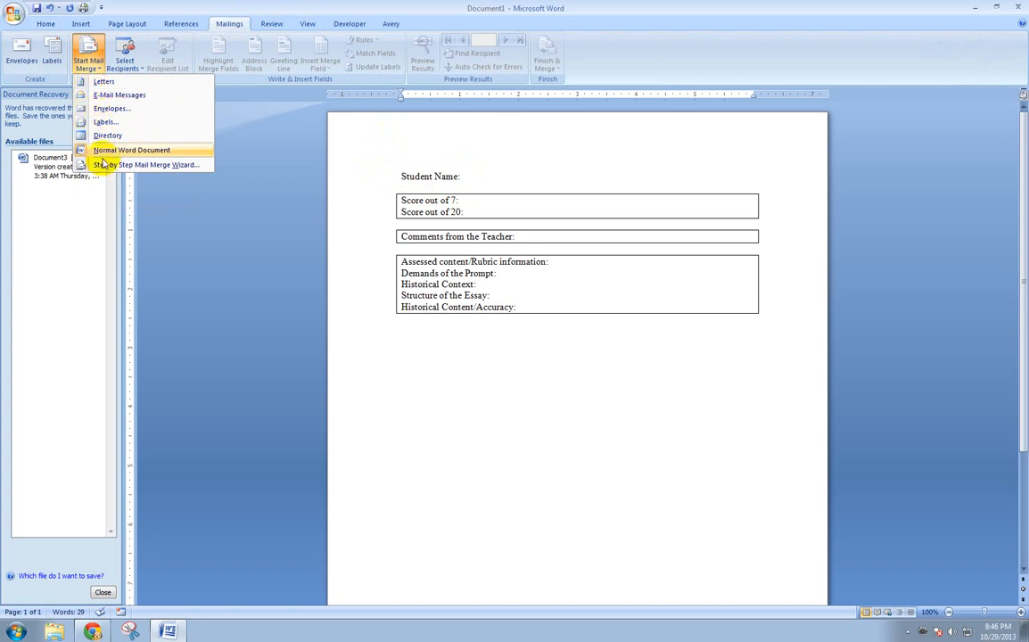
mouse_move(157, 164)
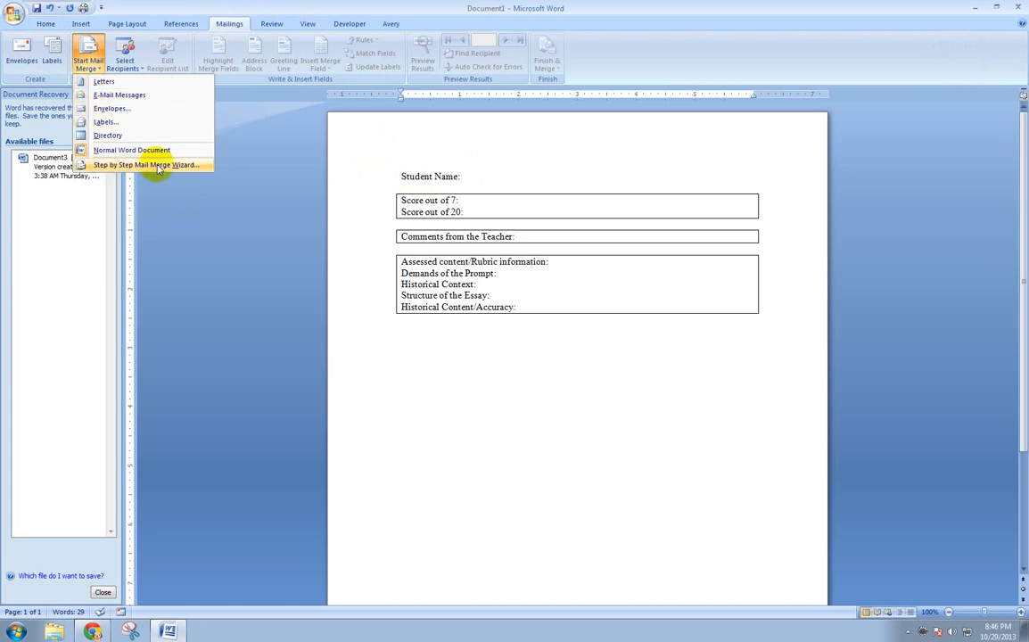
left_click(147, 164)
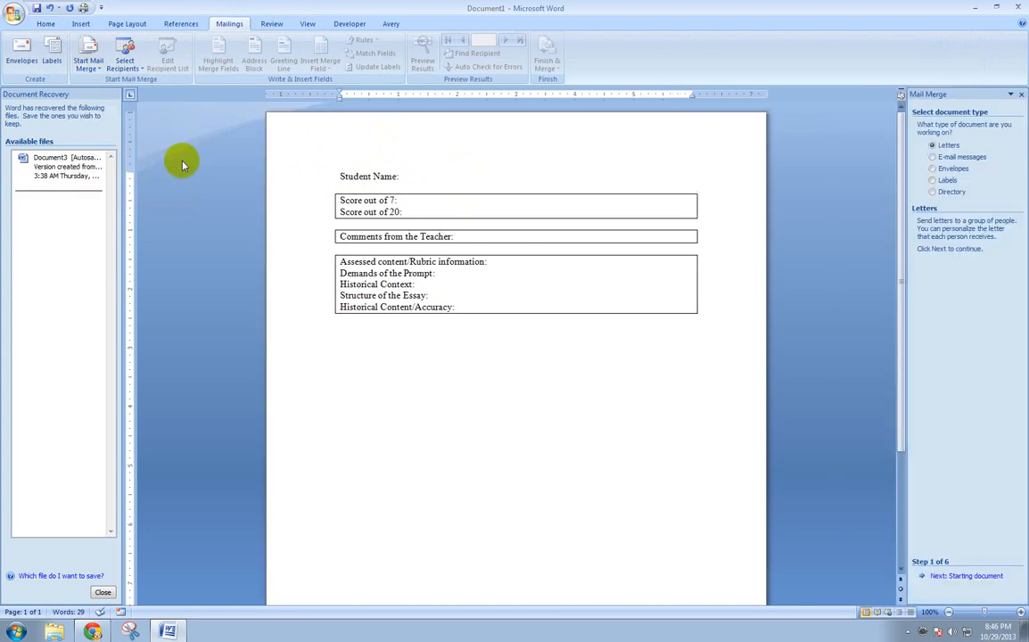
mouse_move(961, 545)
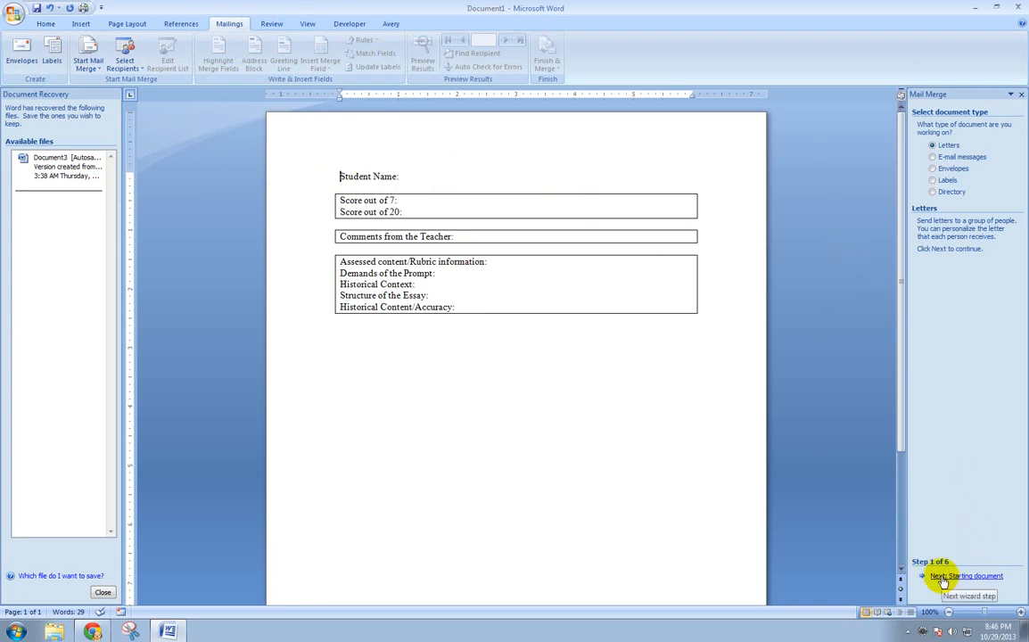
left_click(966, 575)
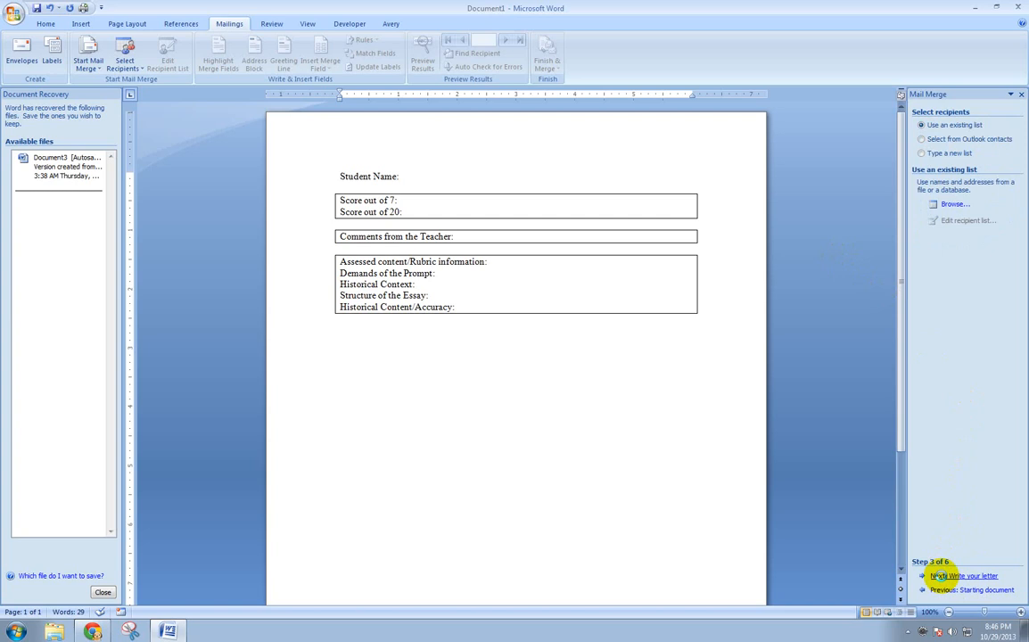
mouse_move(924, 535)
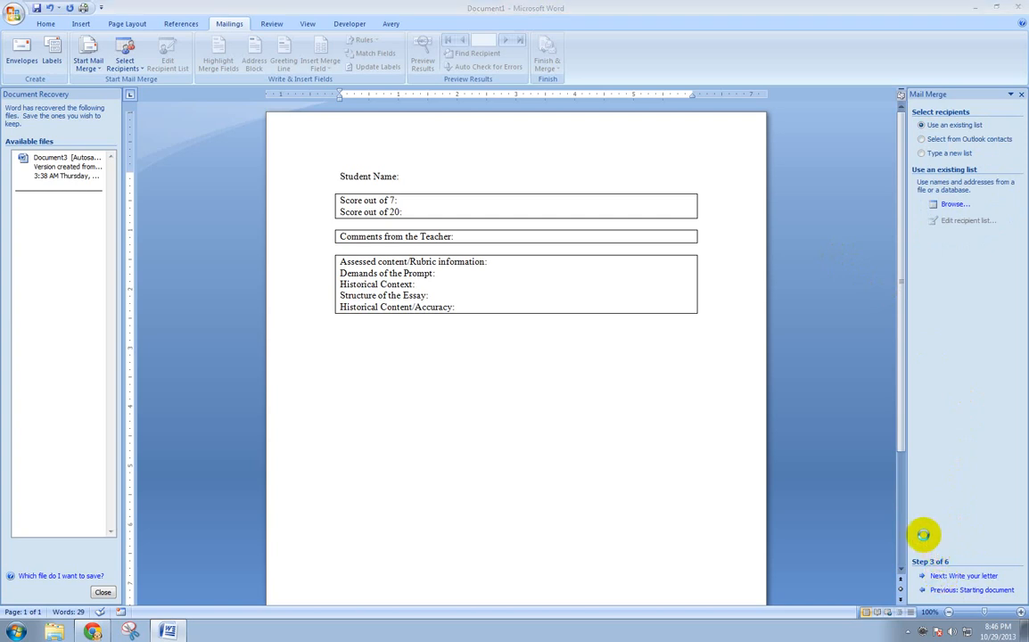
mouse_move(728, 414)
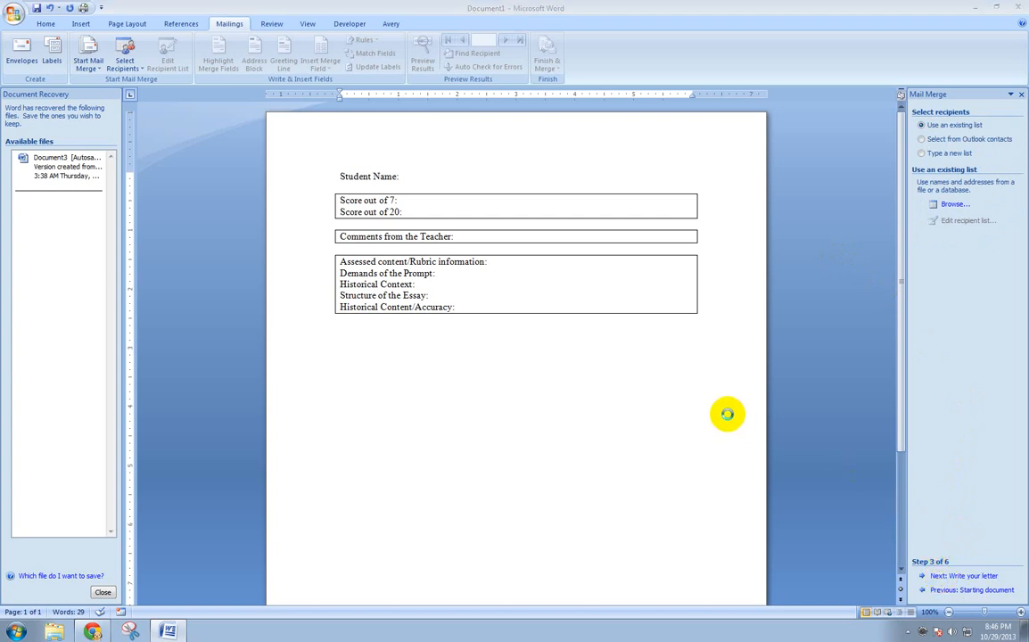
mouse_move(598, 369)
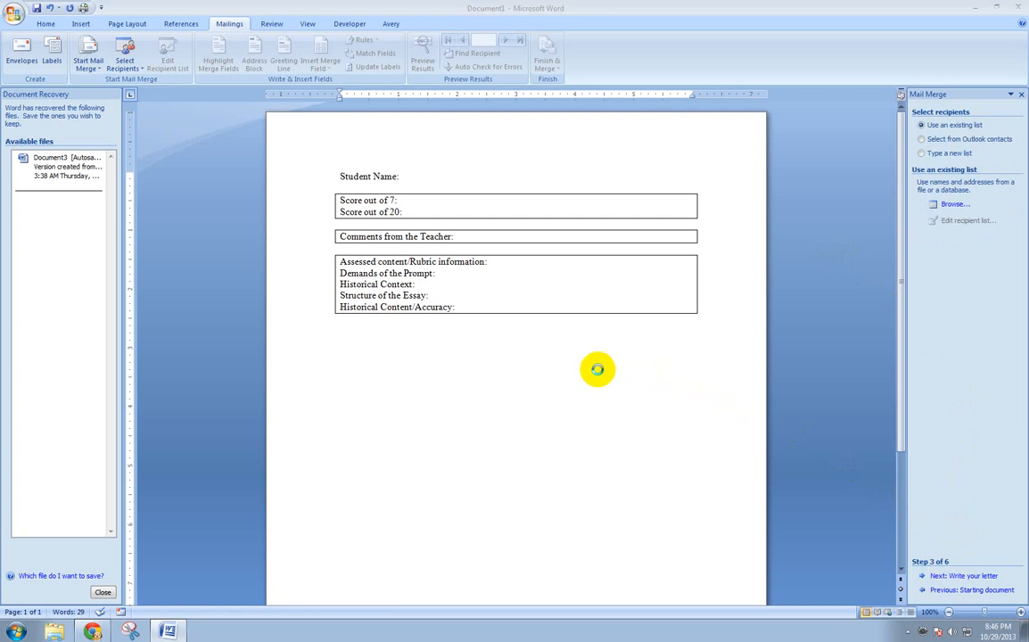
Browse to the desktop and select the Timed Write Feedback Cold War .xlsx as the recipient list.
left_click(955, 203)
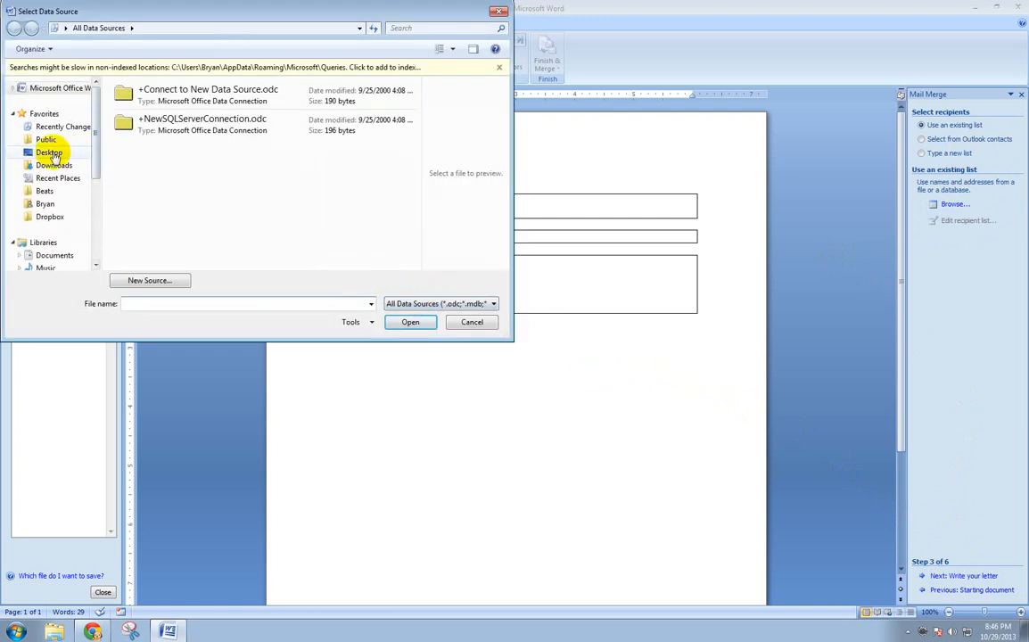
left_click(49, 151)
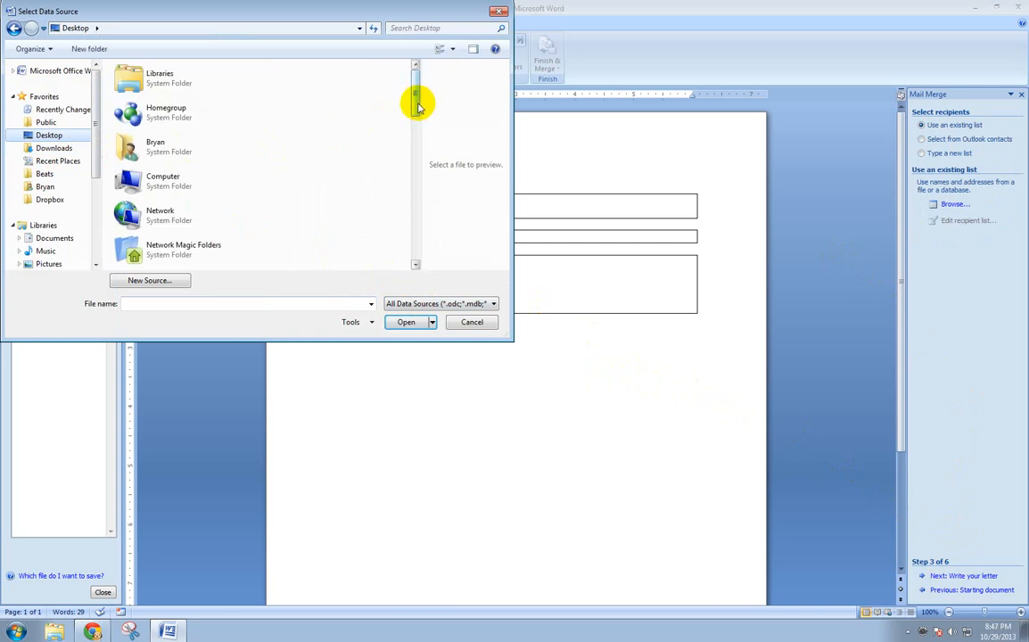
scroll("down", 3)
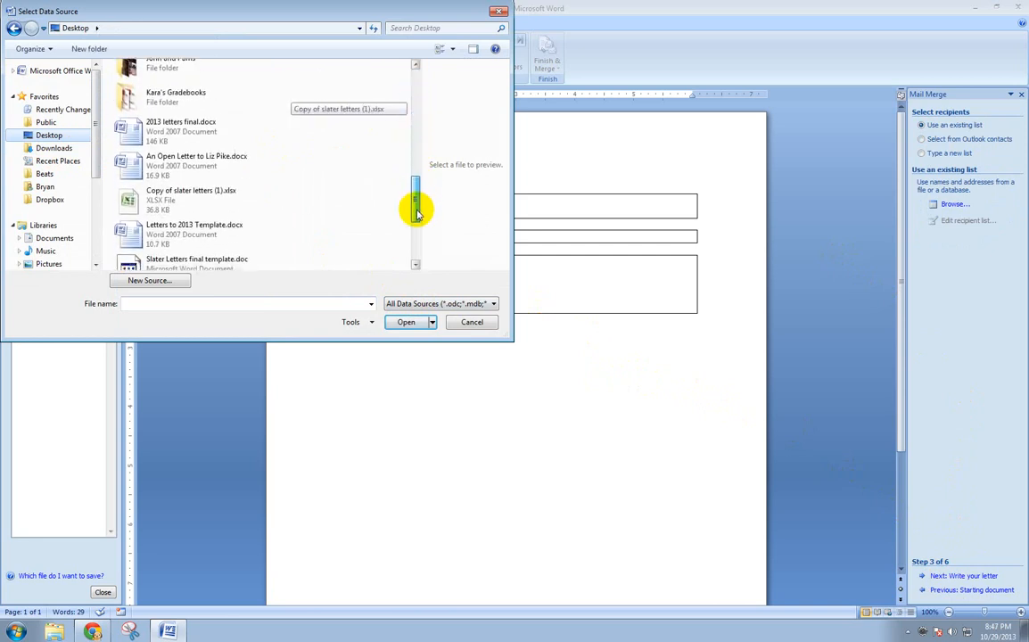
scroll("down", 3)
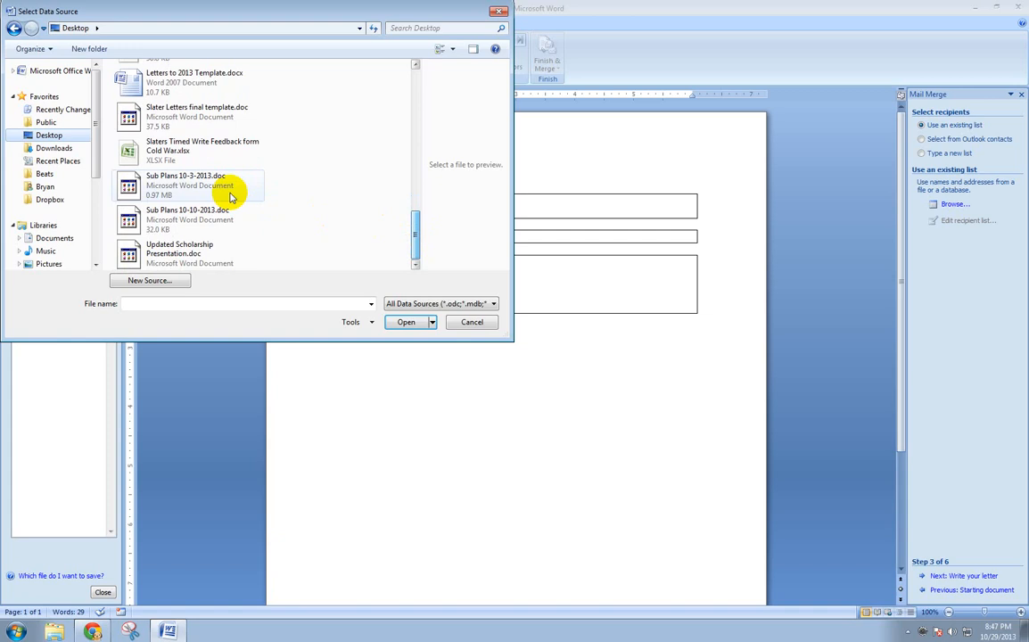
left_click(164, 150)
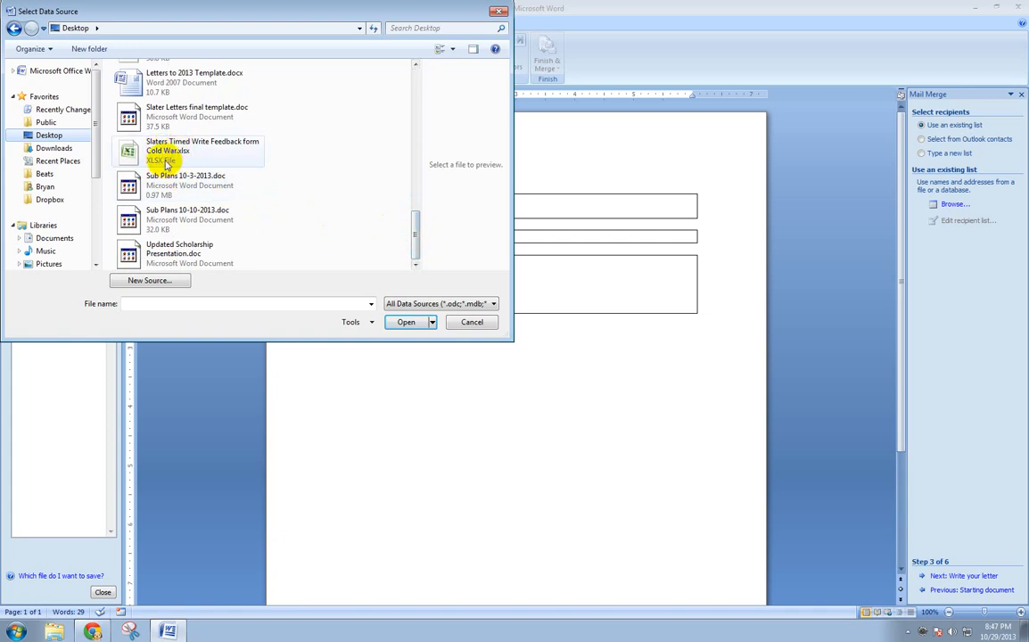
left_click(204, 150)
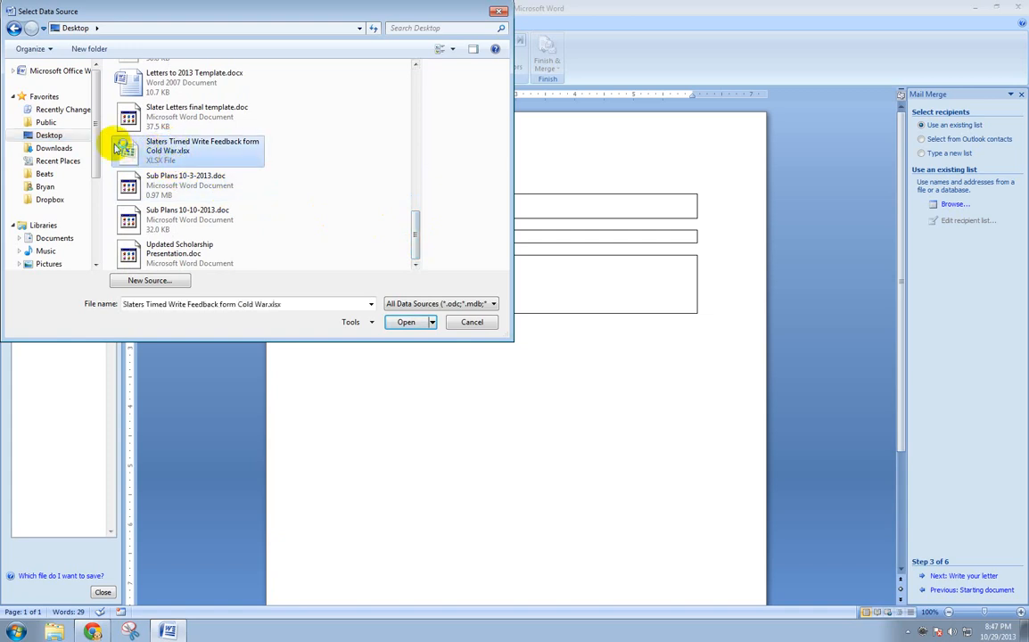
Open the chosen spreadsheet as the data source, dismissing the Excel warning.
left_click(406, 321)
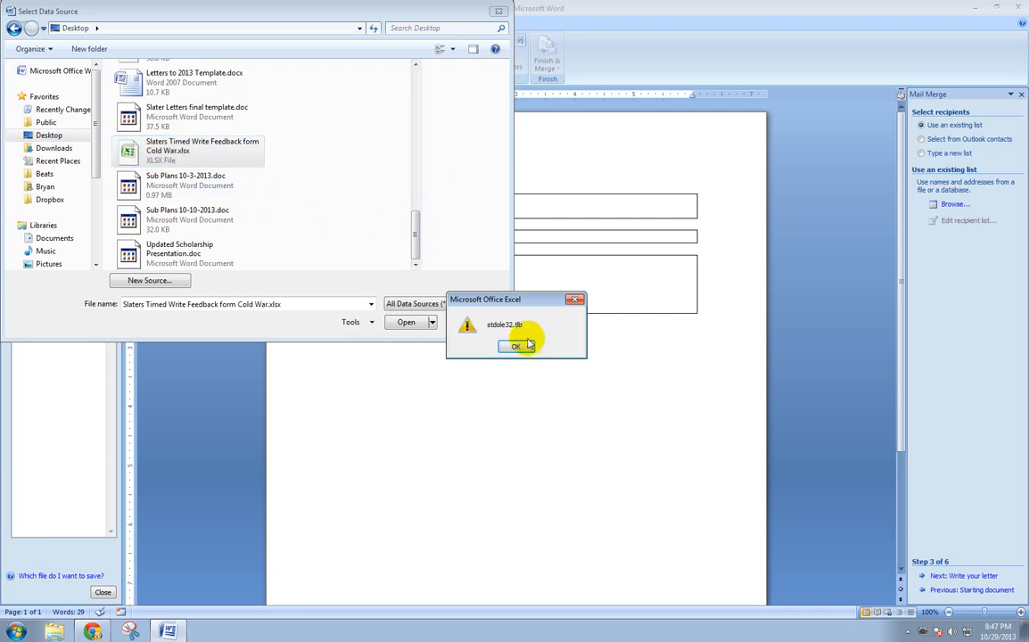
left_click(515, 346)
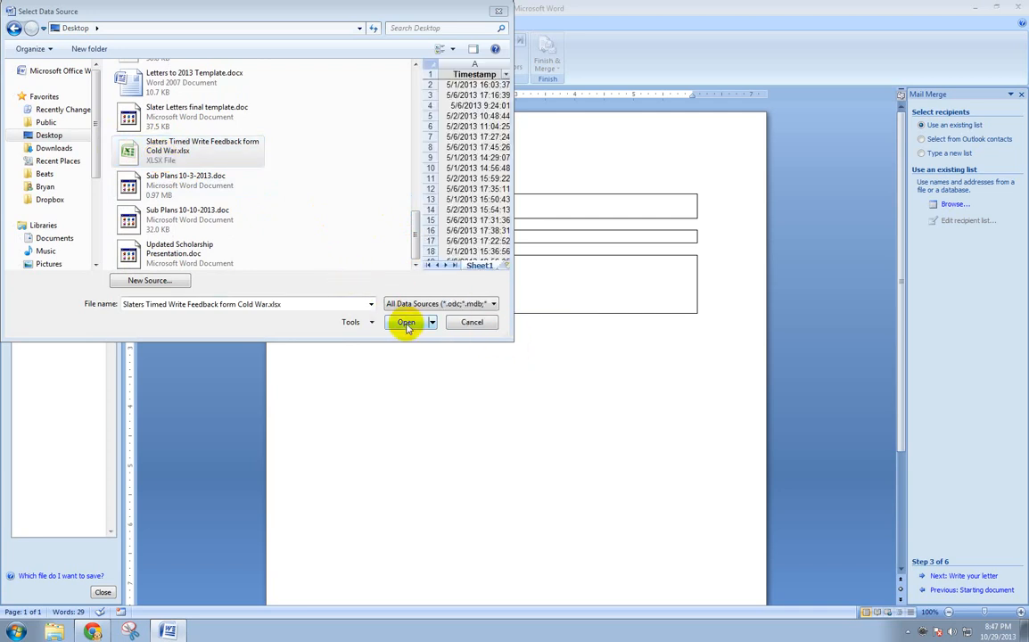
left_click(407, 321)
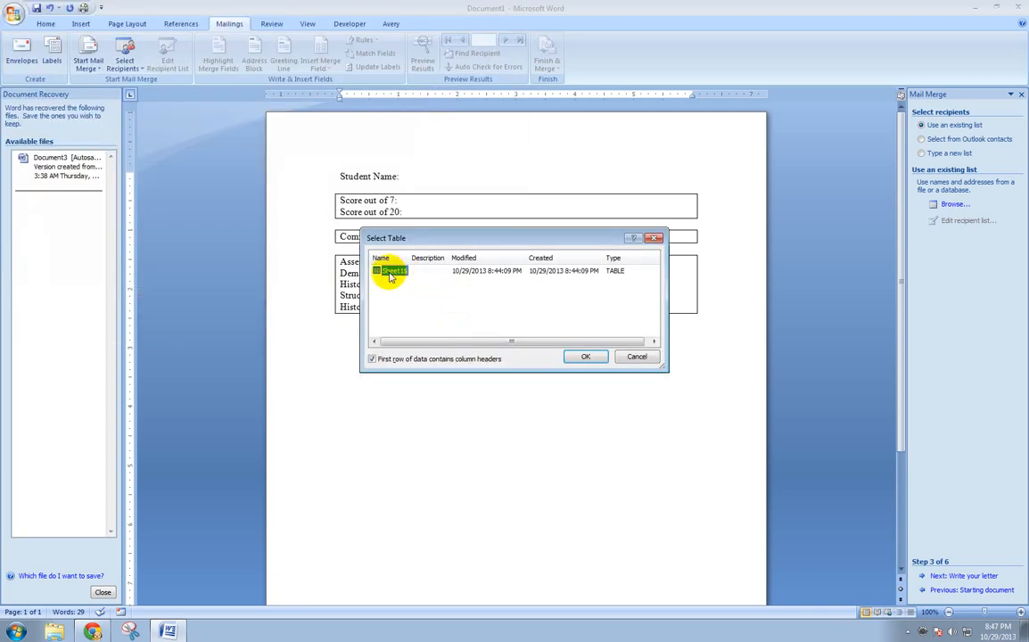
mouse_move(585, 357)
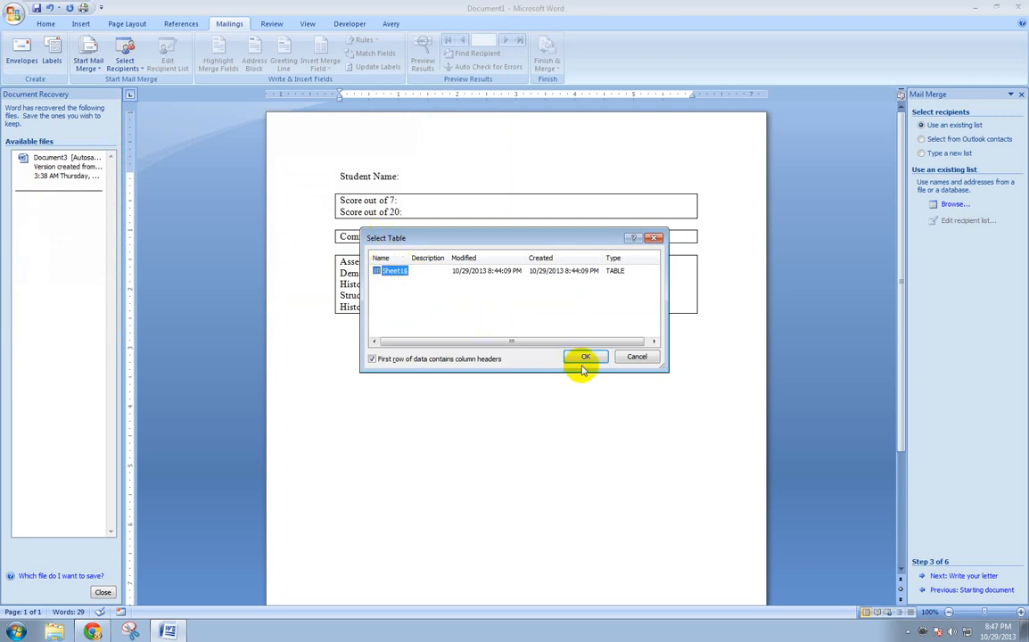
Accept Sheet1 with first-row headers, sort the Mail Merge Recipients and confirm the list.
left_click(585, 357)
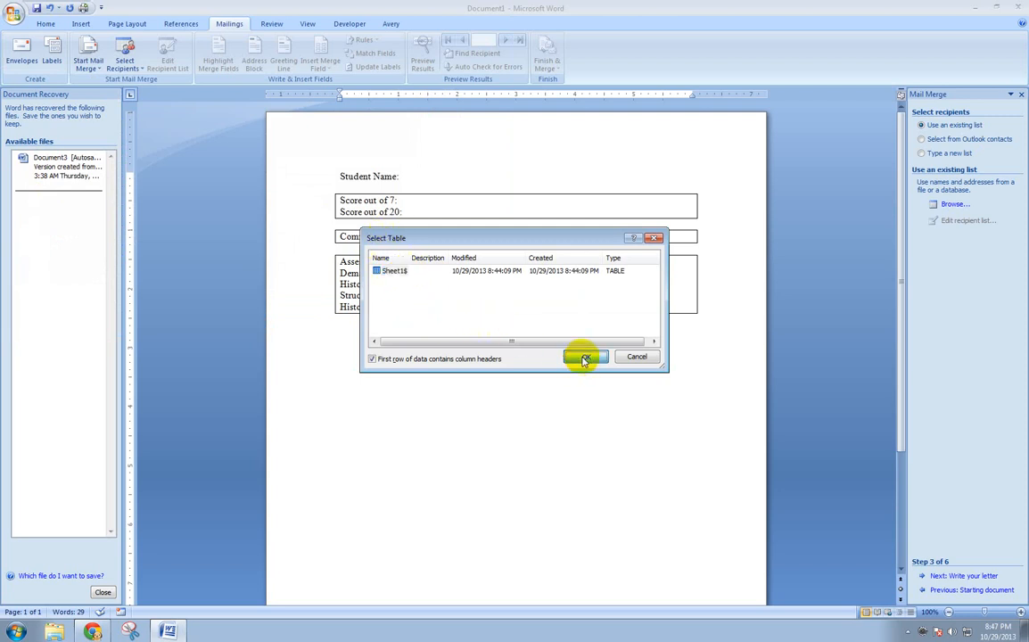
left_click(585, 357)
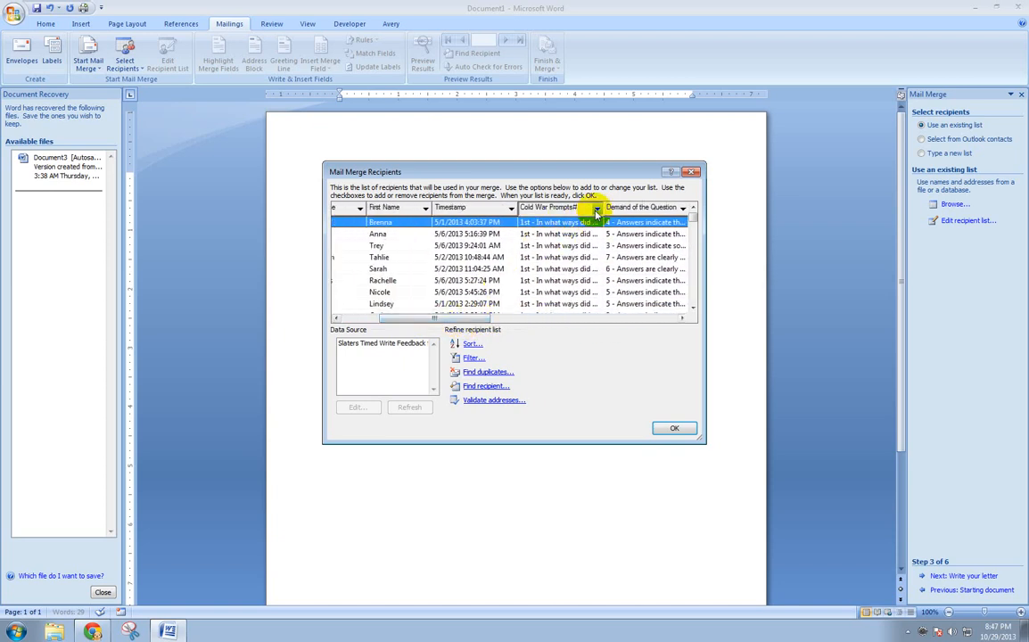
left_click(596, 207)
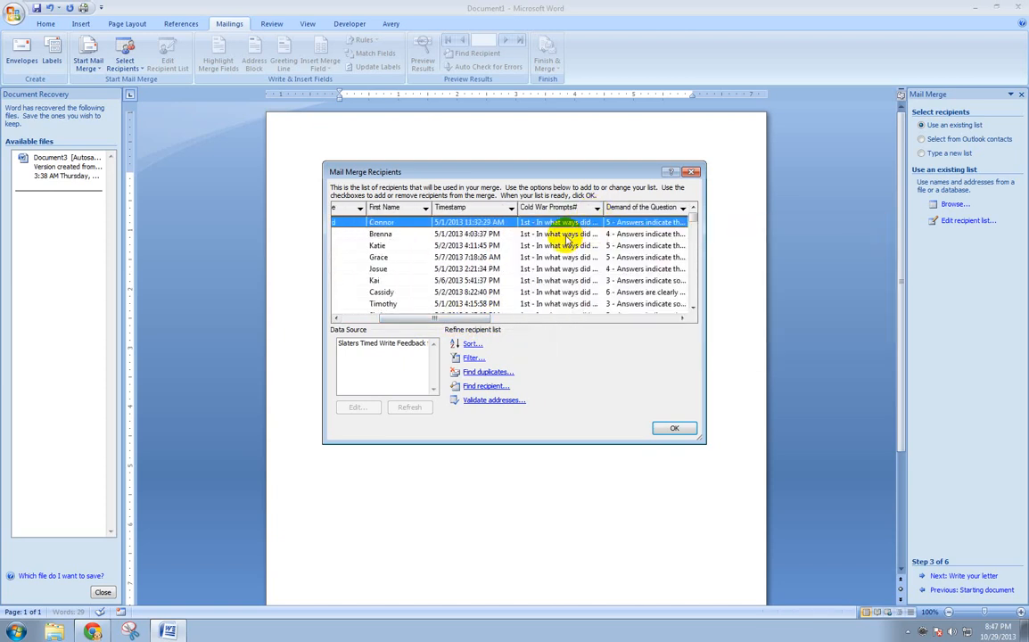
scroll("down", 3)
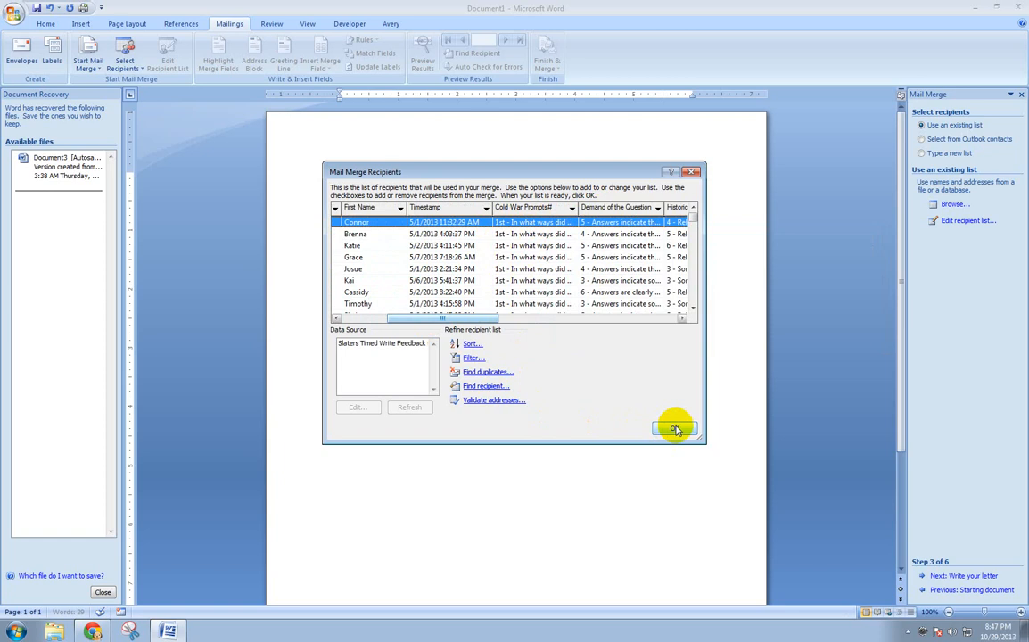
left_click(674, 429)
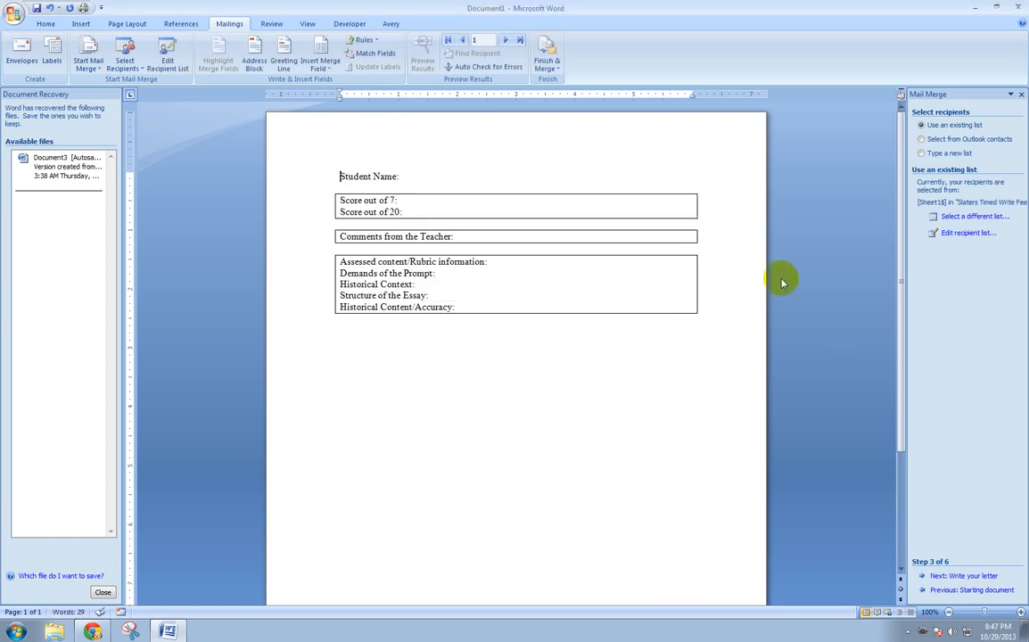
mouse_move(435, 182)
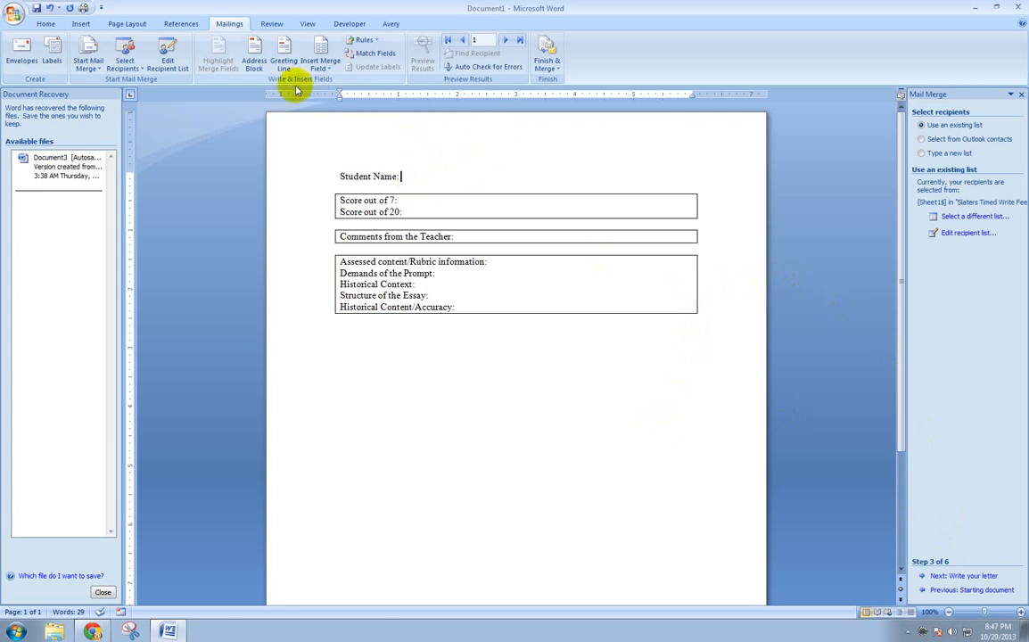
mouse_move(319, 64)
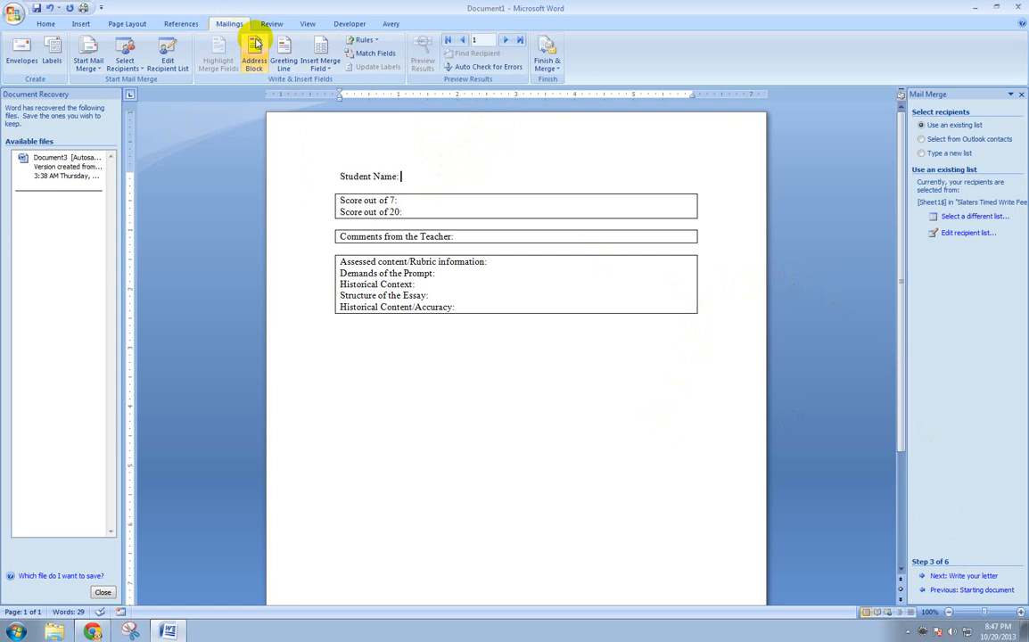
Insert the Last_Name and First_Name merge fields after 'Student Name:'.
left_click(322, 54)
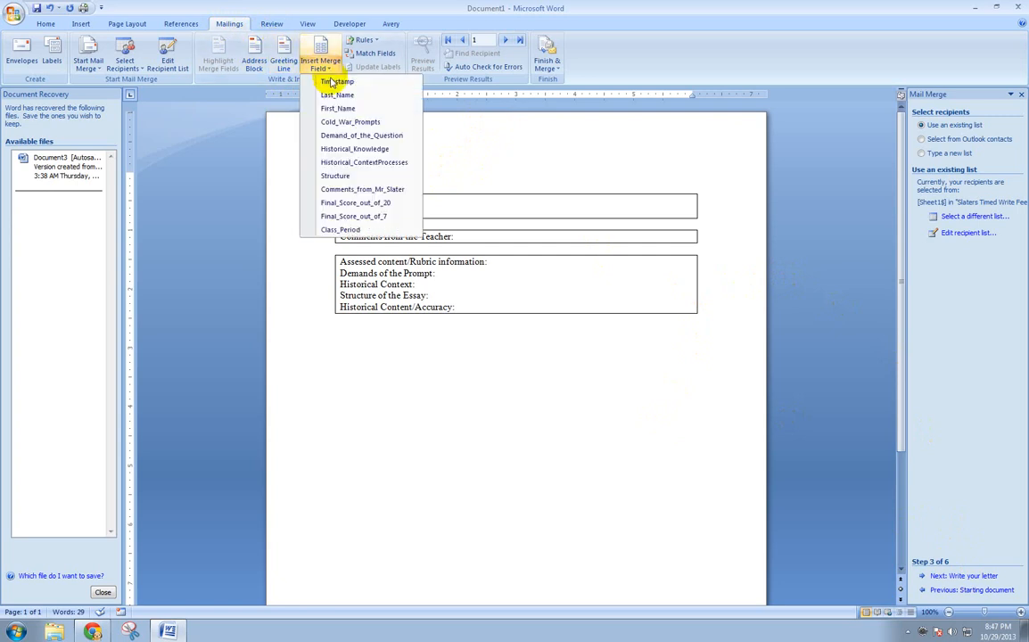
left_click(337, 95)
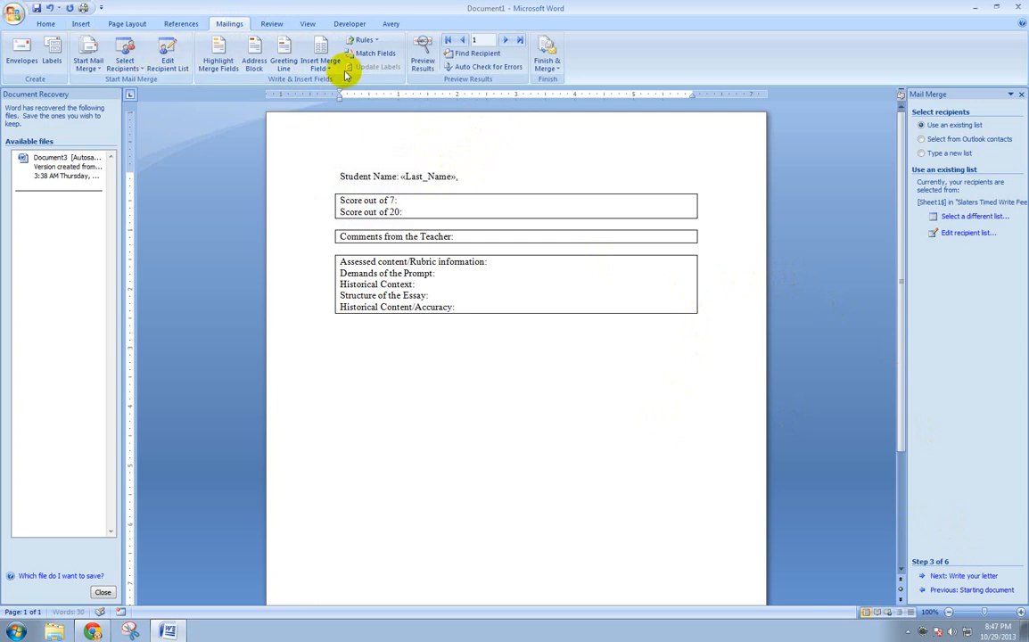
left_click(318, 56)
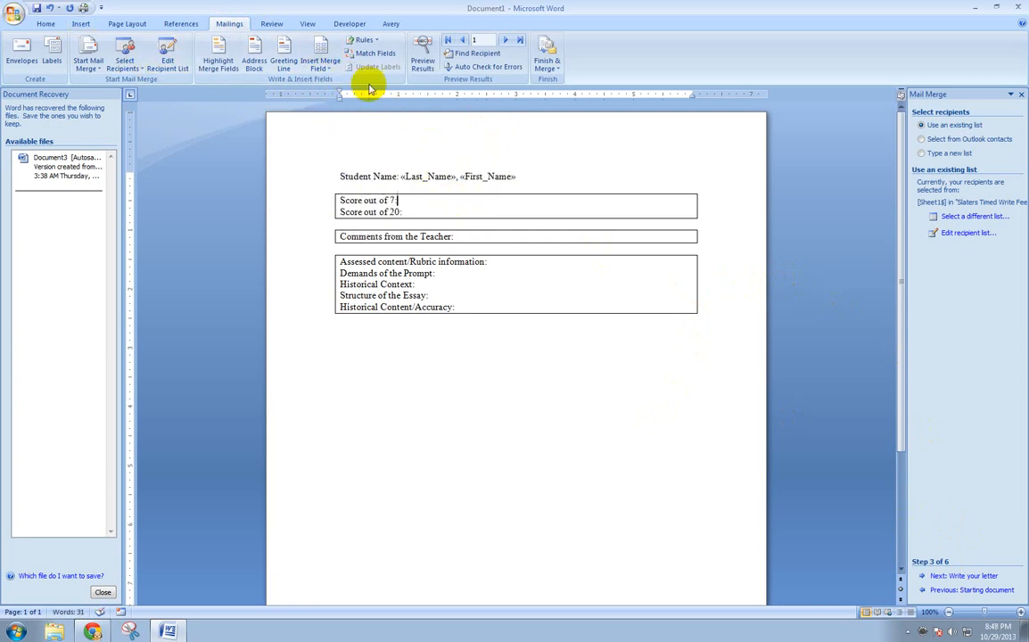
left_click(320, 55)
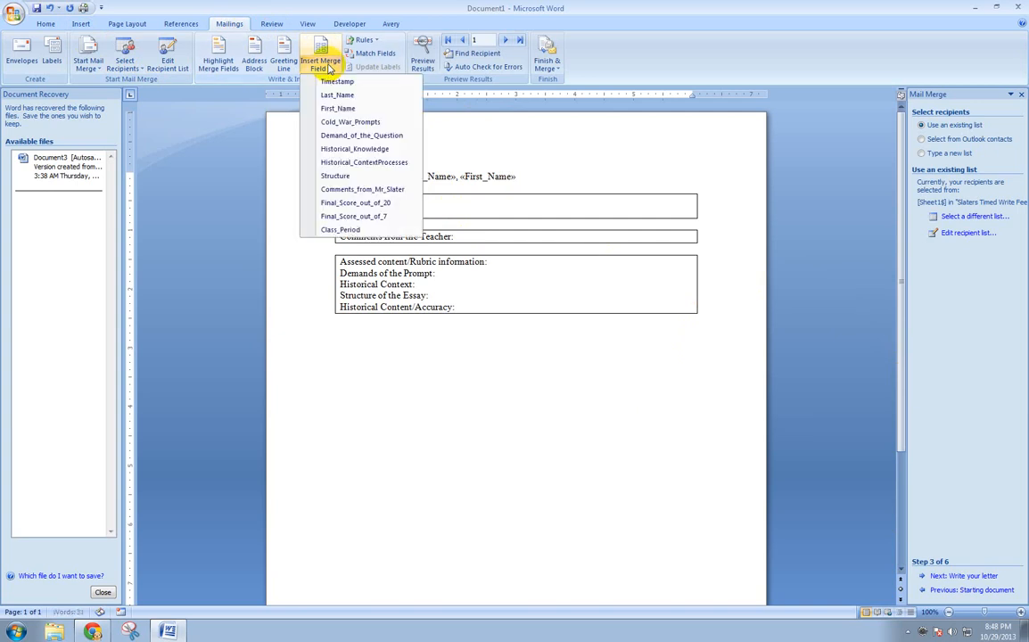
mouse_move(348, 168)
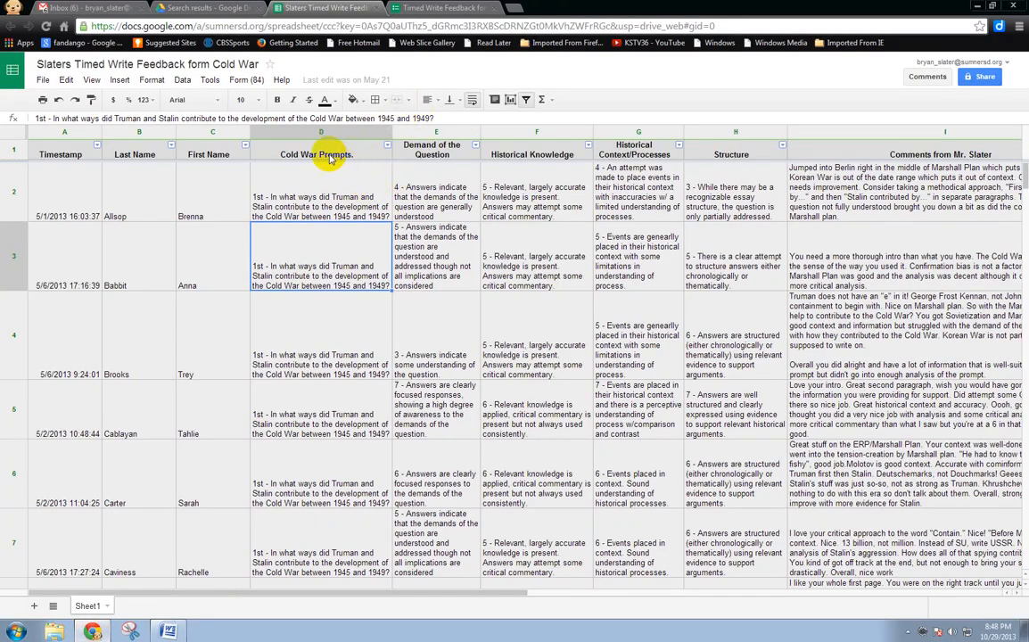
mouse_move(538, 160)
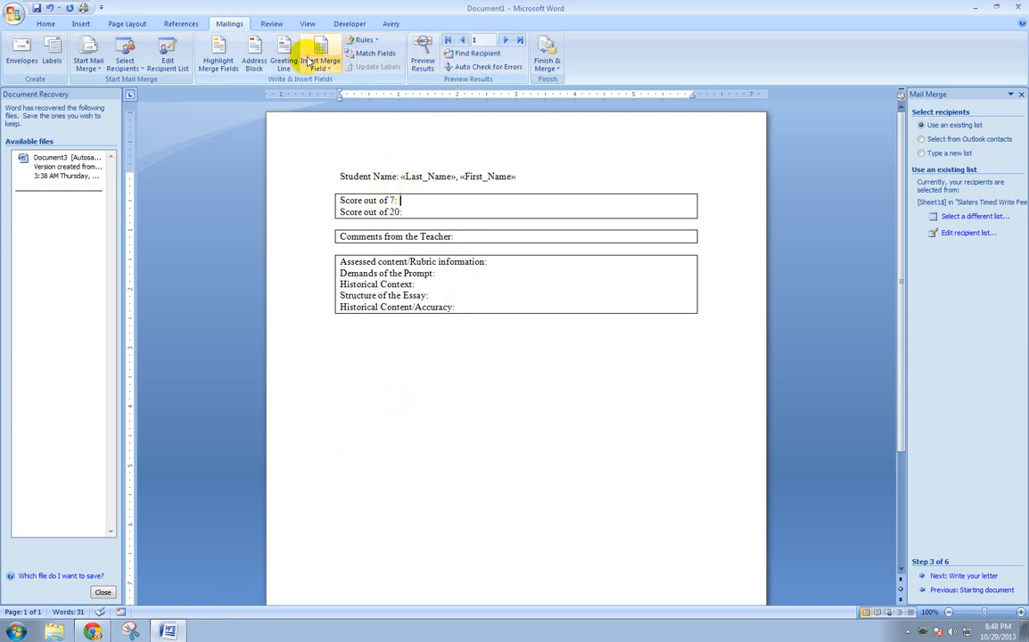
Insert the Final_Score_out_of_7, Final_Score_out_of_20 and Comments_from_Mr_Slater merge fields into the template.
left_click(320, 55)
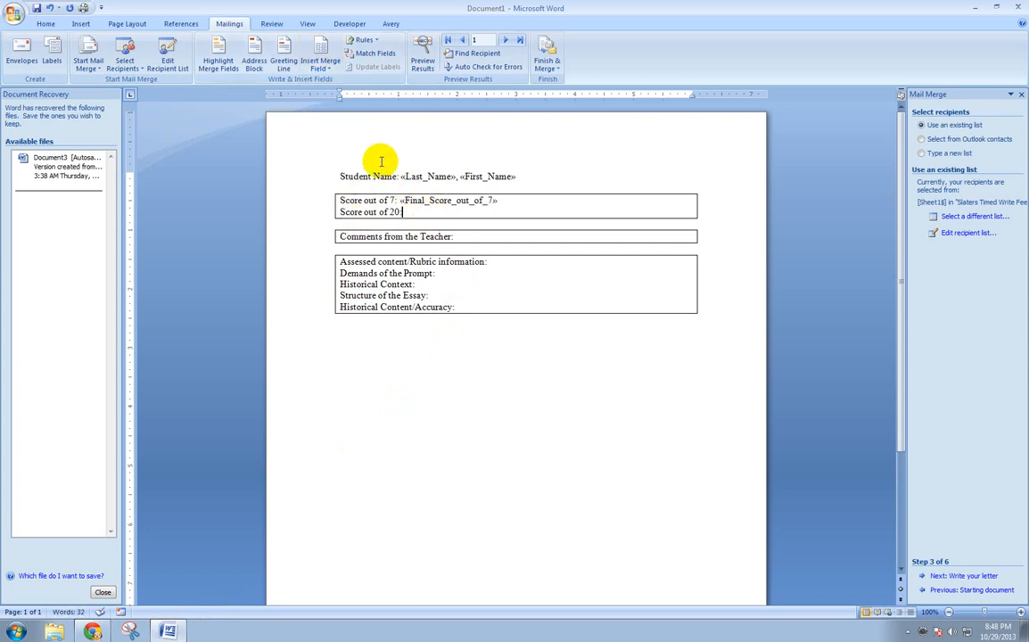
left_click(319, 61)
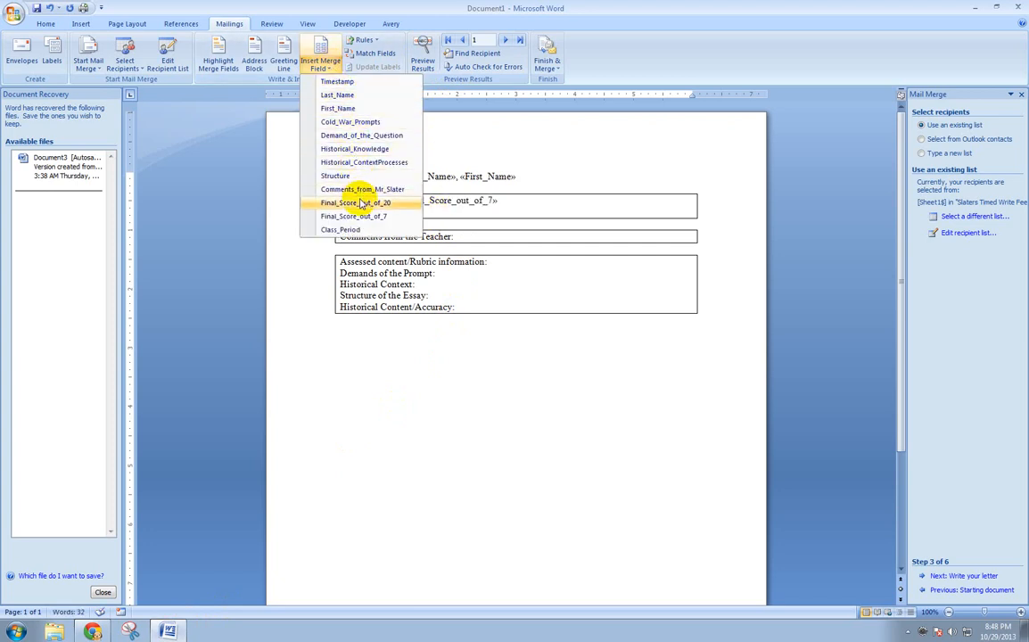
left_click(353, 215)
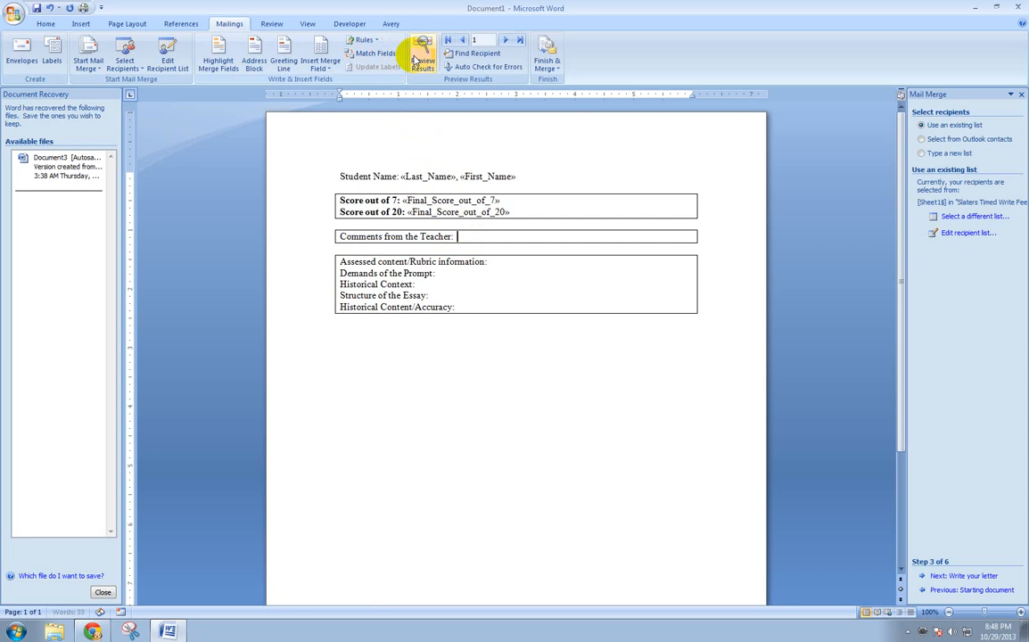
left_click(320, 56)
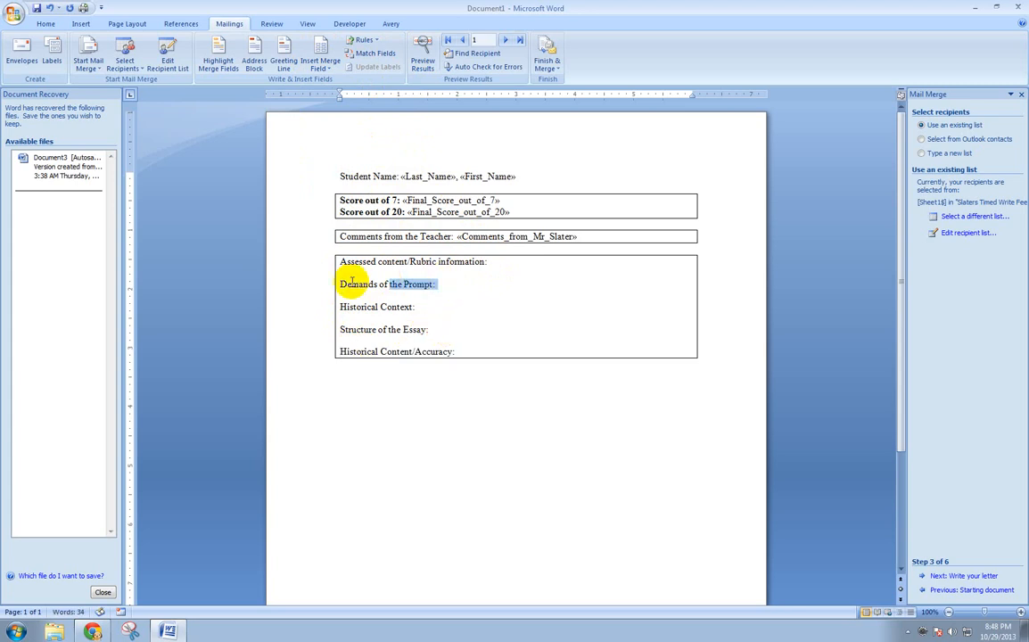
Insert merge fields after Demands of the Prompt and Historical Context (Historical_ContentProcesses).
double_click(366, 283)
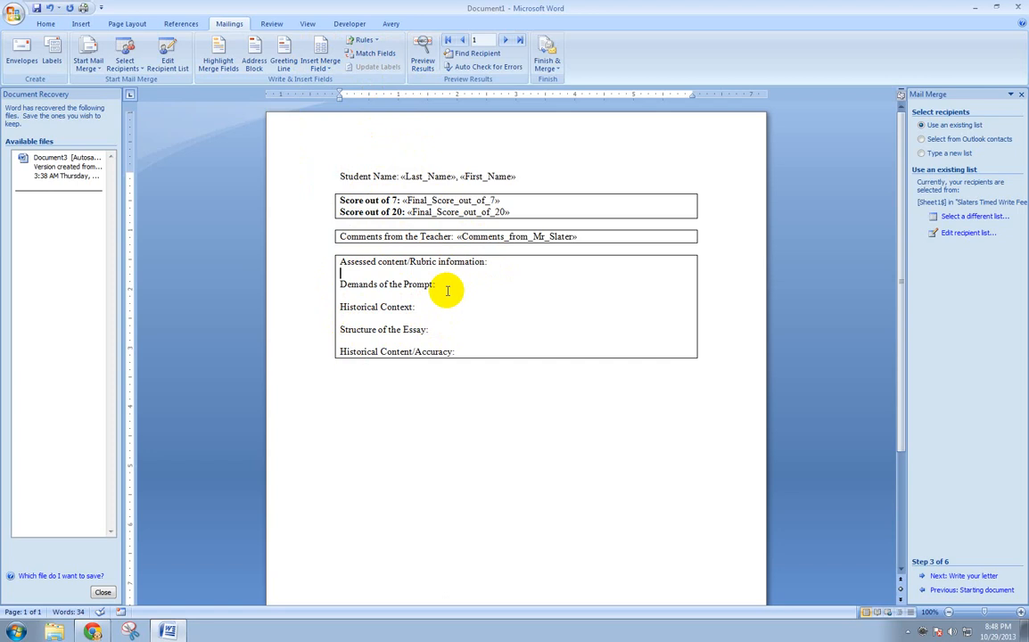
left_click(317, 55)
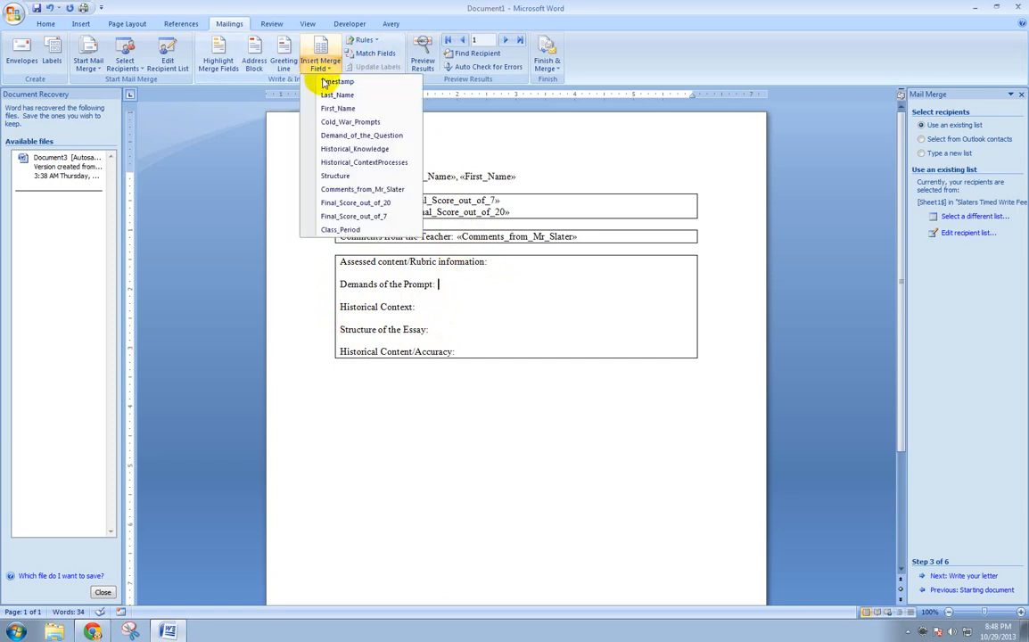
left_click(360, 136)
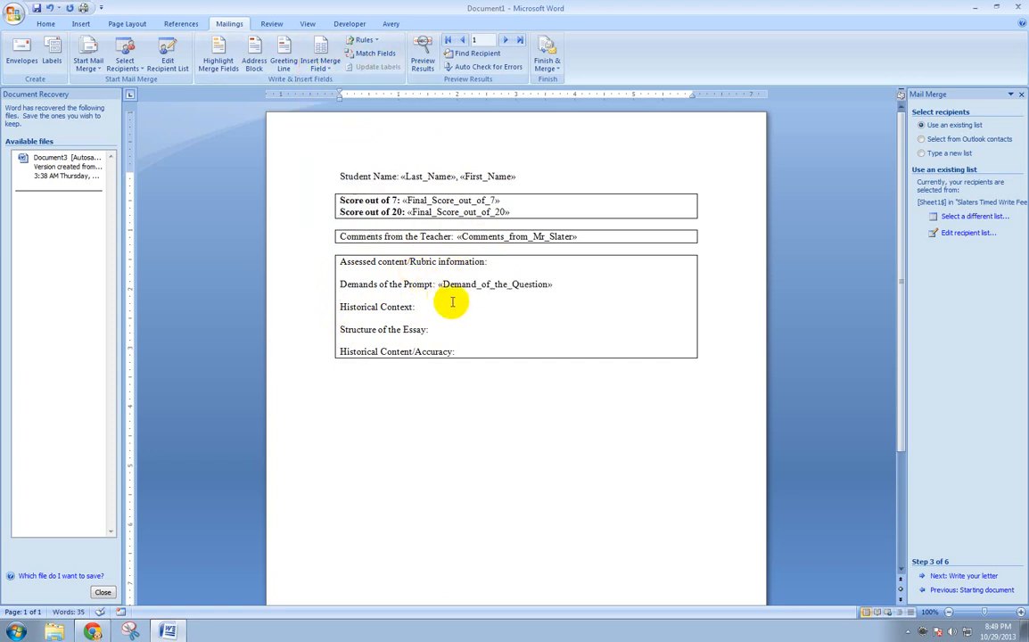
left_click(321, 59)
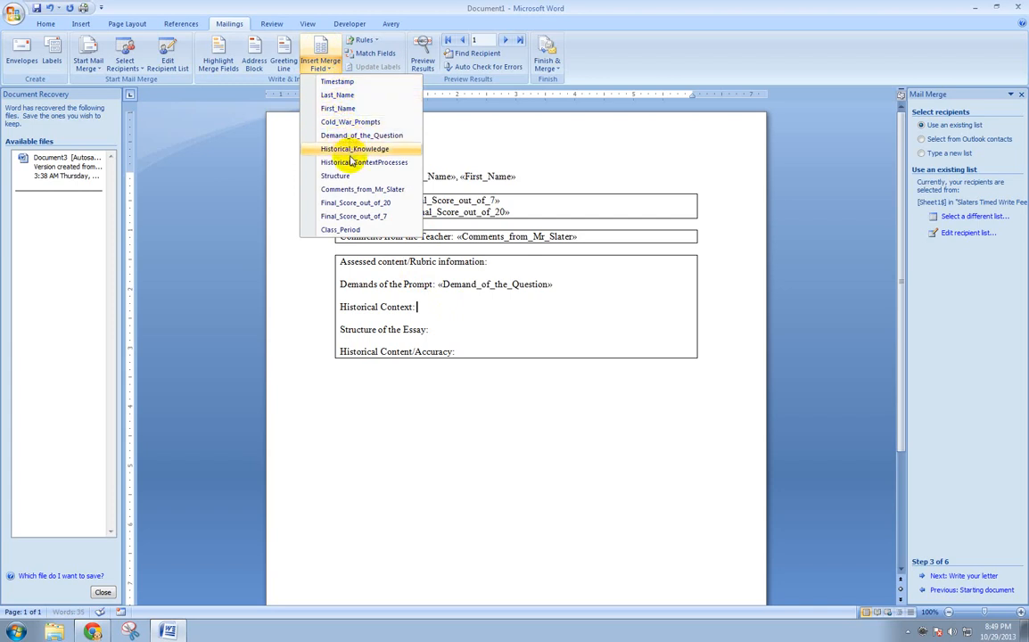
left_click(364, 162)
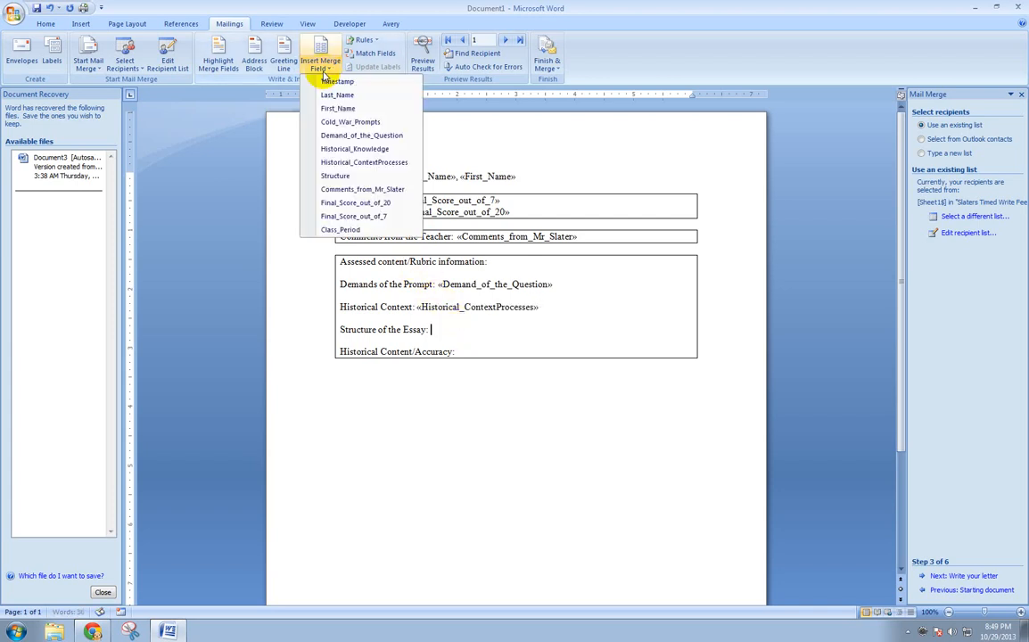
Insert the Structure field after Structure of the Essay and Historical_Knowledge after Historical Content Accuracy.
left_click(336, 177)
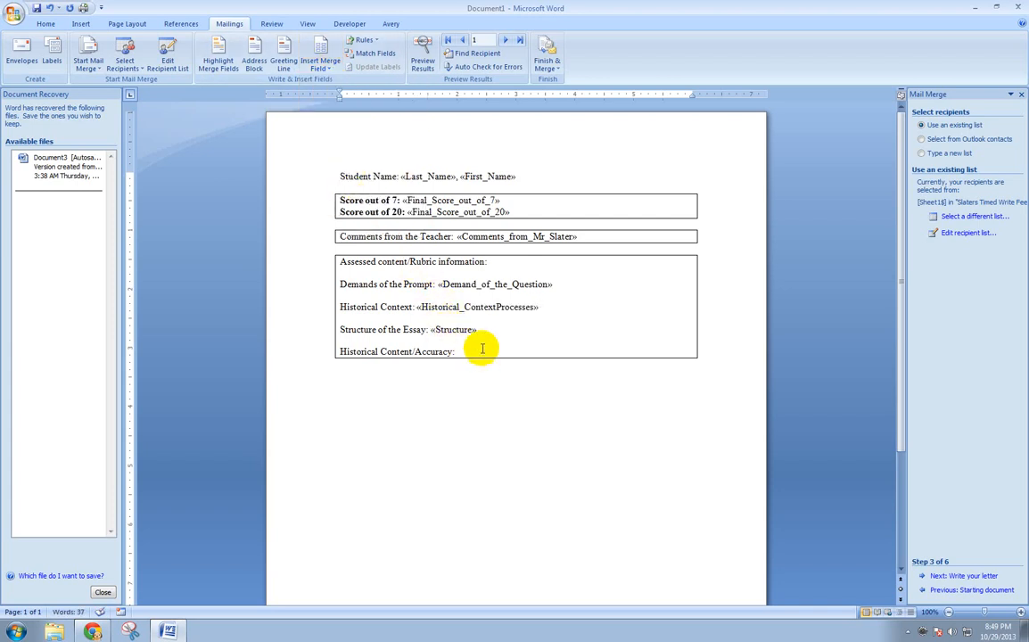
left_click(319, 61)
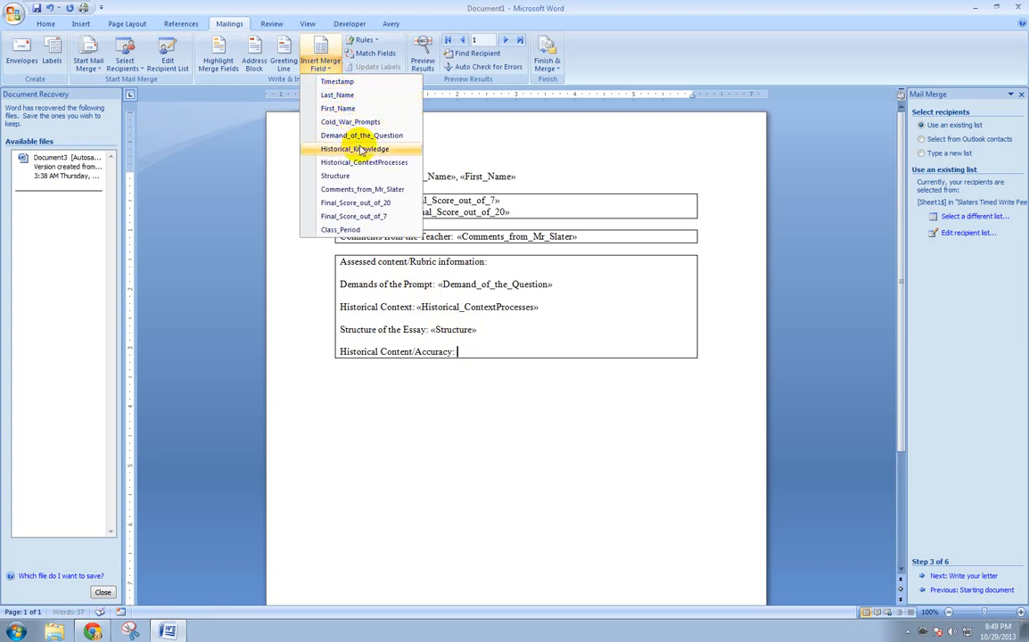
left_click(355, 148)
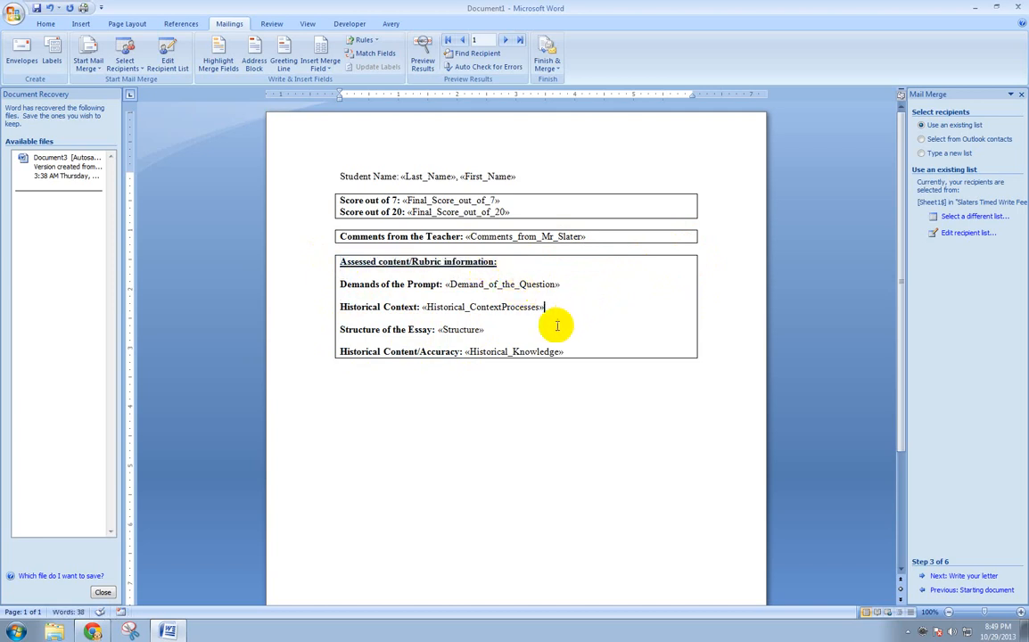
mouse_move(582, 343)
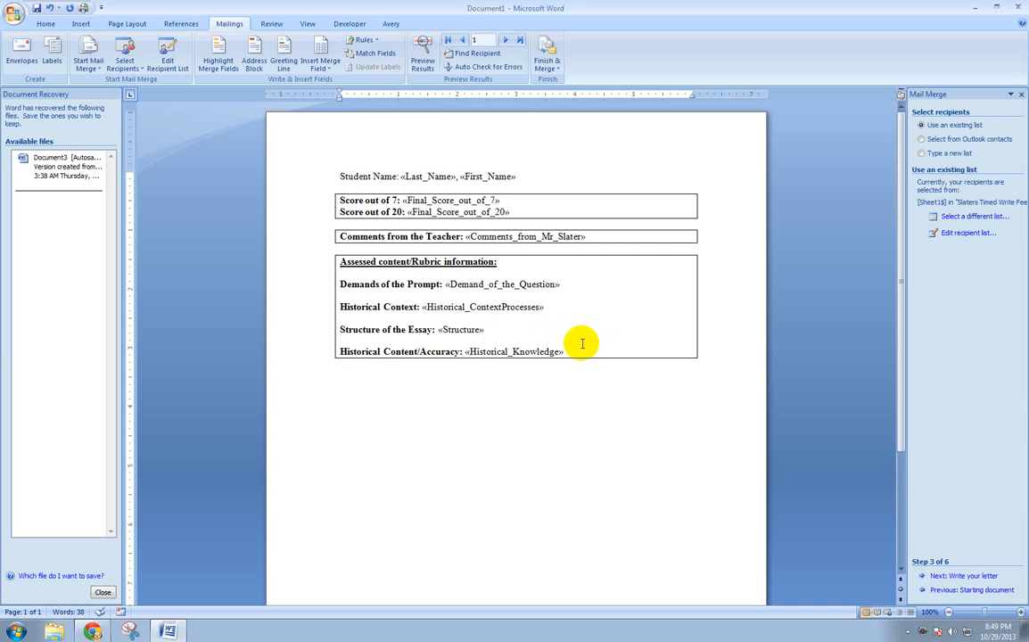
mouse_move(482, 314)
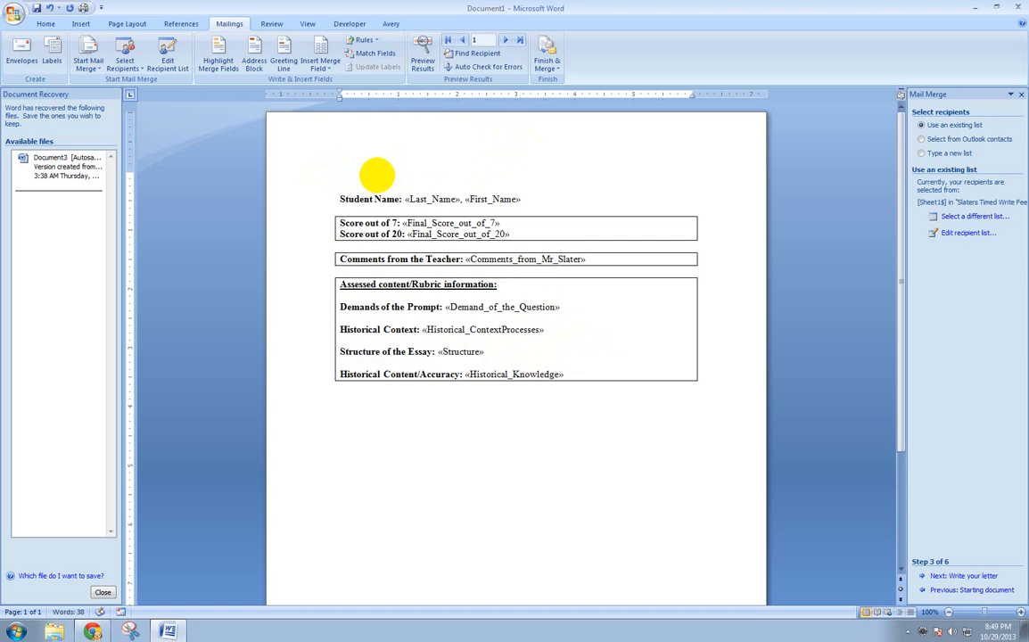
Add the title 'Cold War Timed Write Feedback report' on a new line above Student Name.
type("Cold War Timed Write Feedback report")
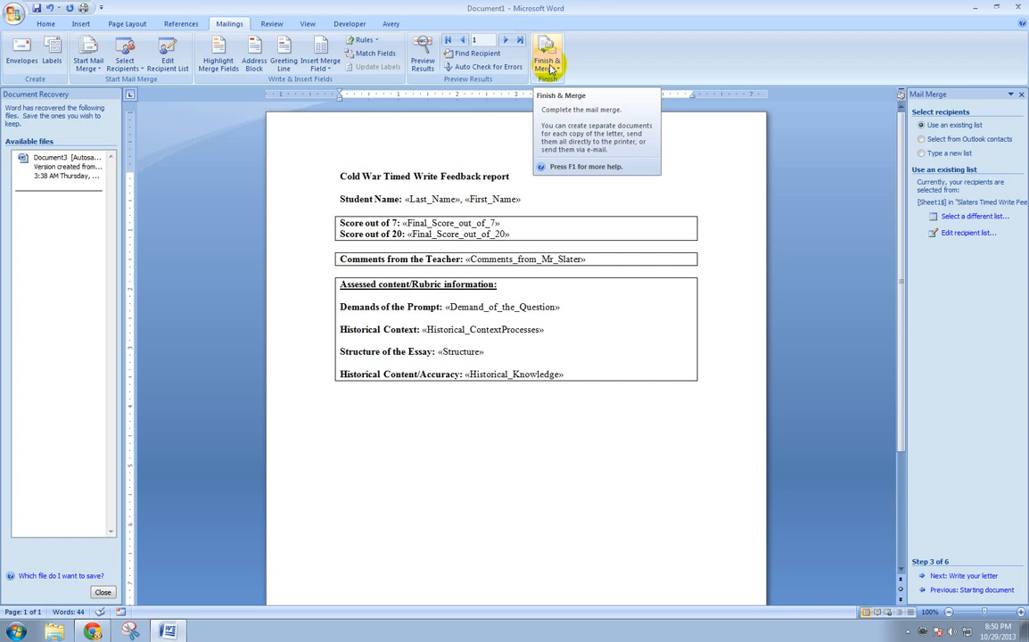
Finish & Merge all records into a new document of individual feedback reports.
left_click(546, 55)
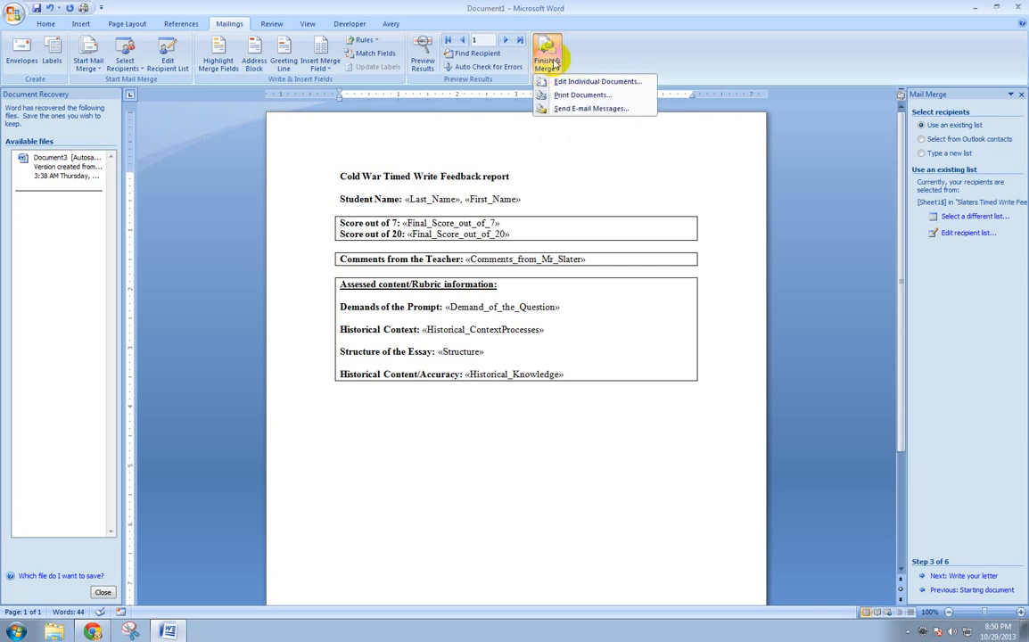
mouse_move(598, 82)
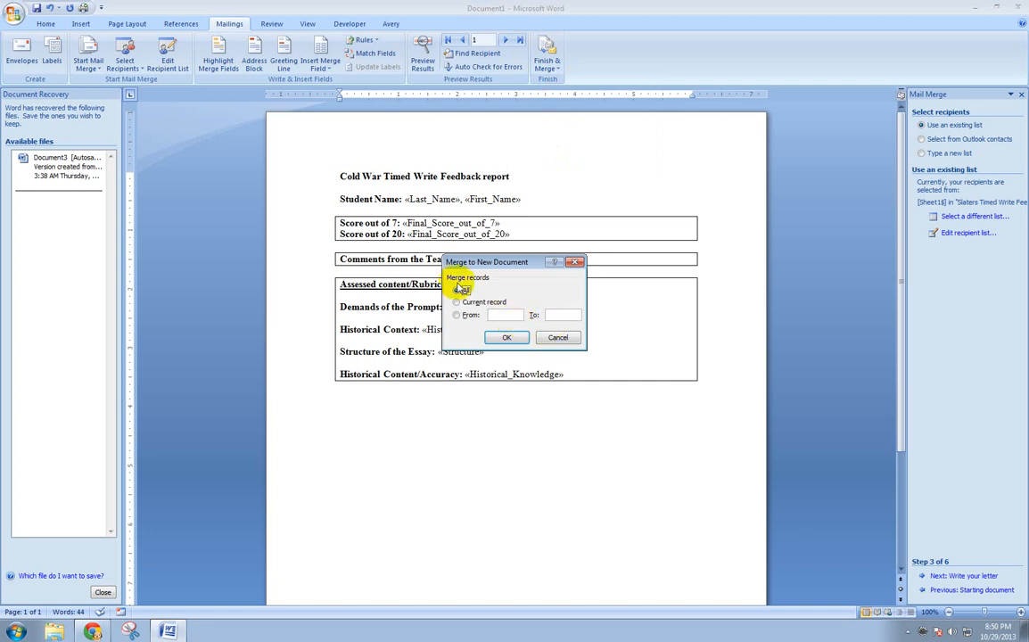
left_click(457, 293)
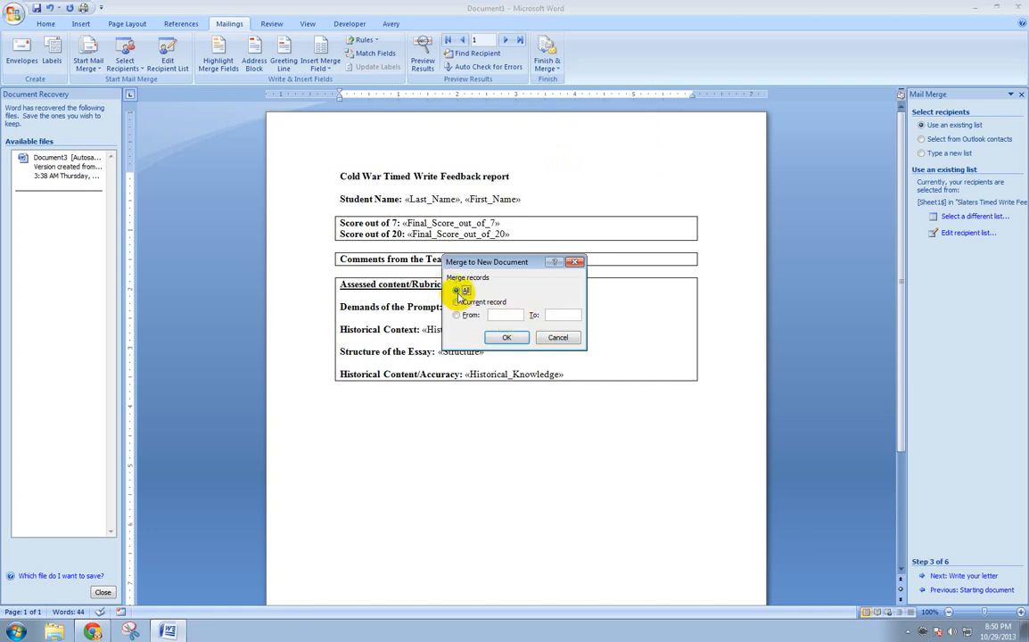
left_click(506, 337)
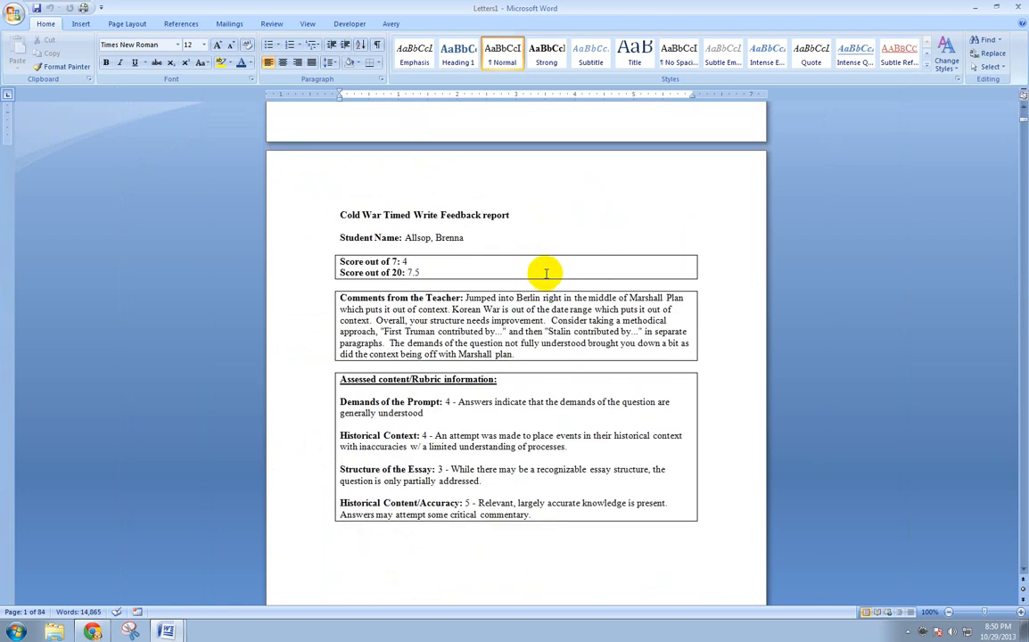
Scroll through the merged Letters document to look over the filled student reports.
scroll("down", 3)
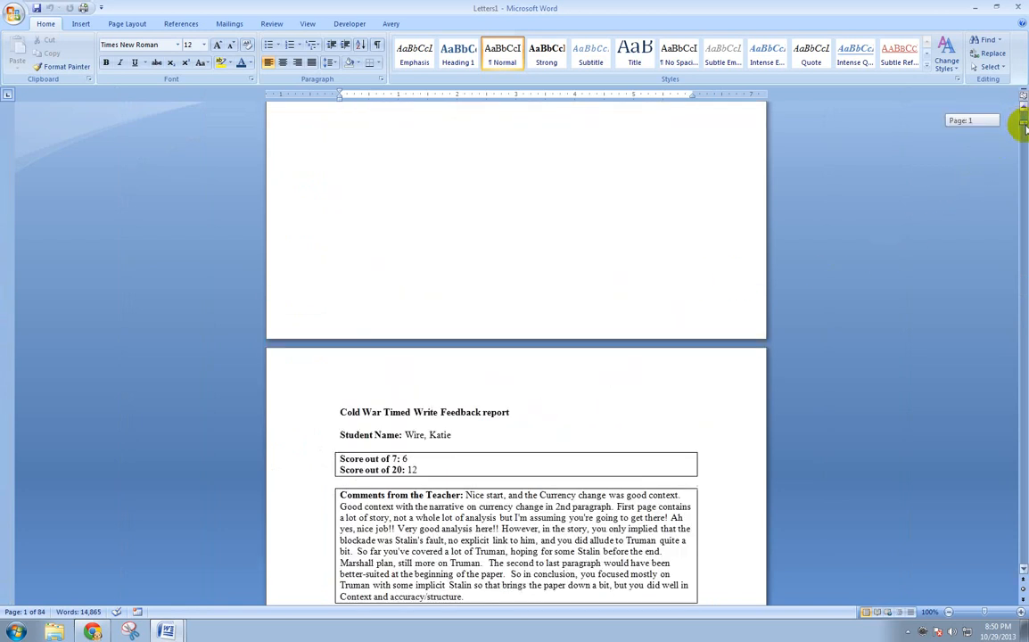
scroll("down", 3)
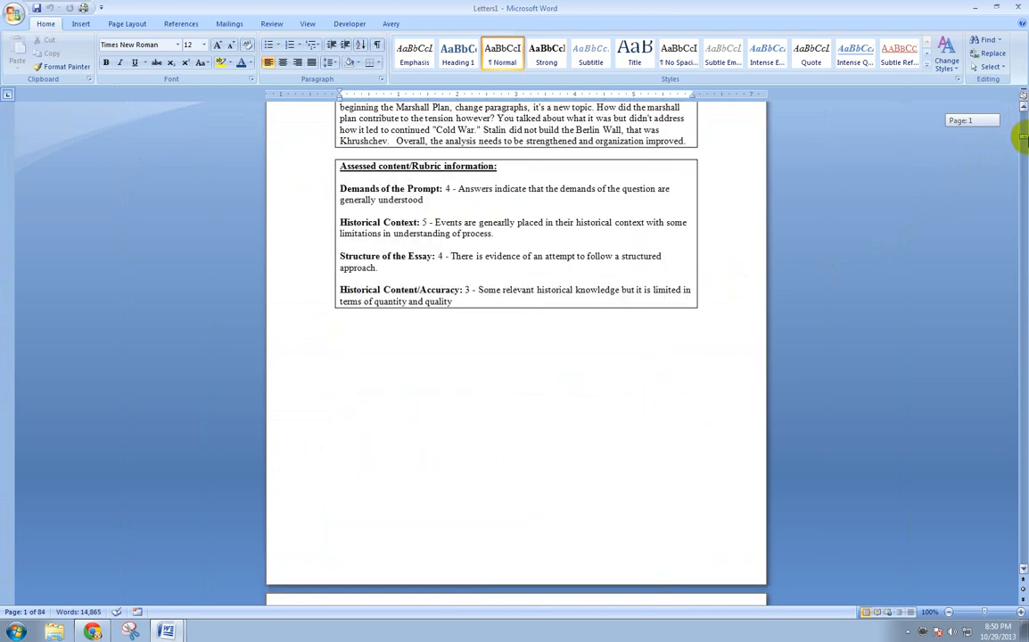
scroll("up", 3)
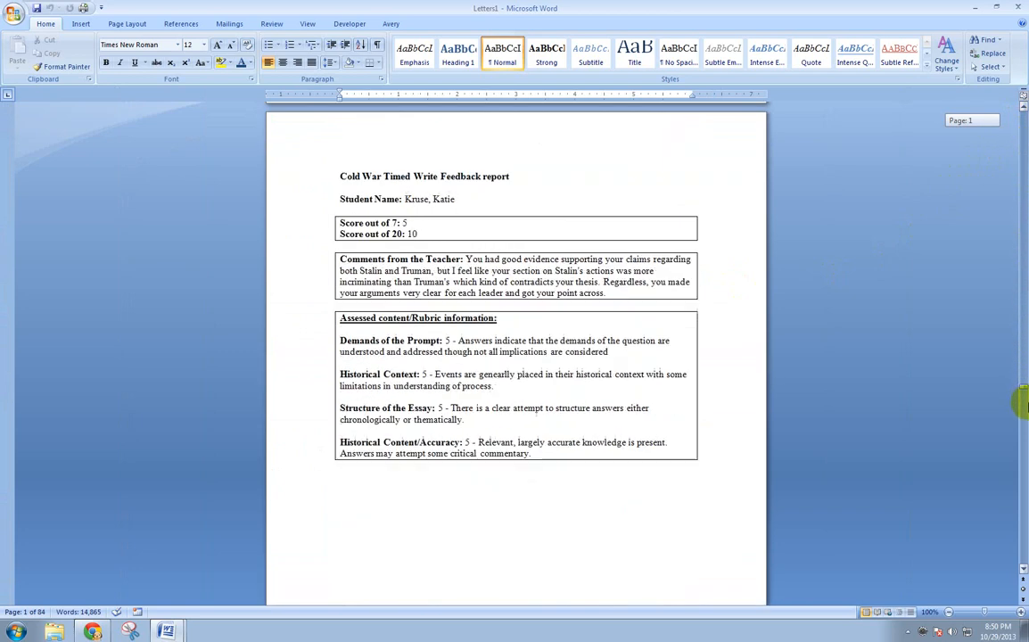
scroll("down", 3)
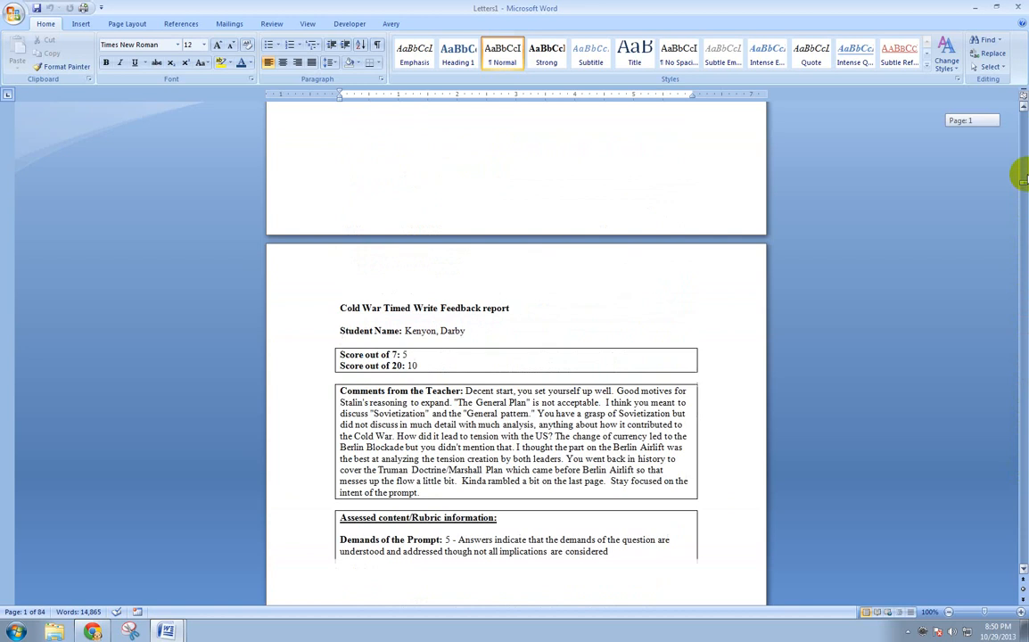
scroll("up", 3)
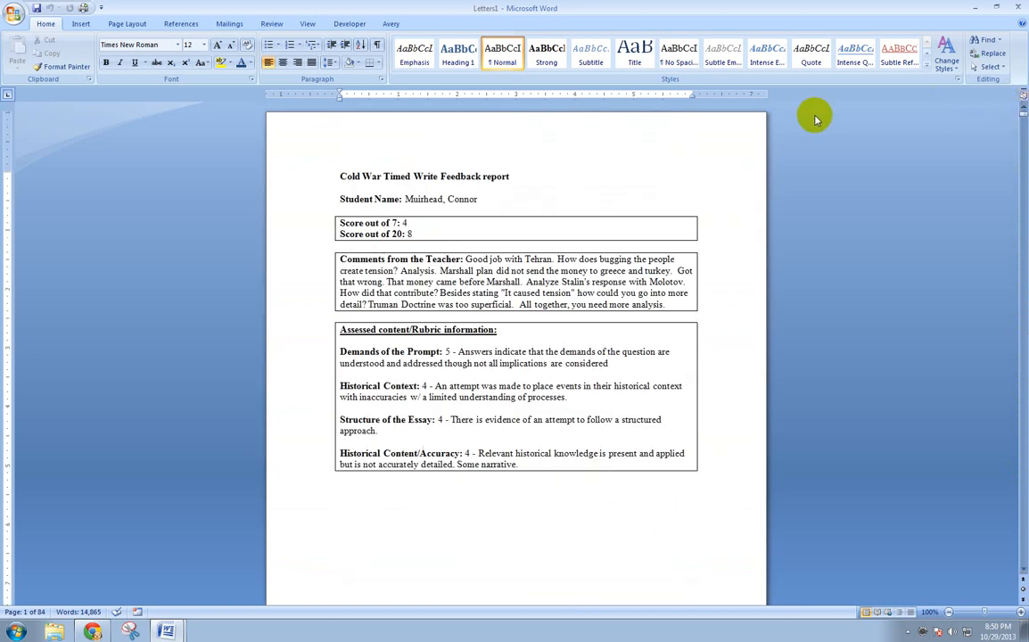
mouse_move(657, 221)
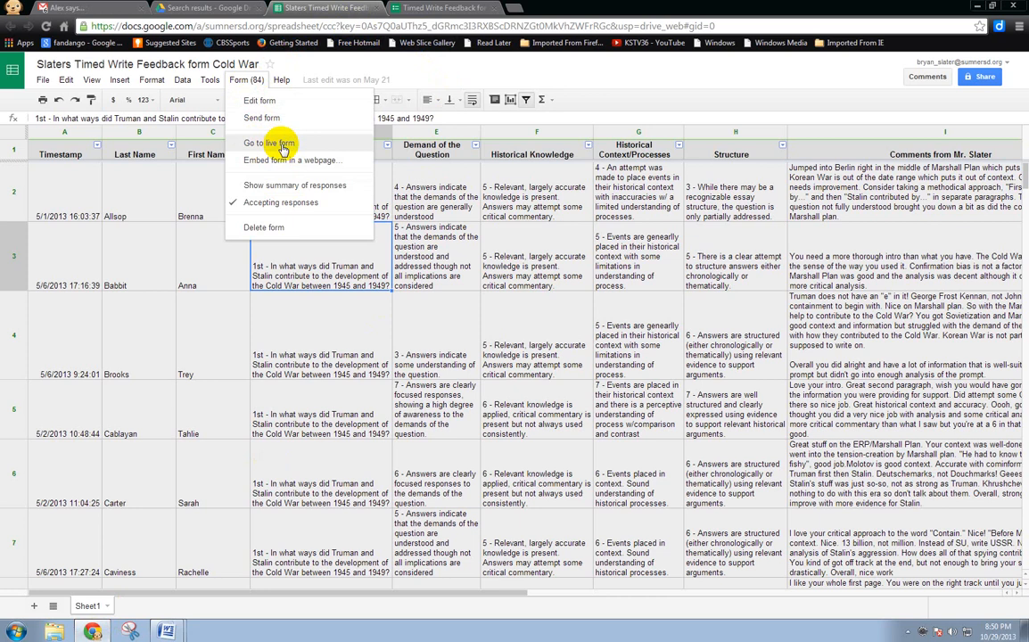
Preview the live Timed Write Feedback form, then return to the Drive search results for 'timed write'.
left_click(271, 142)
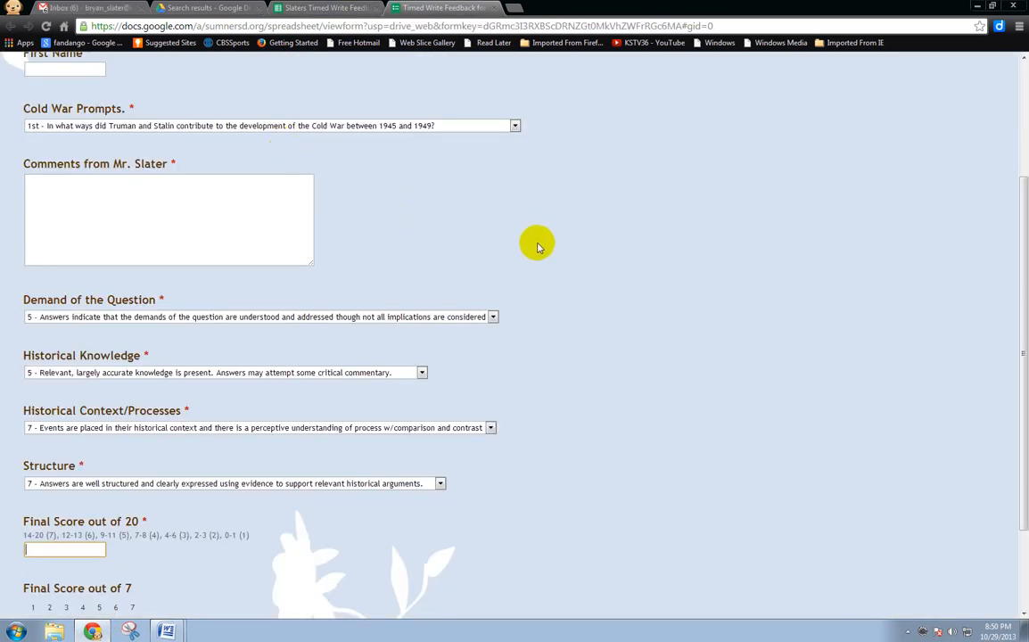
scroll("up", 3)
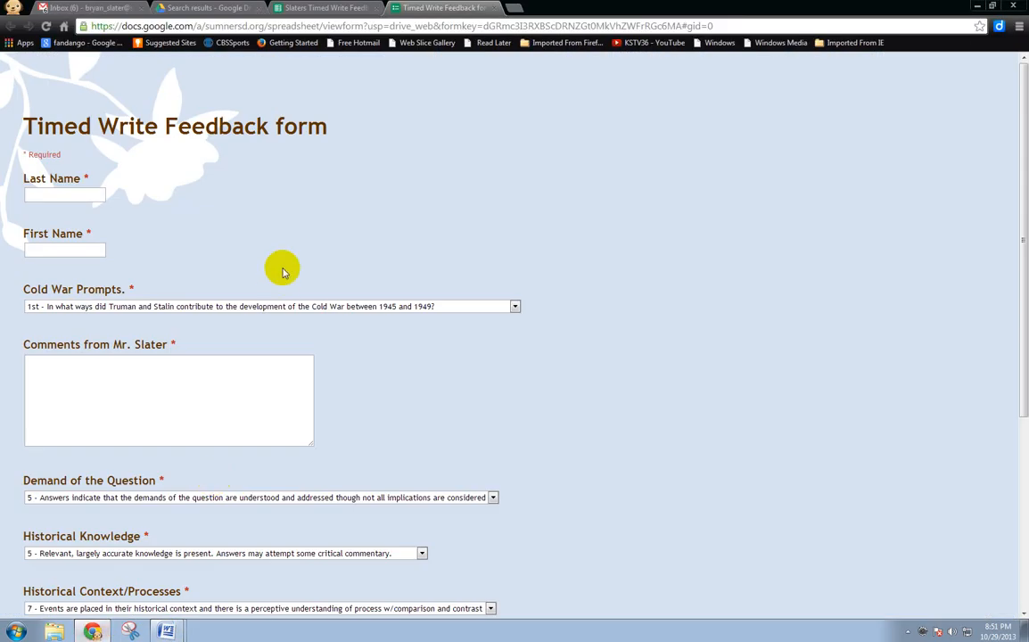
left_click(328, 7)
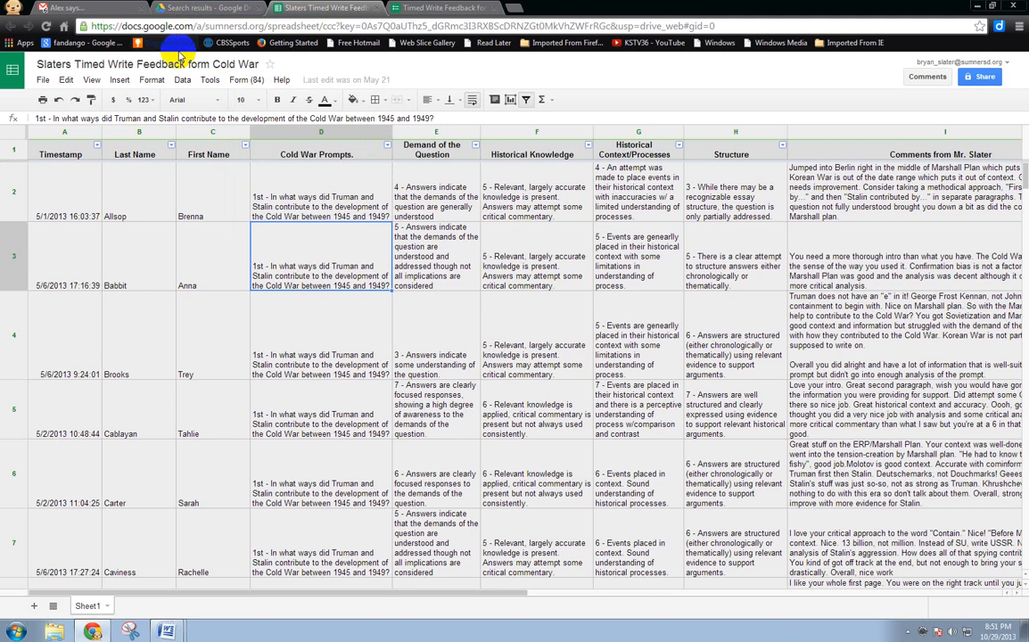
left_click(207, 7)
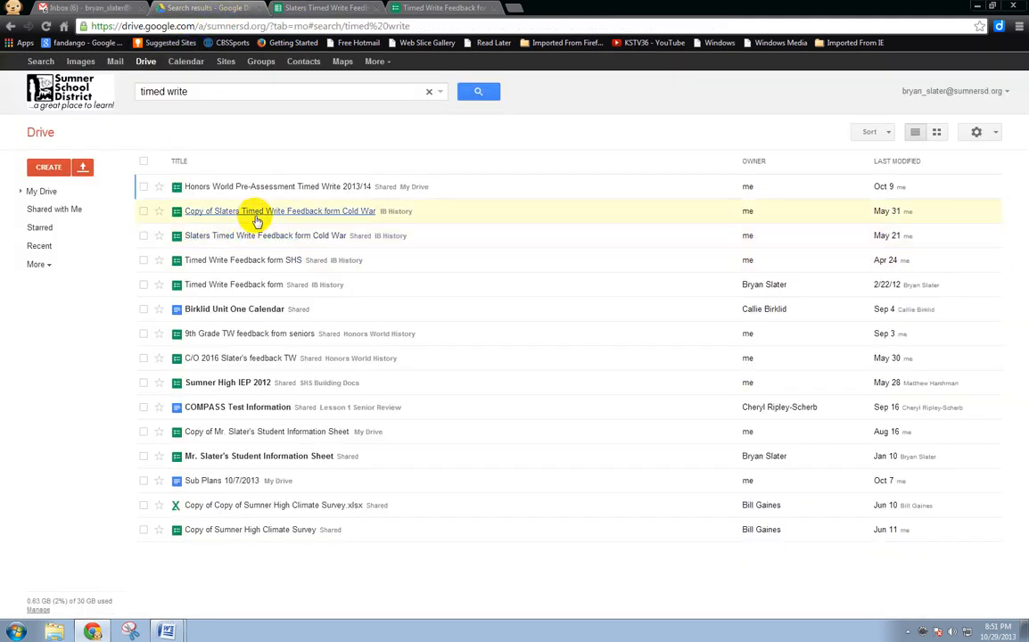
left_click(278, 211)
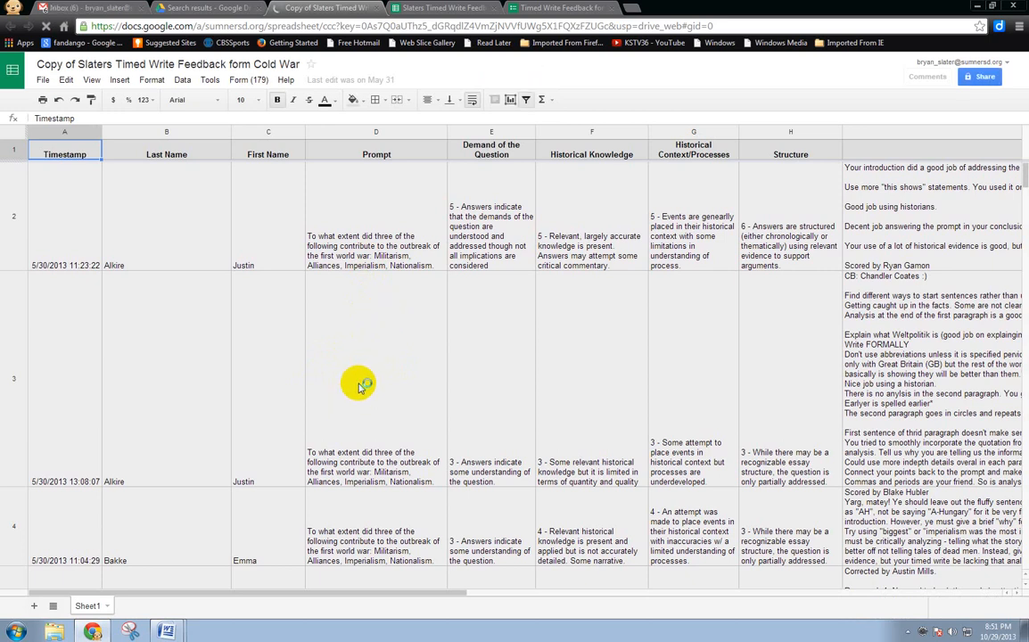
scroll("down", 3)
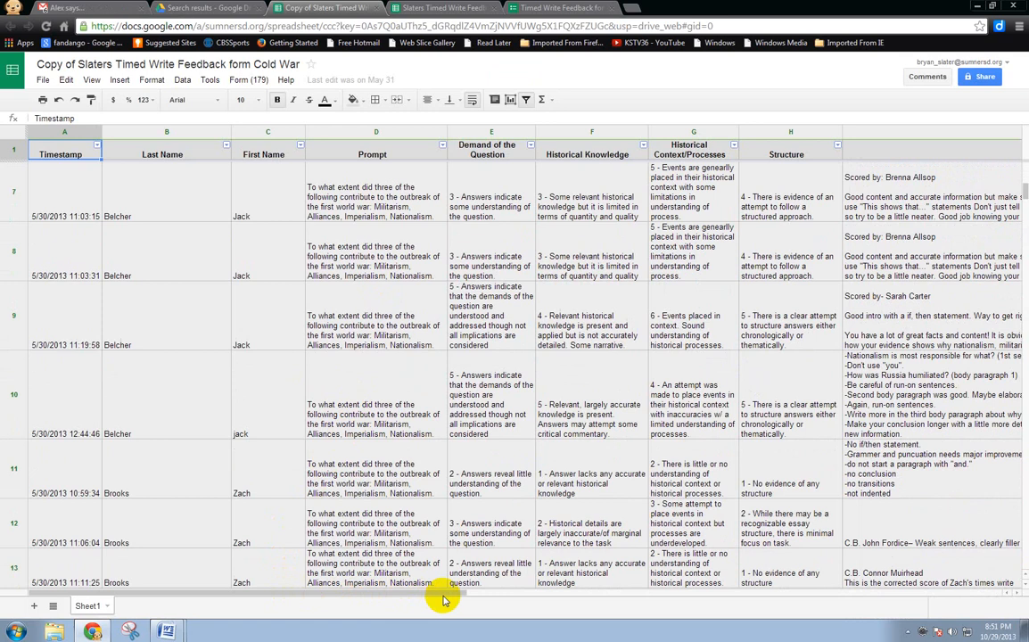
scroll("right", 3)
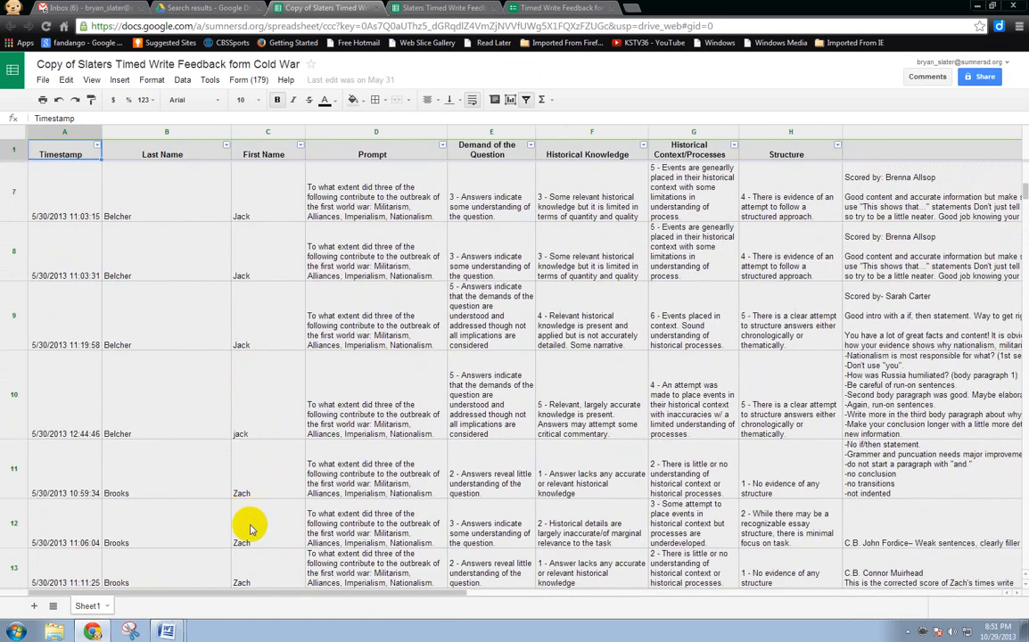
mouse_move(275, 341)
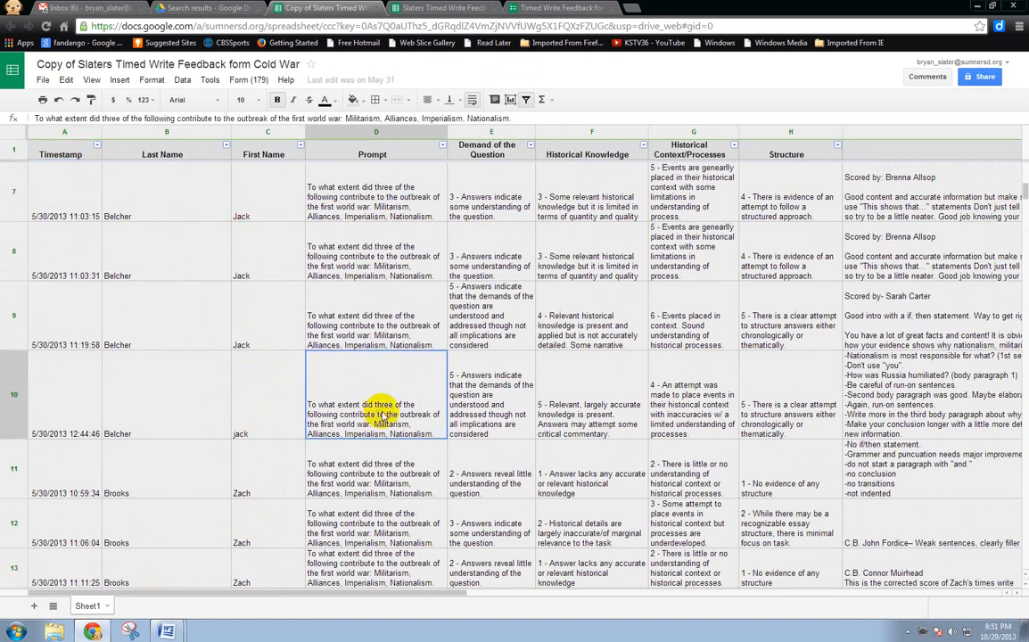
scroll("right", 3)
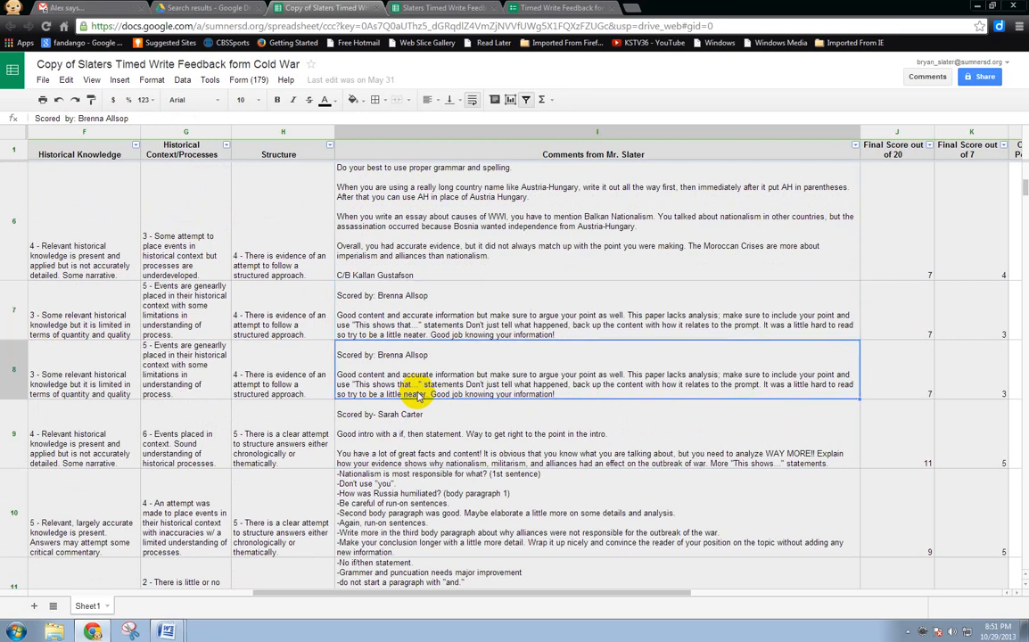
scroll("down", 3)
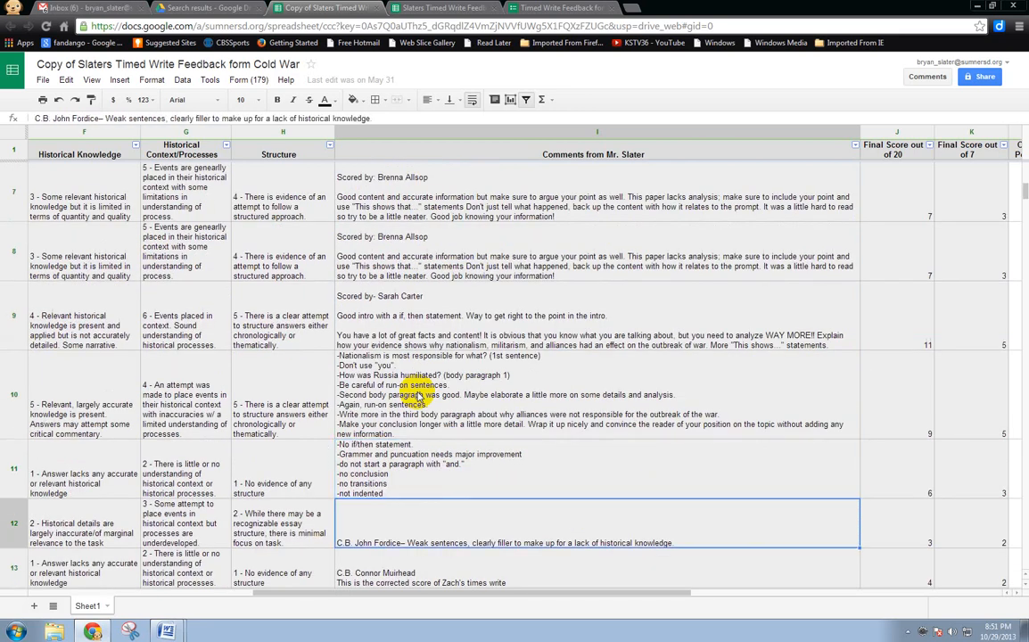
scroll("down", 3)
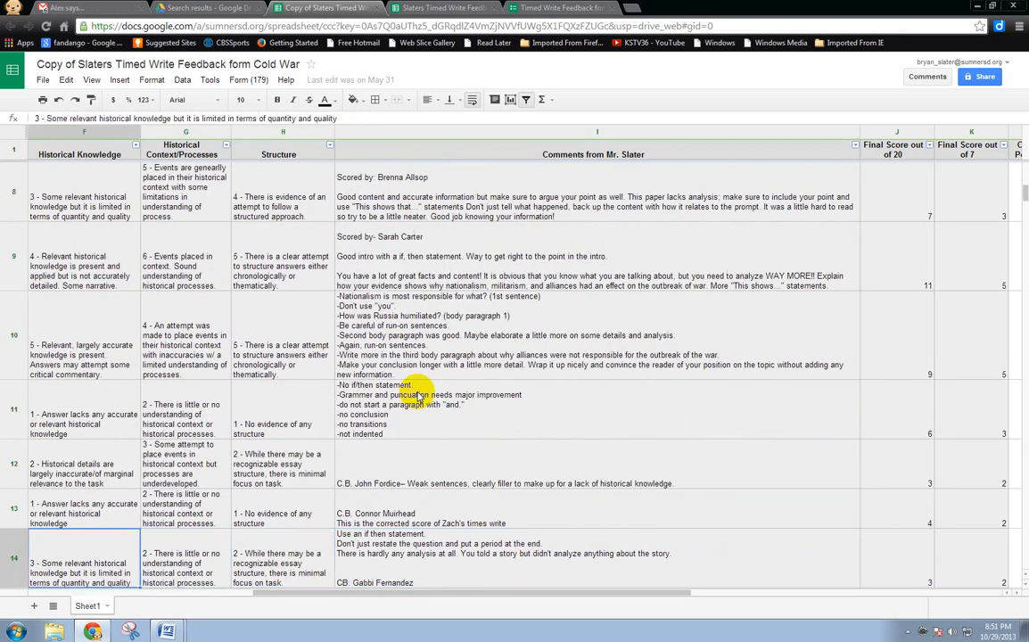
scroll("left", 3)
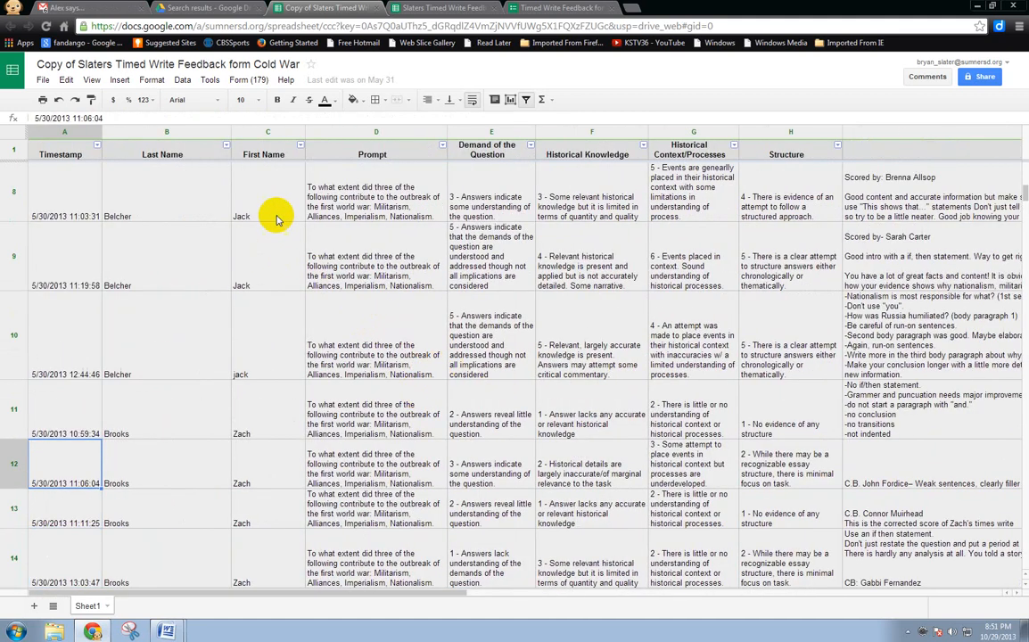
mouse_move(278, 210)
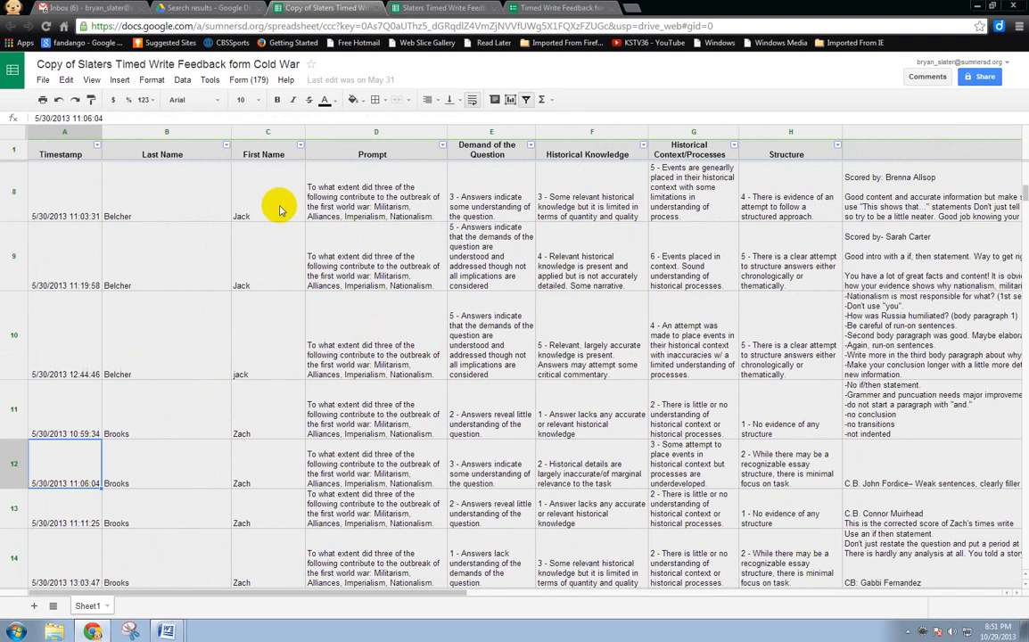
scroll("down", 3)
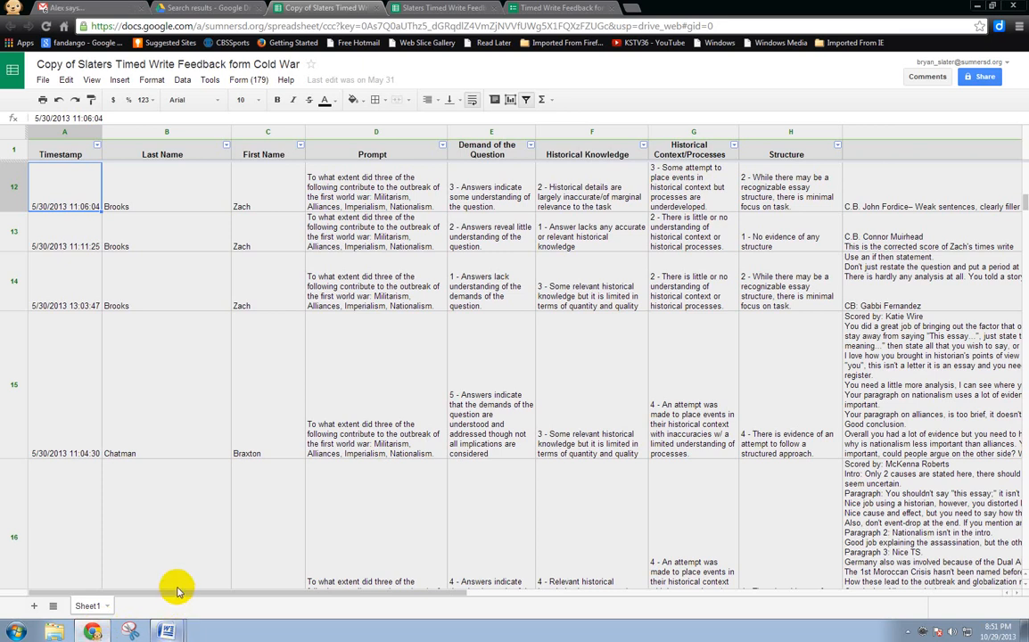
Switch back to the merged feedback document and page through each student's scores, comments and rubric ratings.
left_click(167, 632)
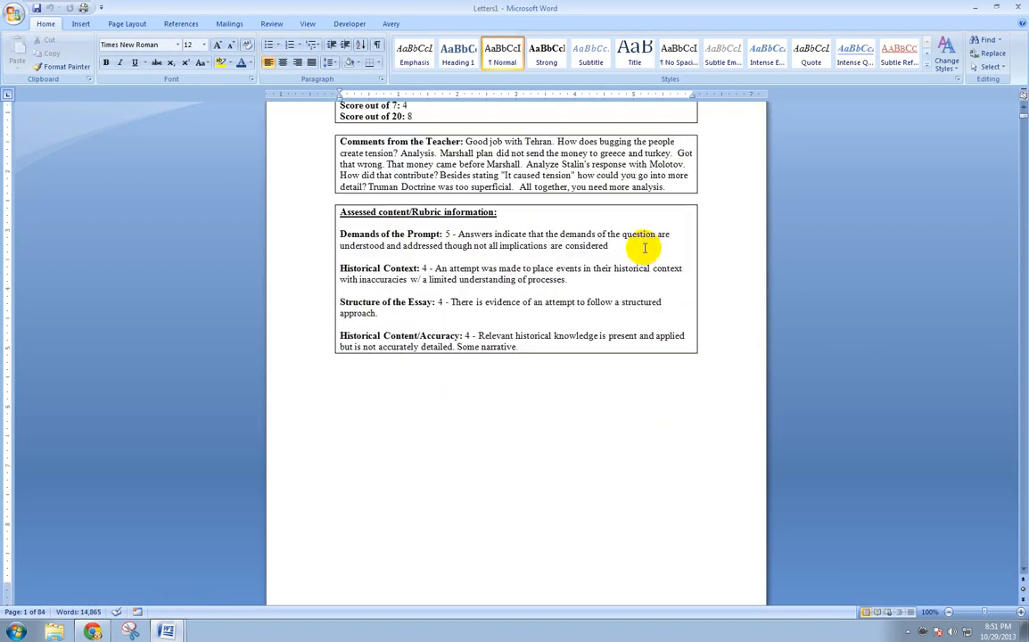
scroll("down", 3)
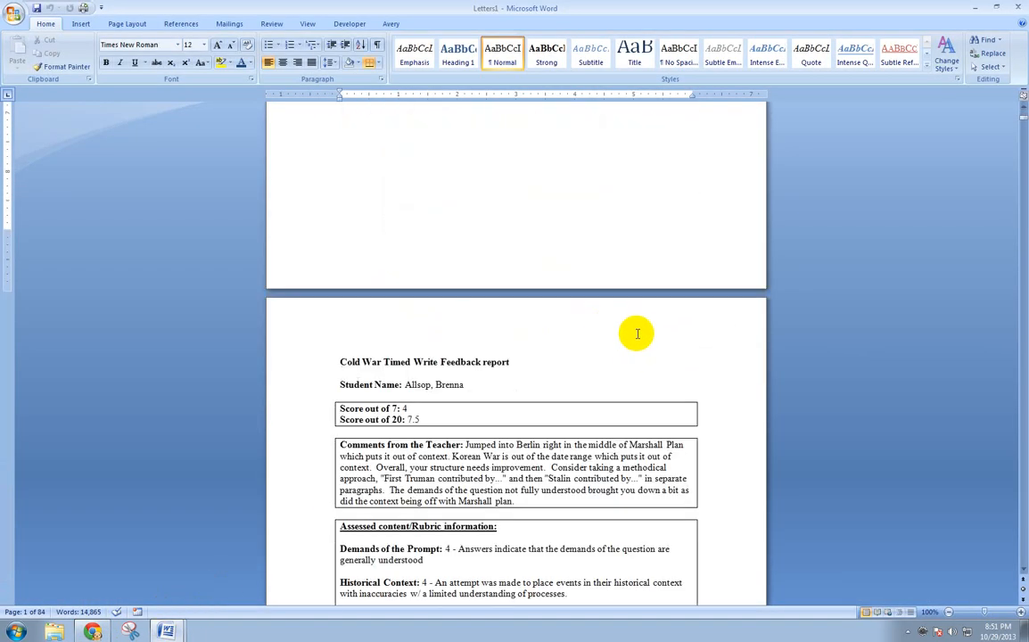
scroll("down", 3)
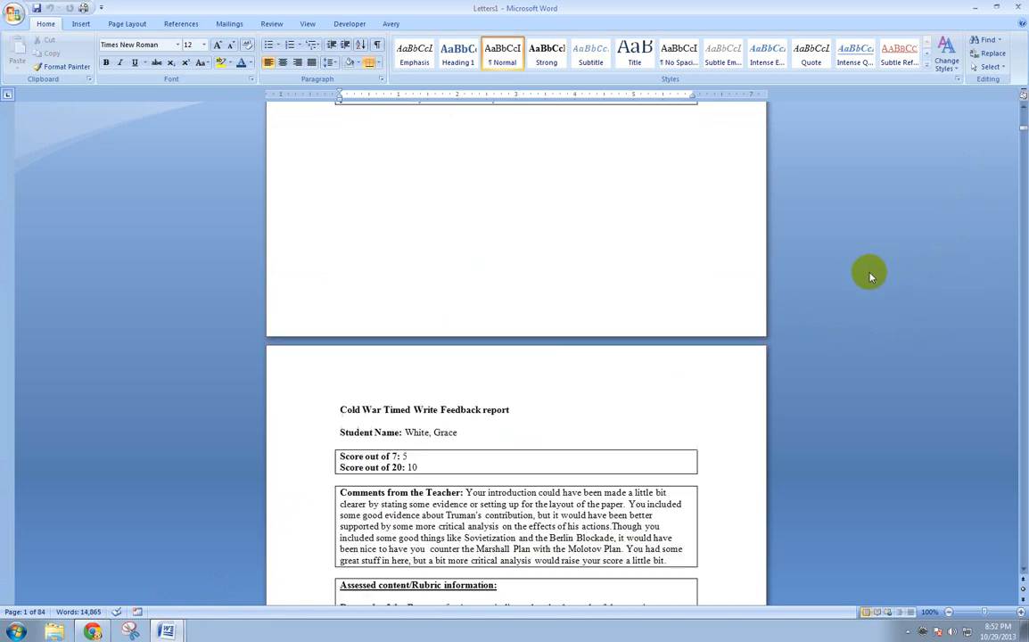
scroll("down", 3)
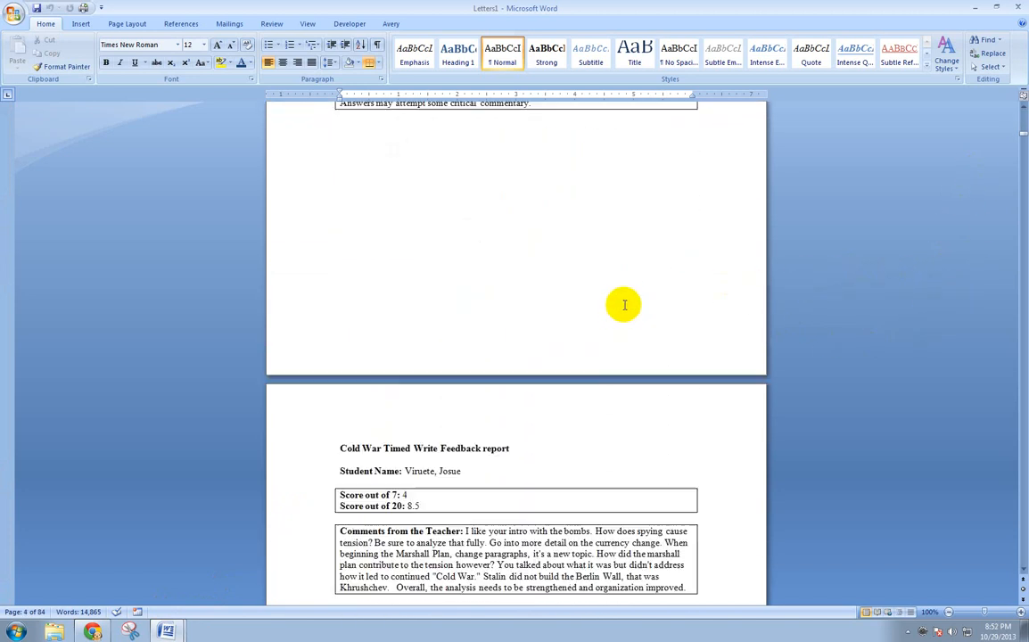
scroll("down", 3)
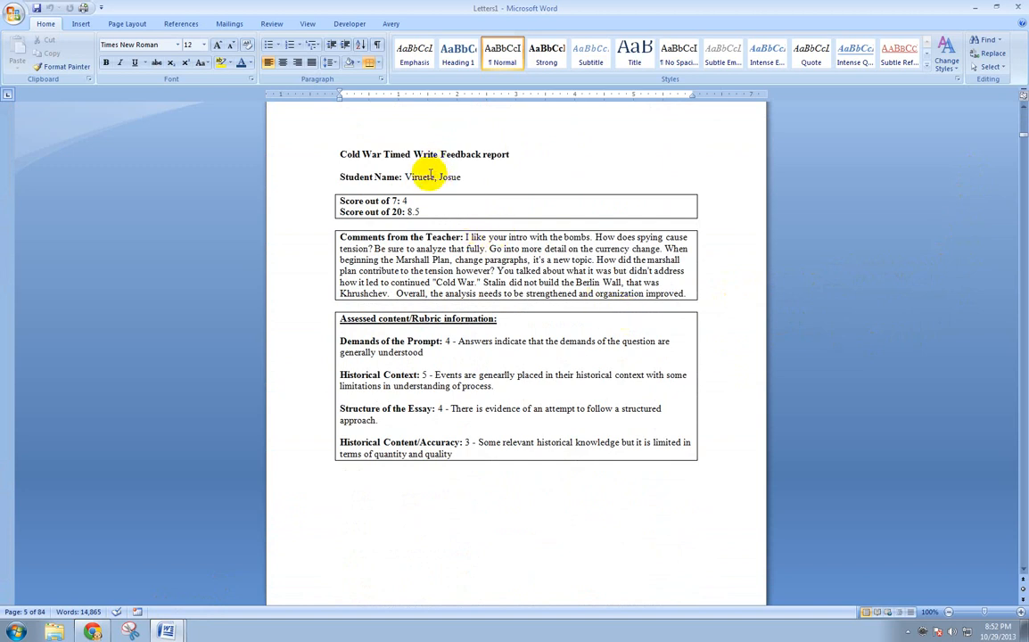
scroll("down", 3)
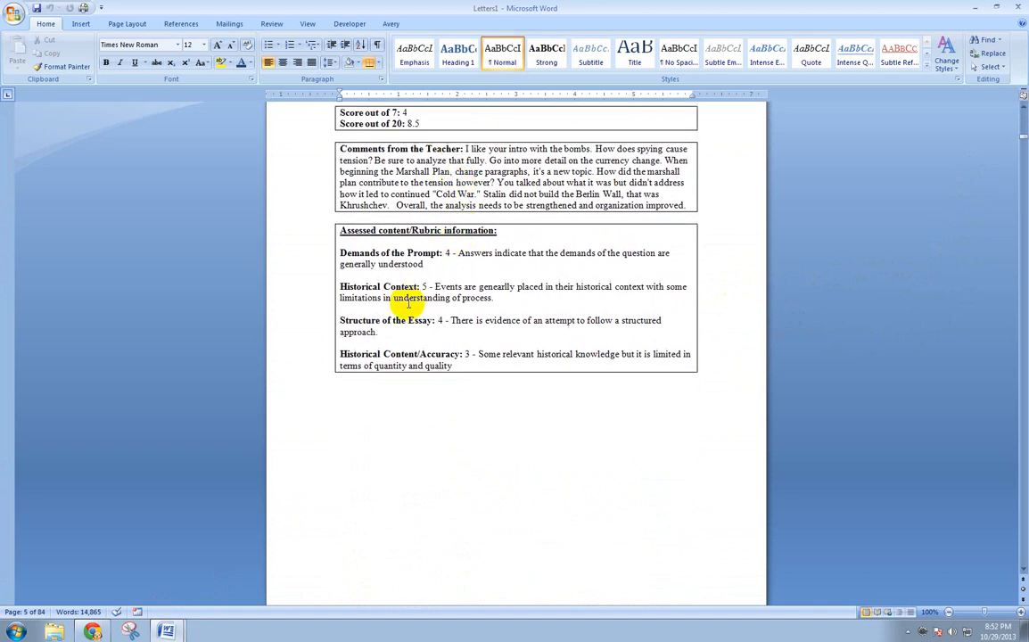
scroll("down", 3)
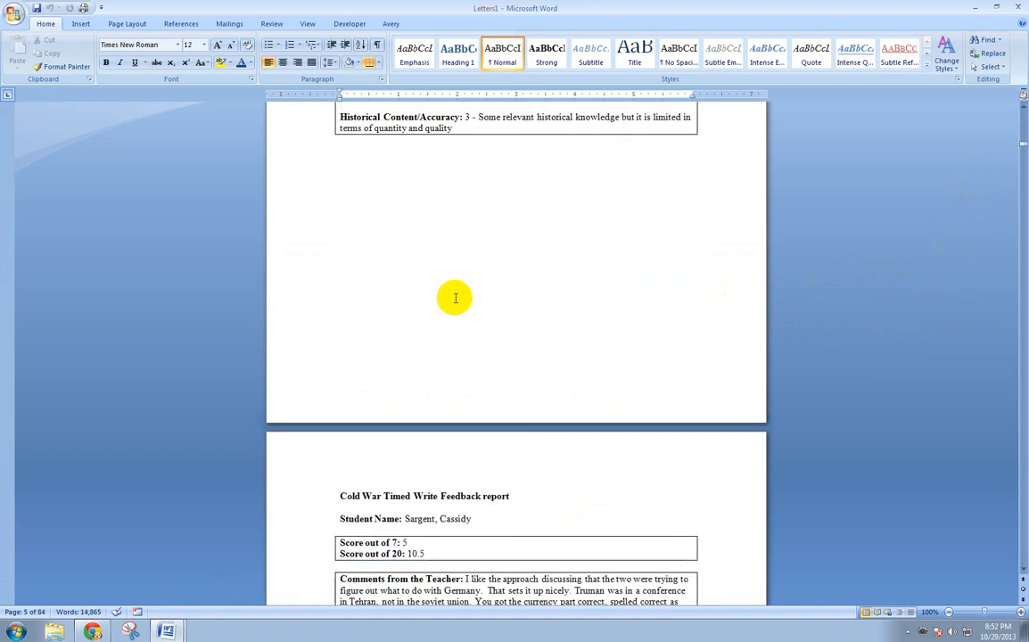
scroll("down", 3)
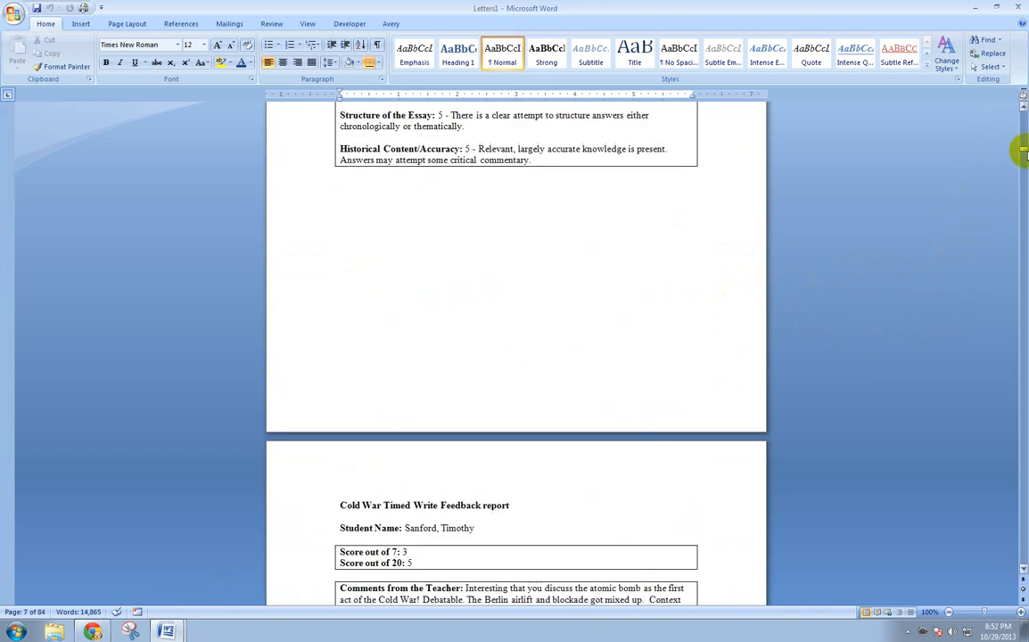
scroll("down", 3)
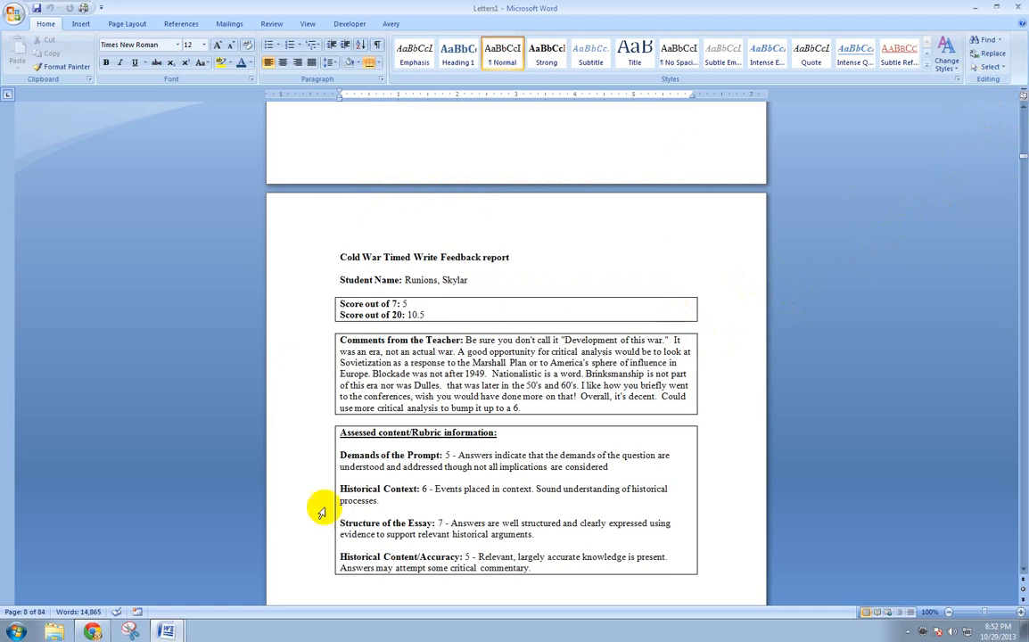
mouse_move(170, 574)
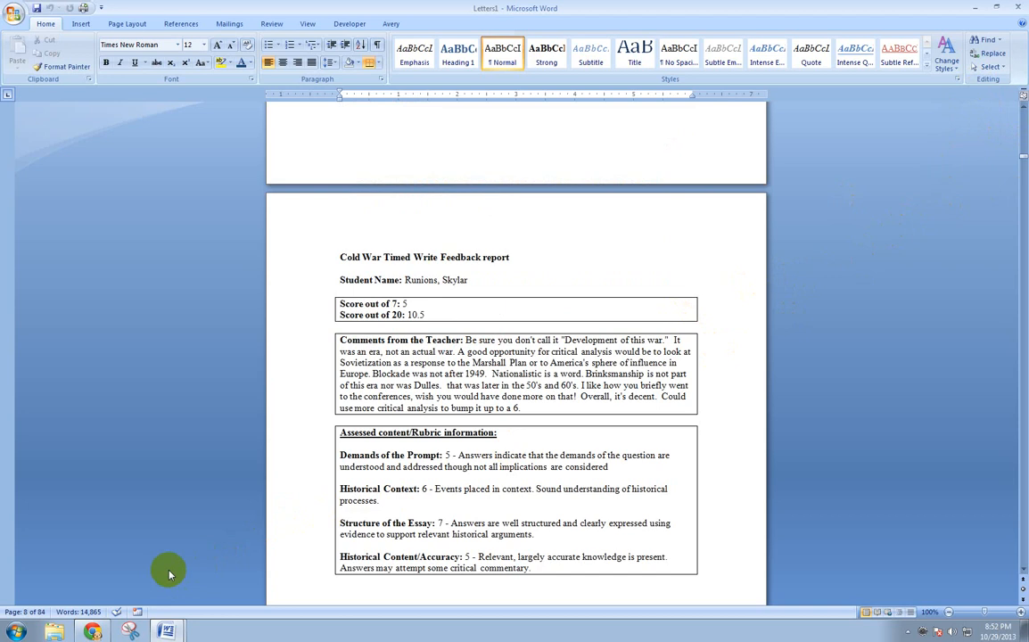
mouse_move(93, 631)
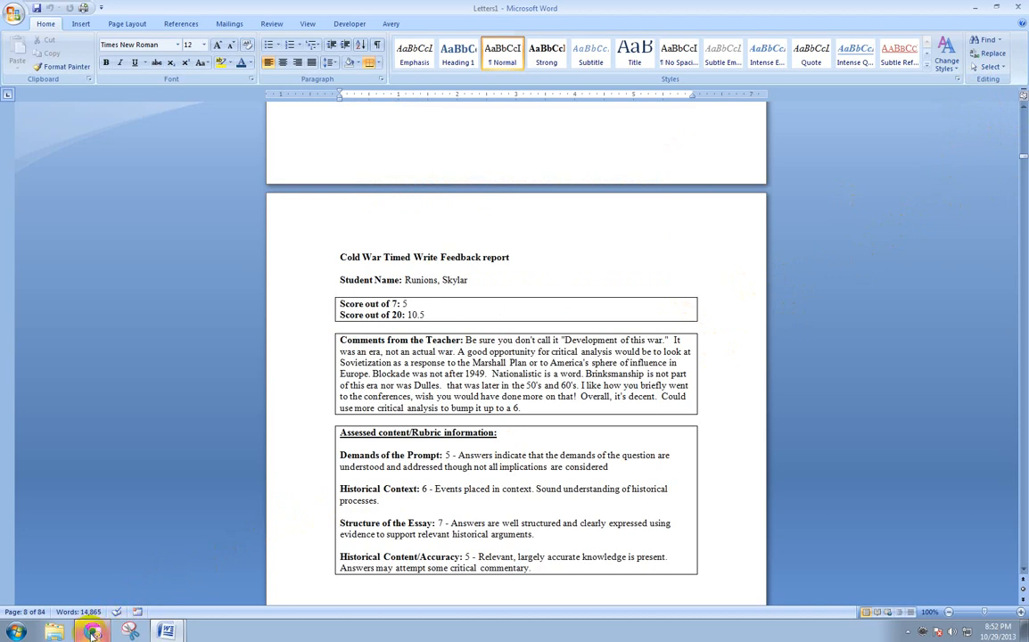
mouse_move(132, 493)
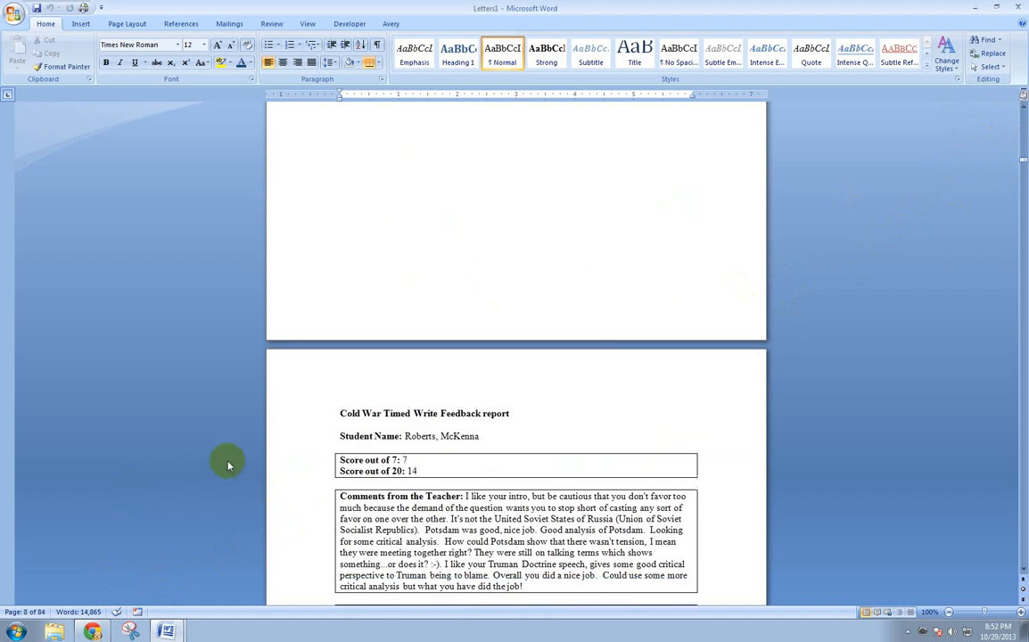
scroll("down", 3)
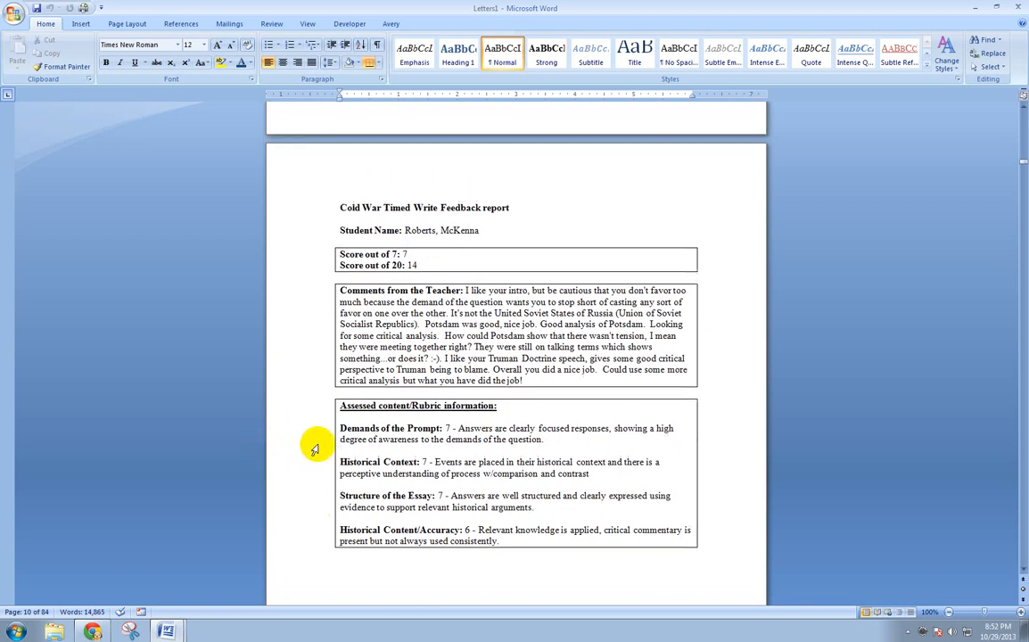
scroll("down", 3)
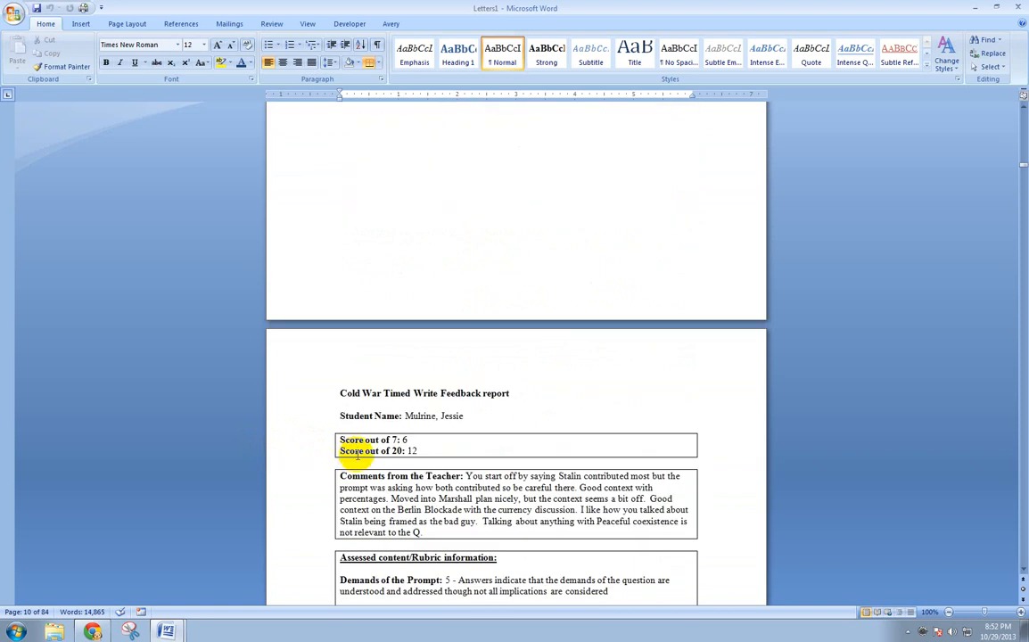
scroll("down", 3)
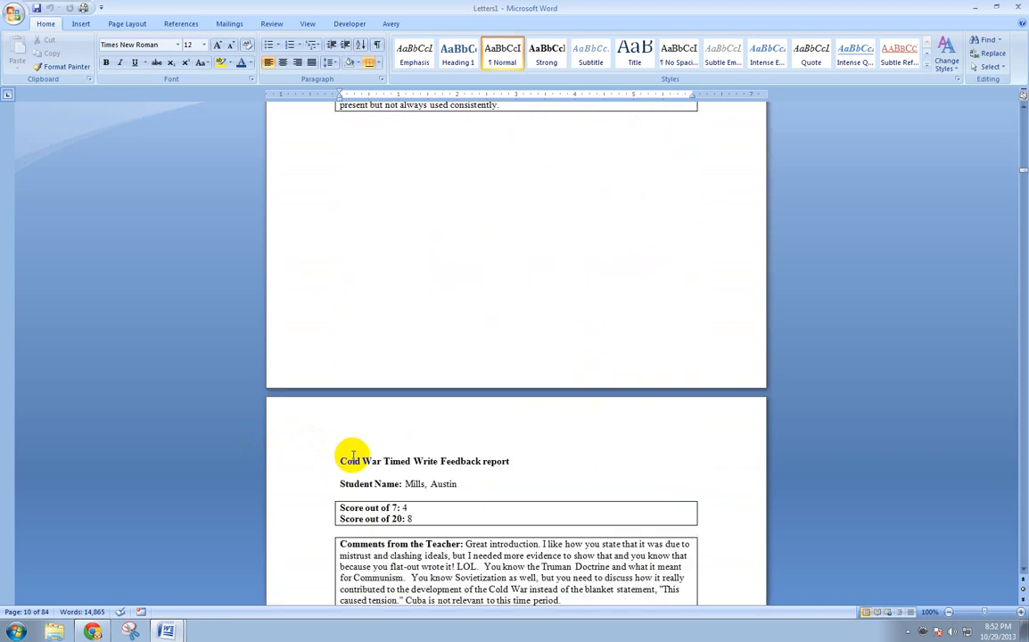
scroll("down", 3)
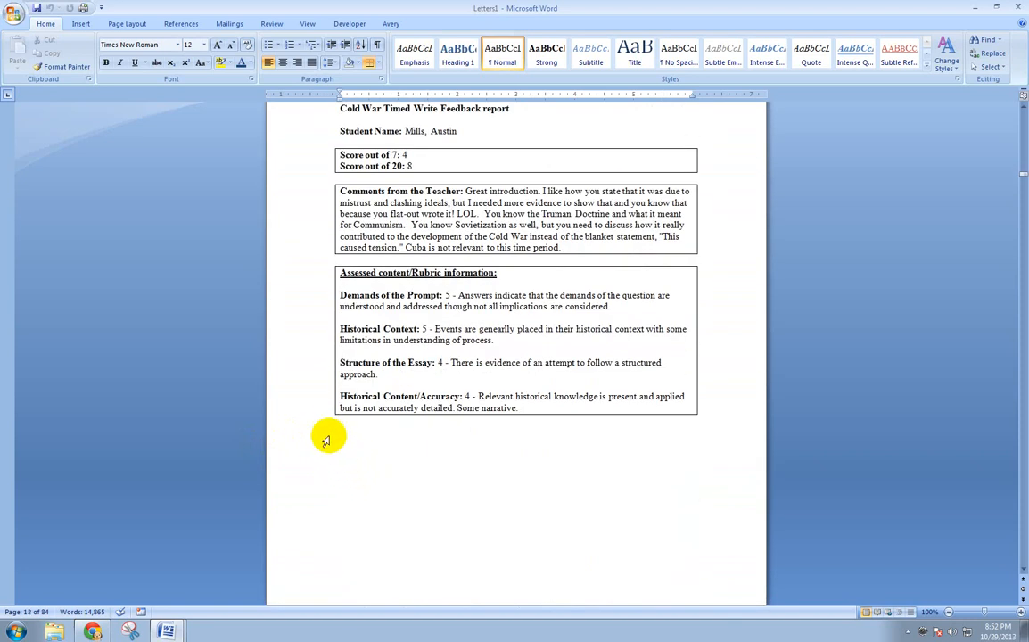
scroll("down", 3)
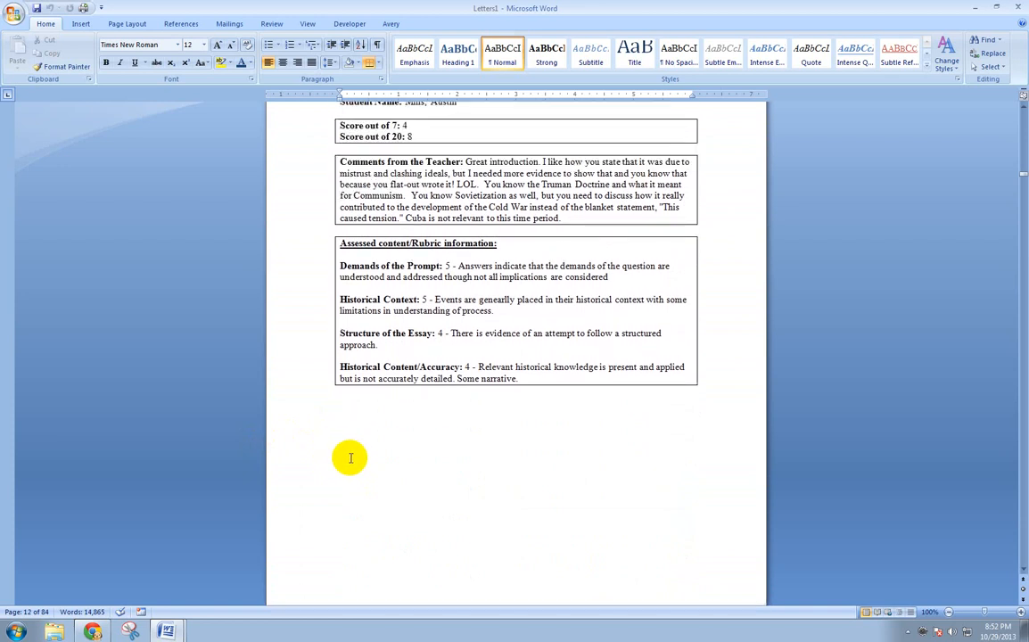
mouse_move(364, 435)
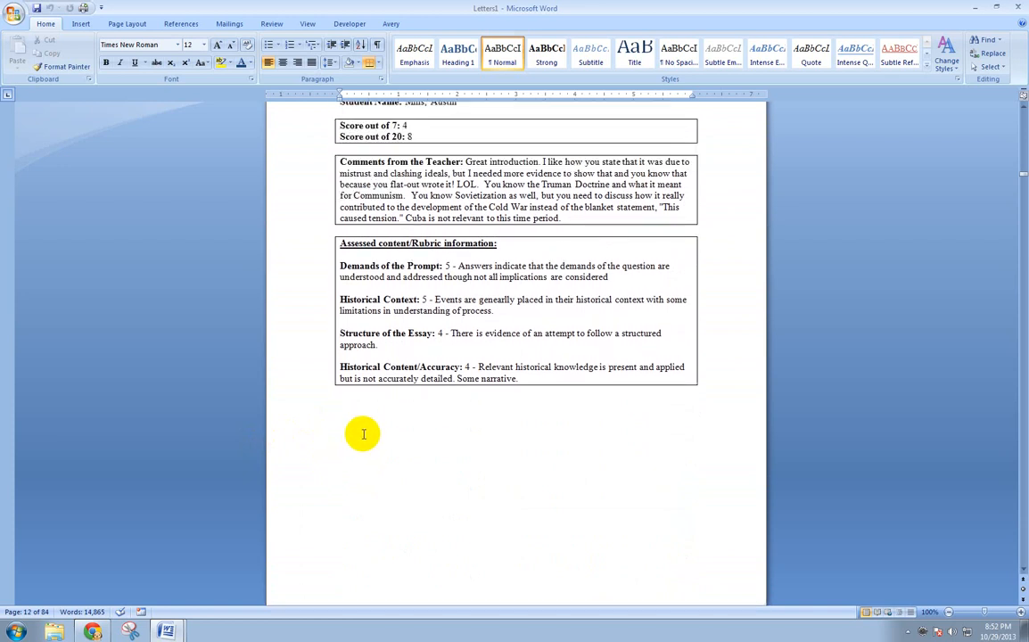